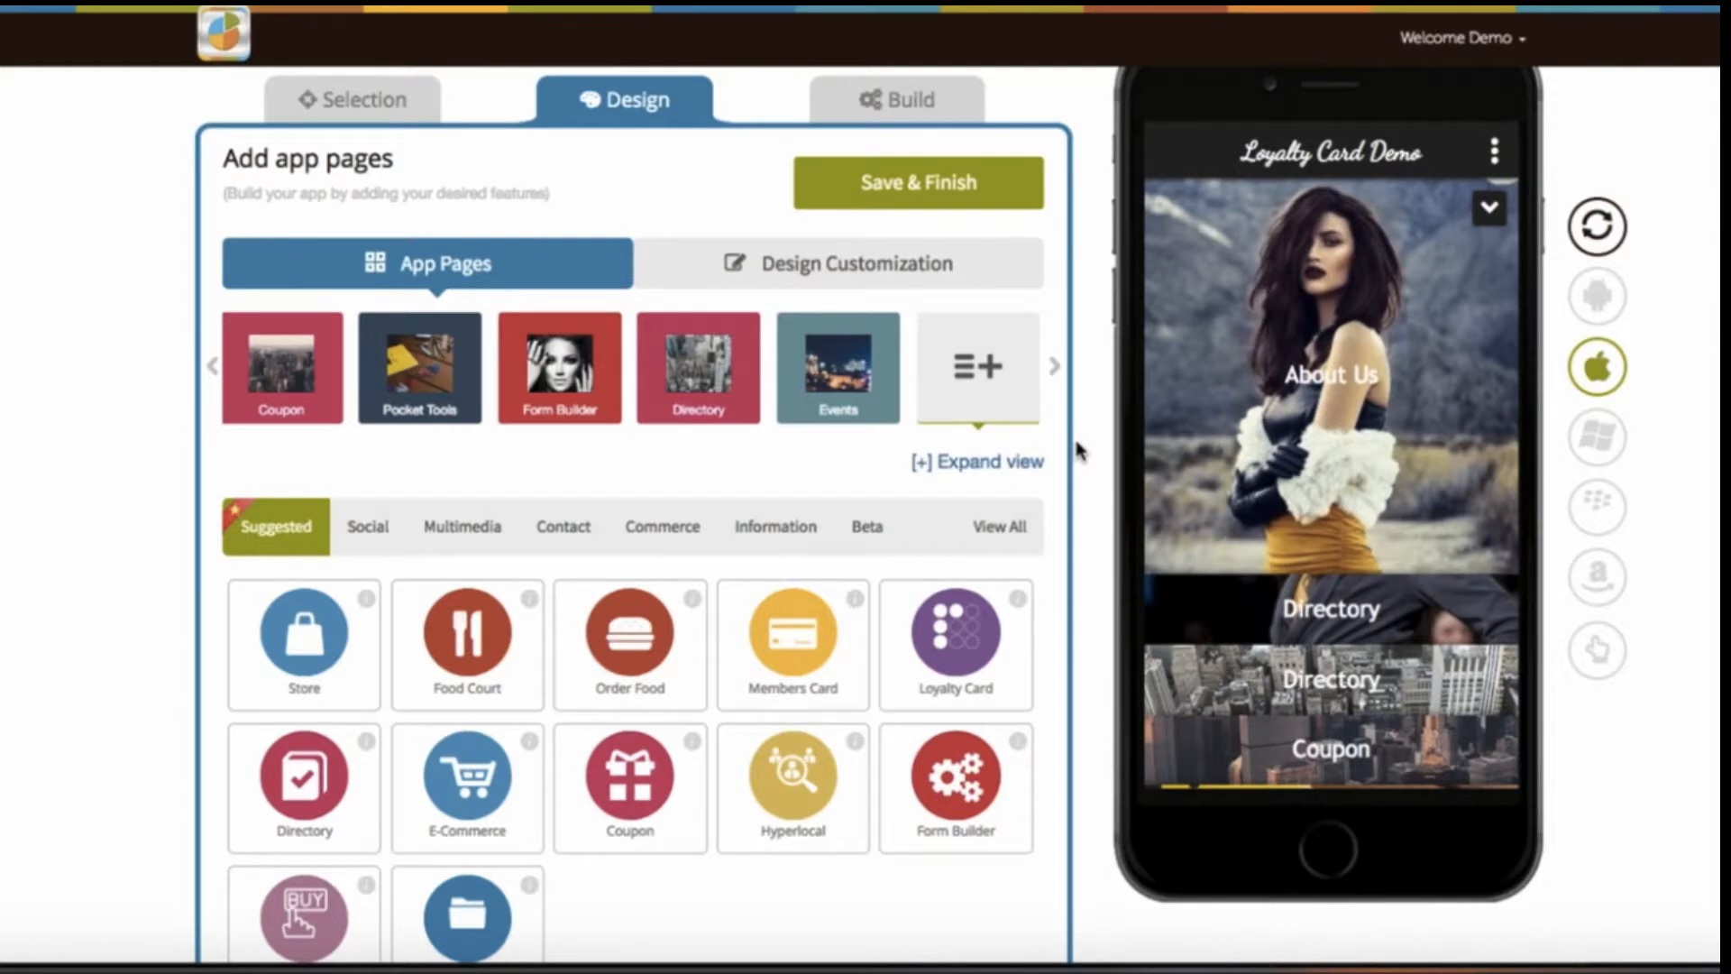
mouse_move(1049, 480)
text(lo)
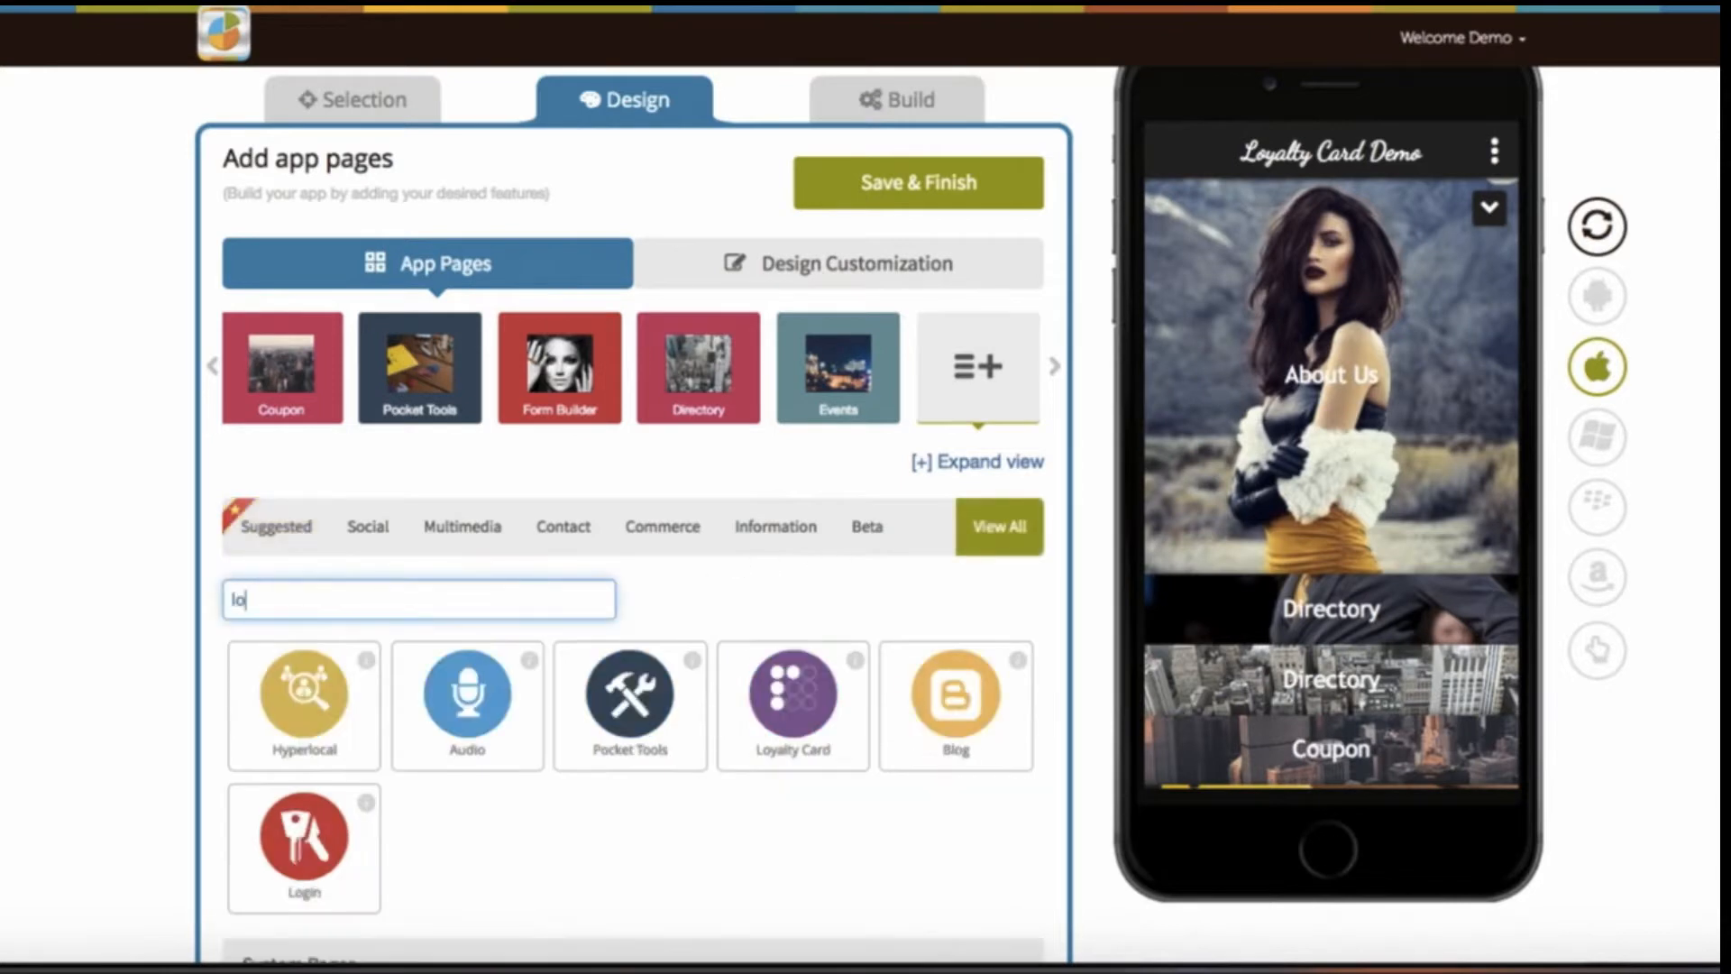
Filter the page features with 'loy' and add the Loyalty Card page.
text(y)
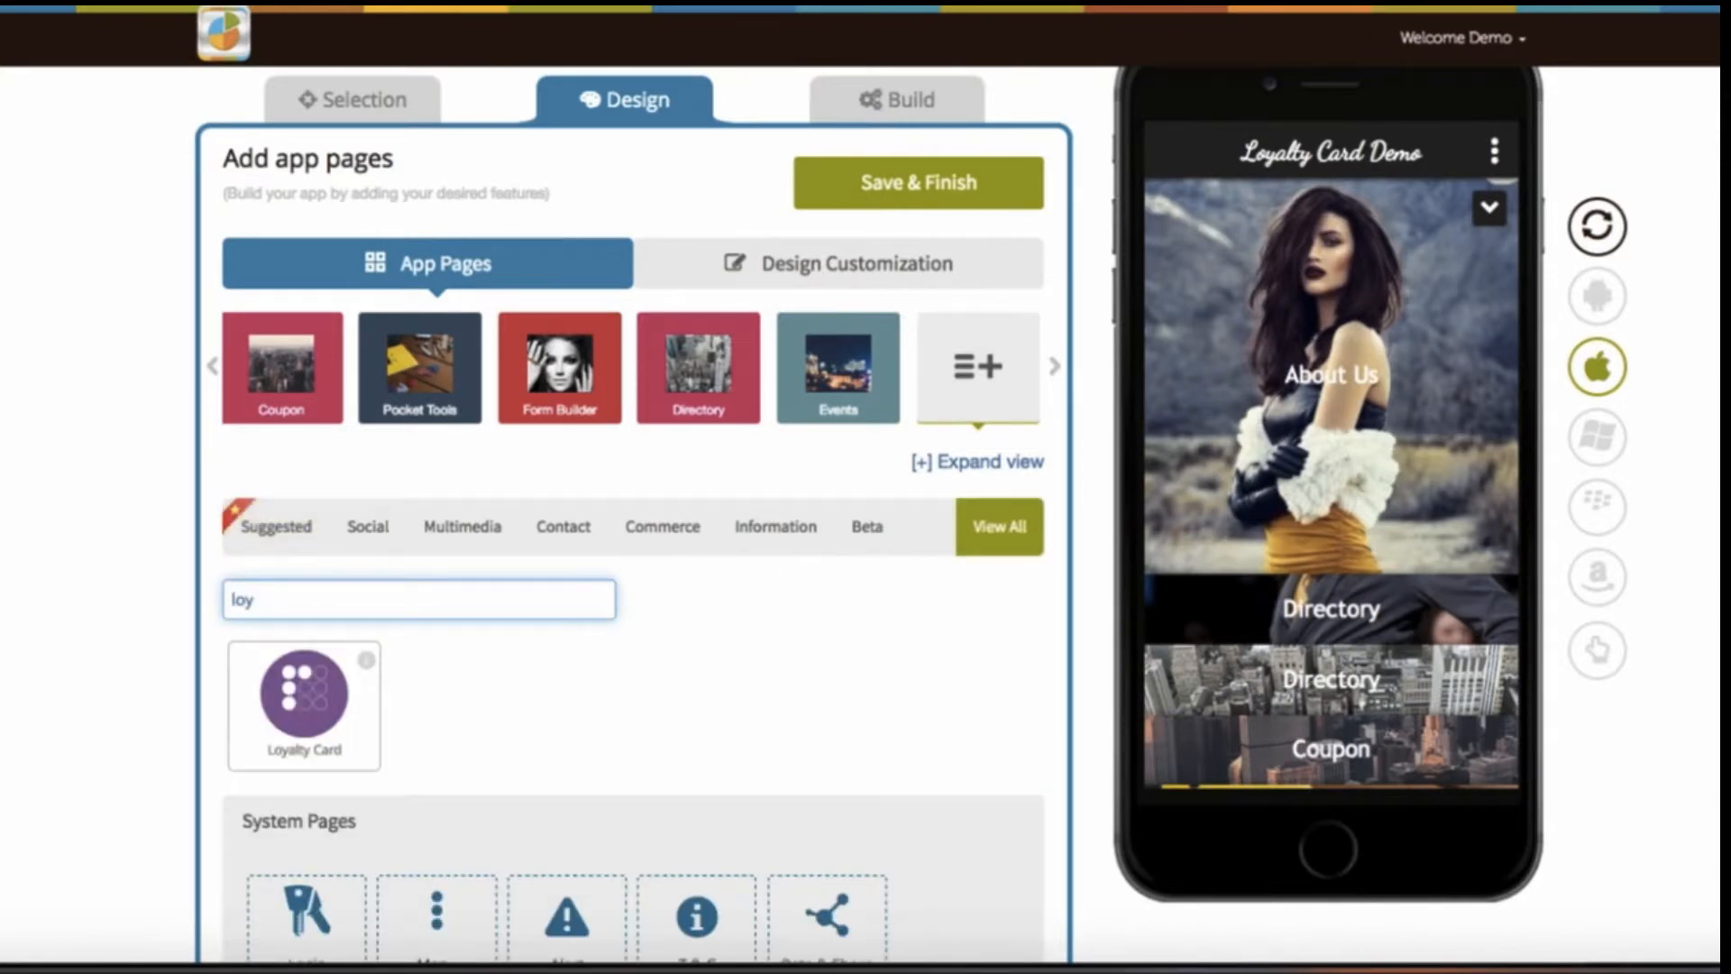
click(304, 704)
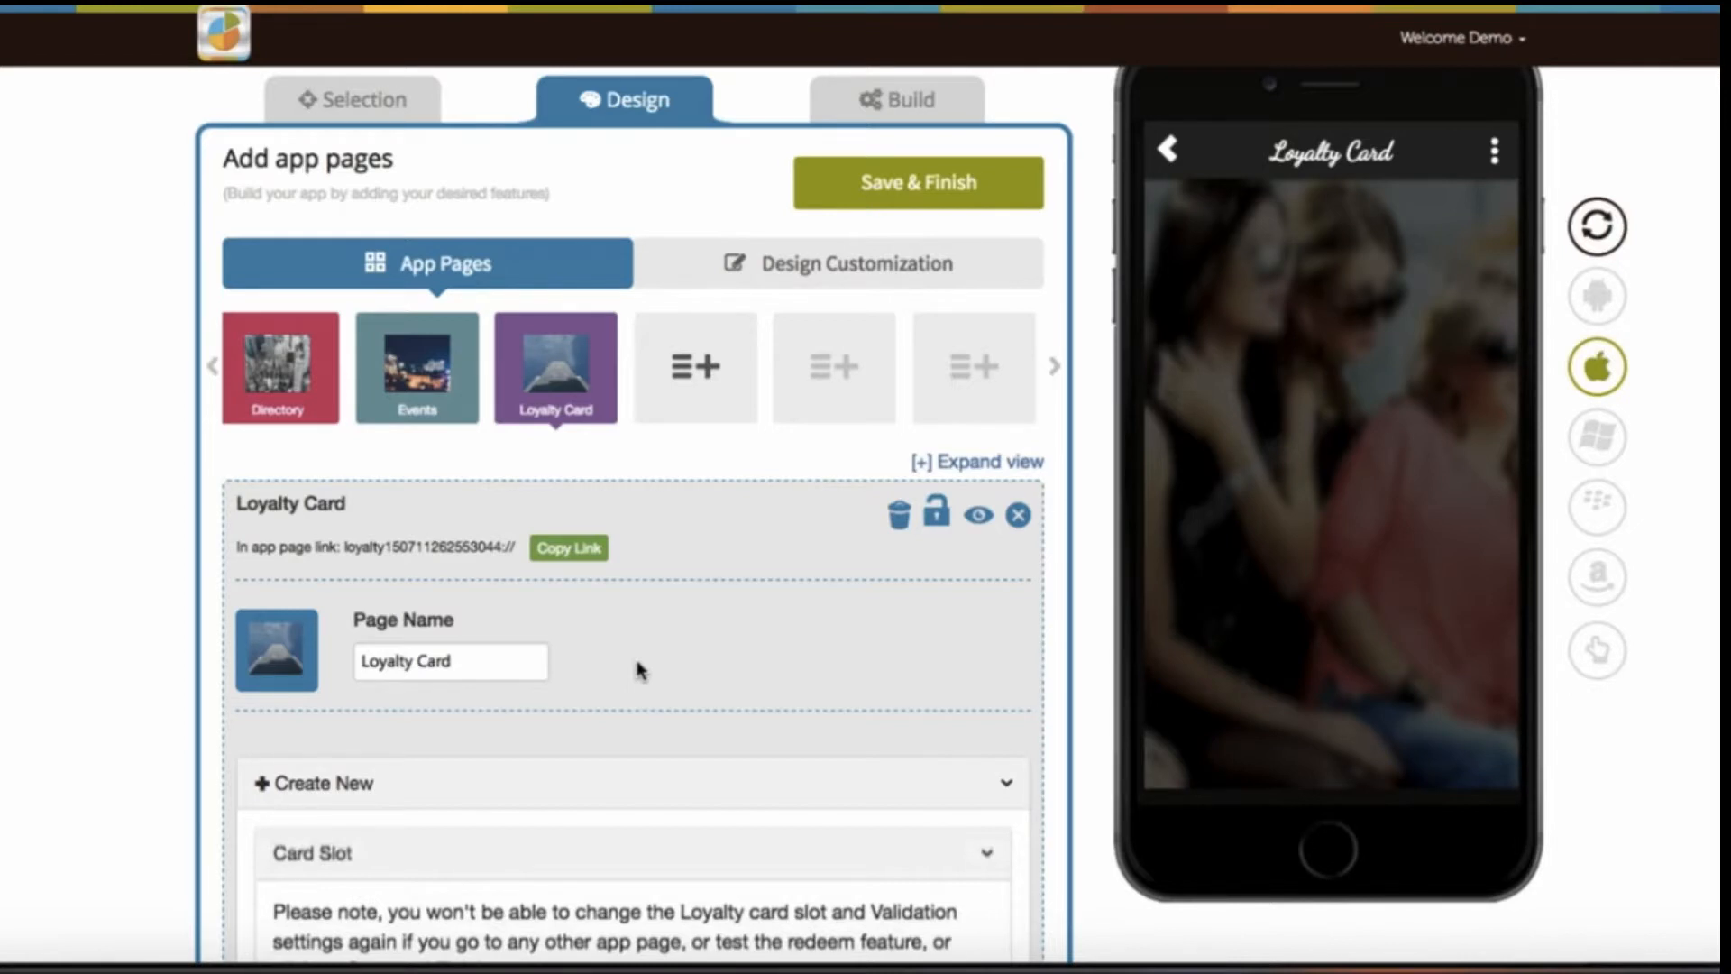
Enter 'Card 1' as the card name and 'Loyalty Description' as the brief description.
scroll(down, 3)
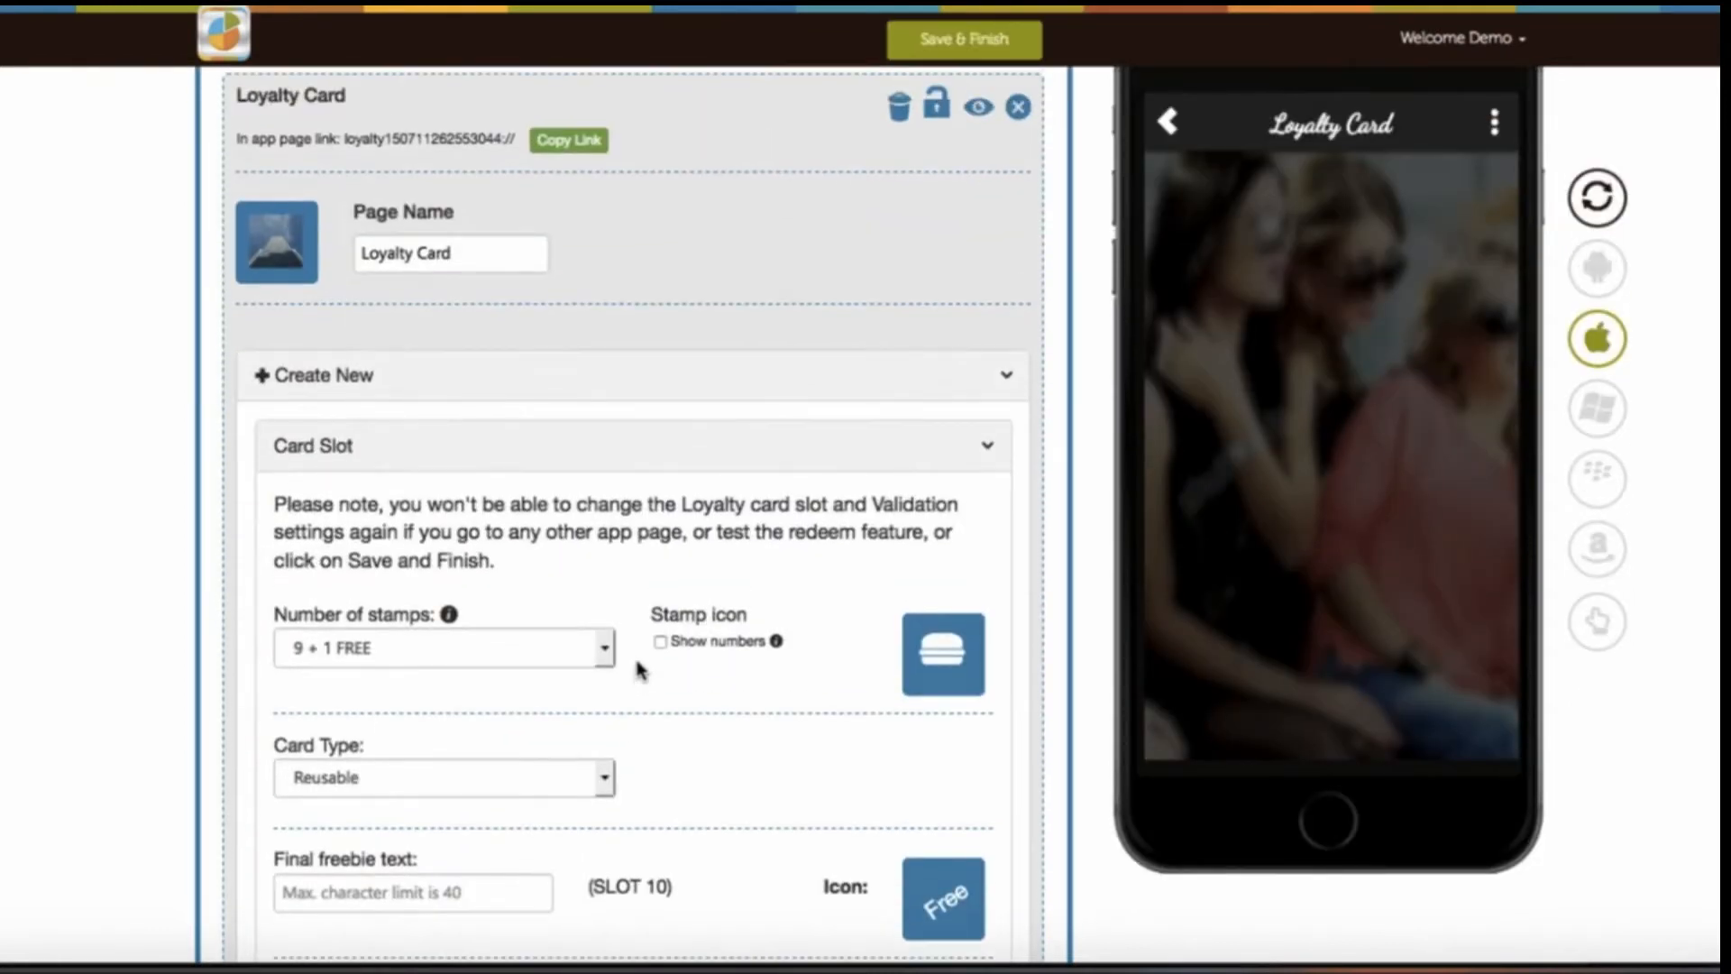
scroll(down, 3)
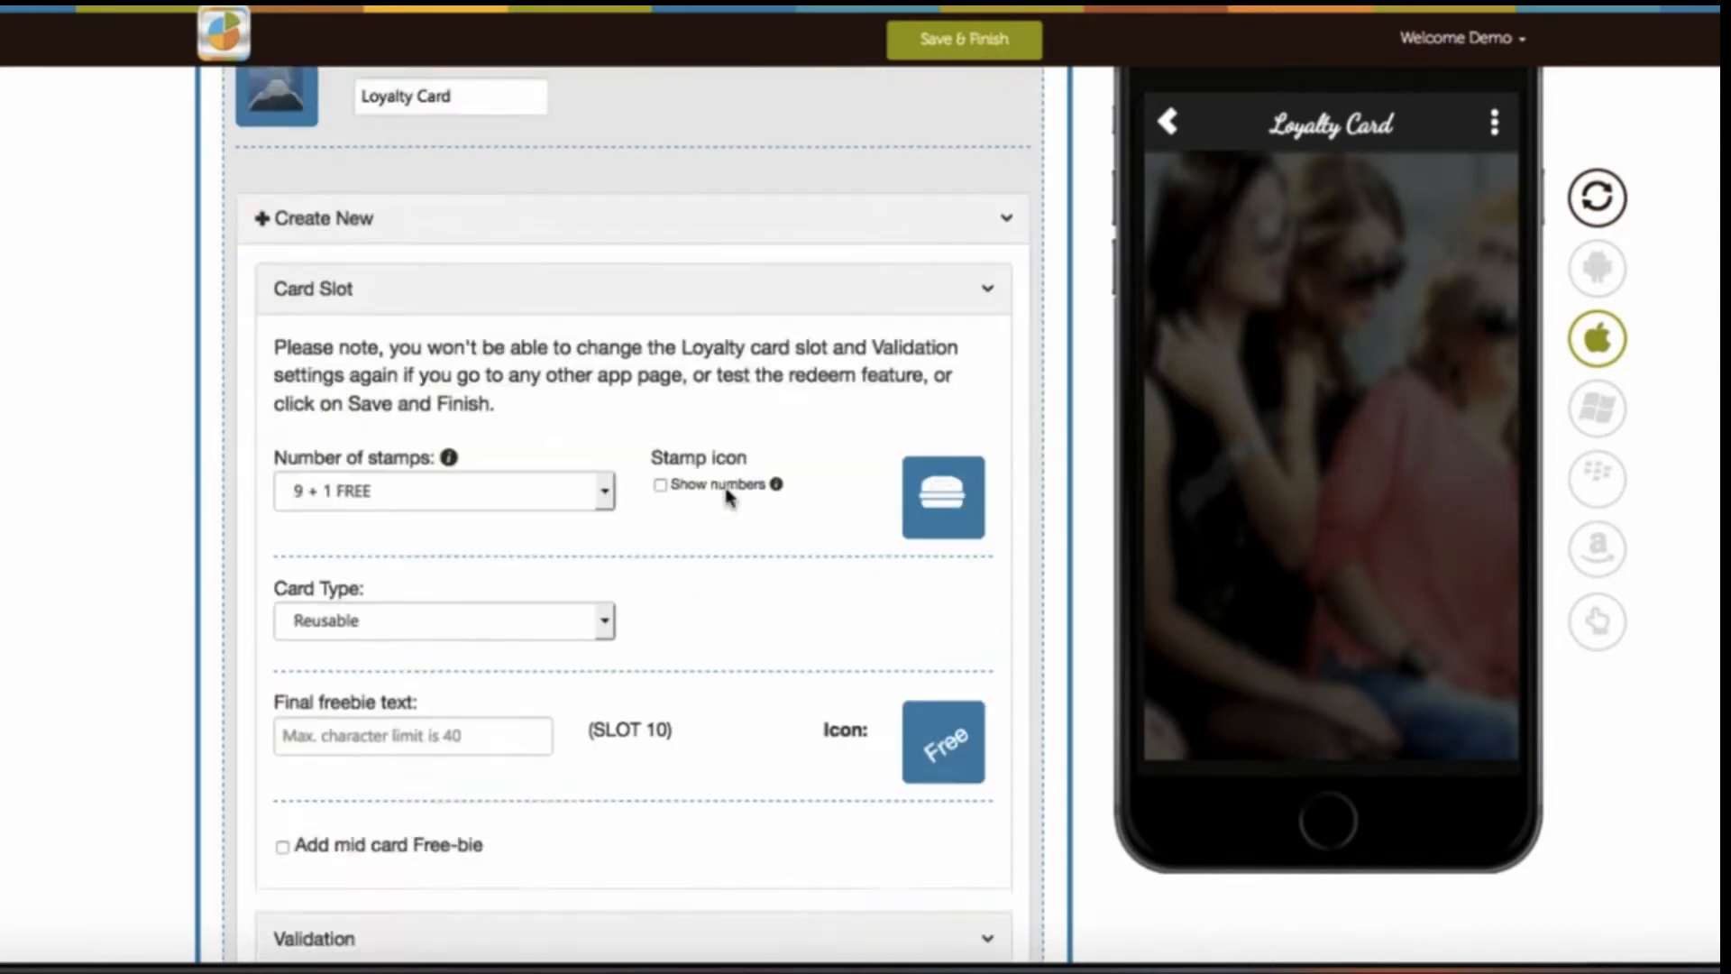
scroll(down, 3)
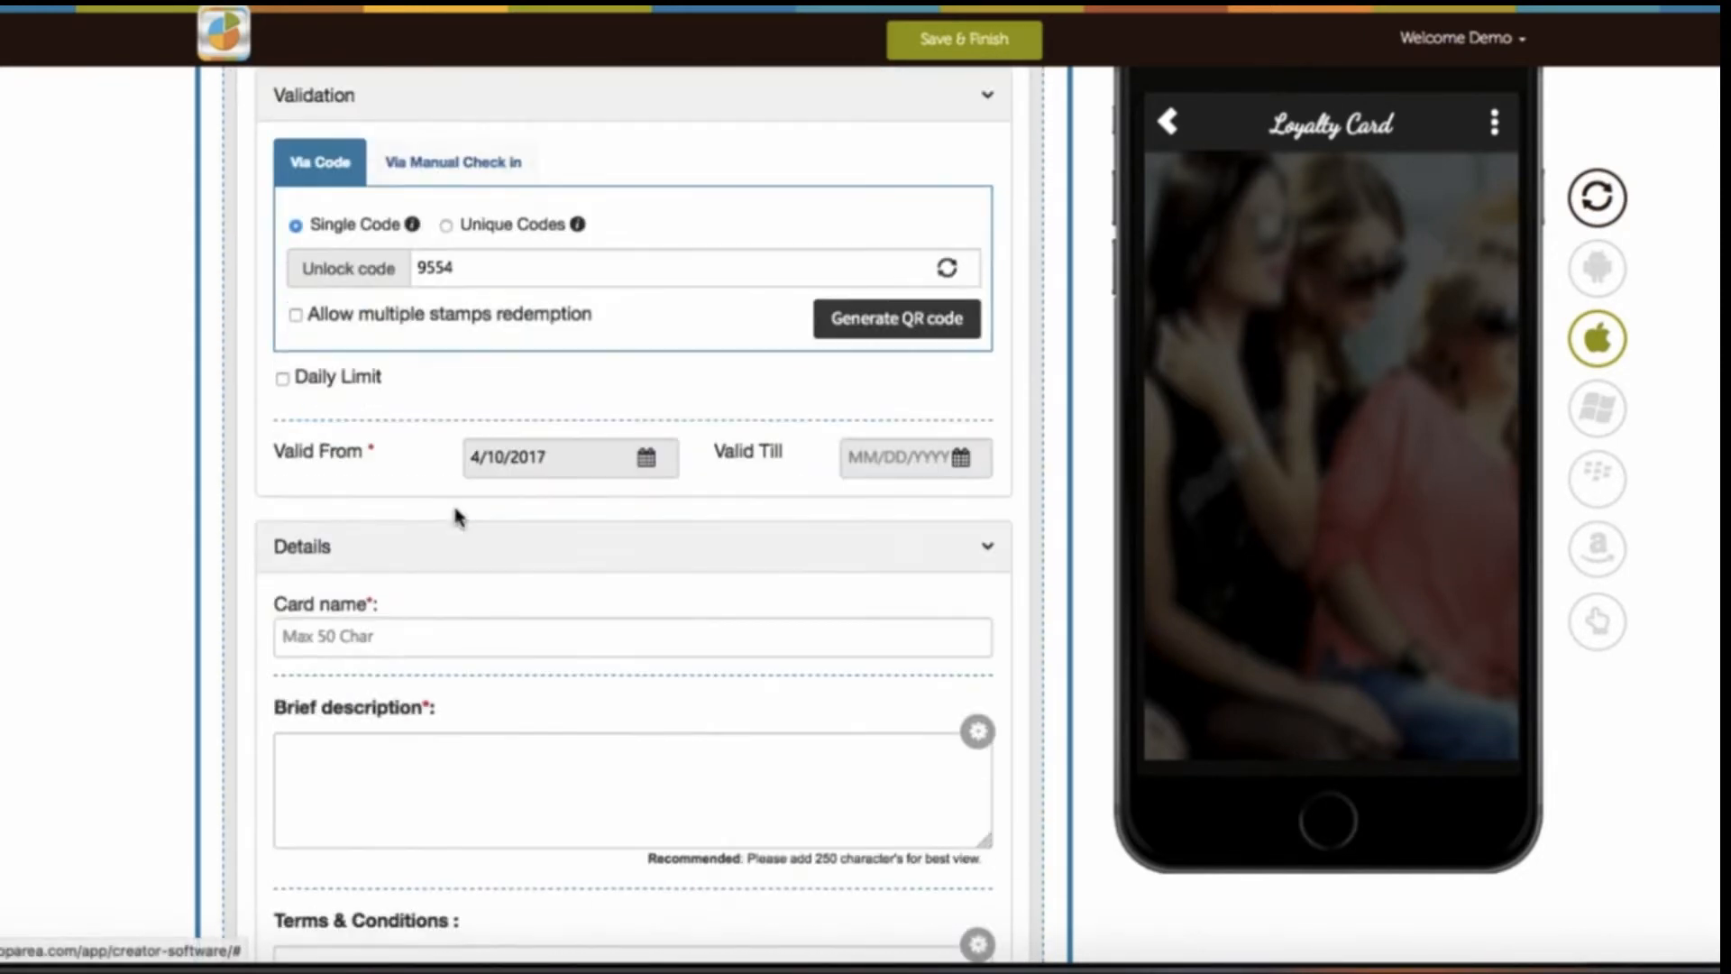
scroll(down, 3)
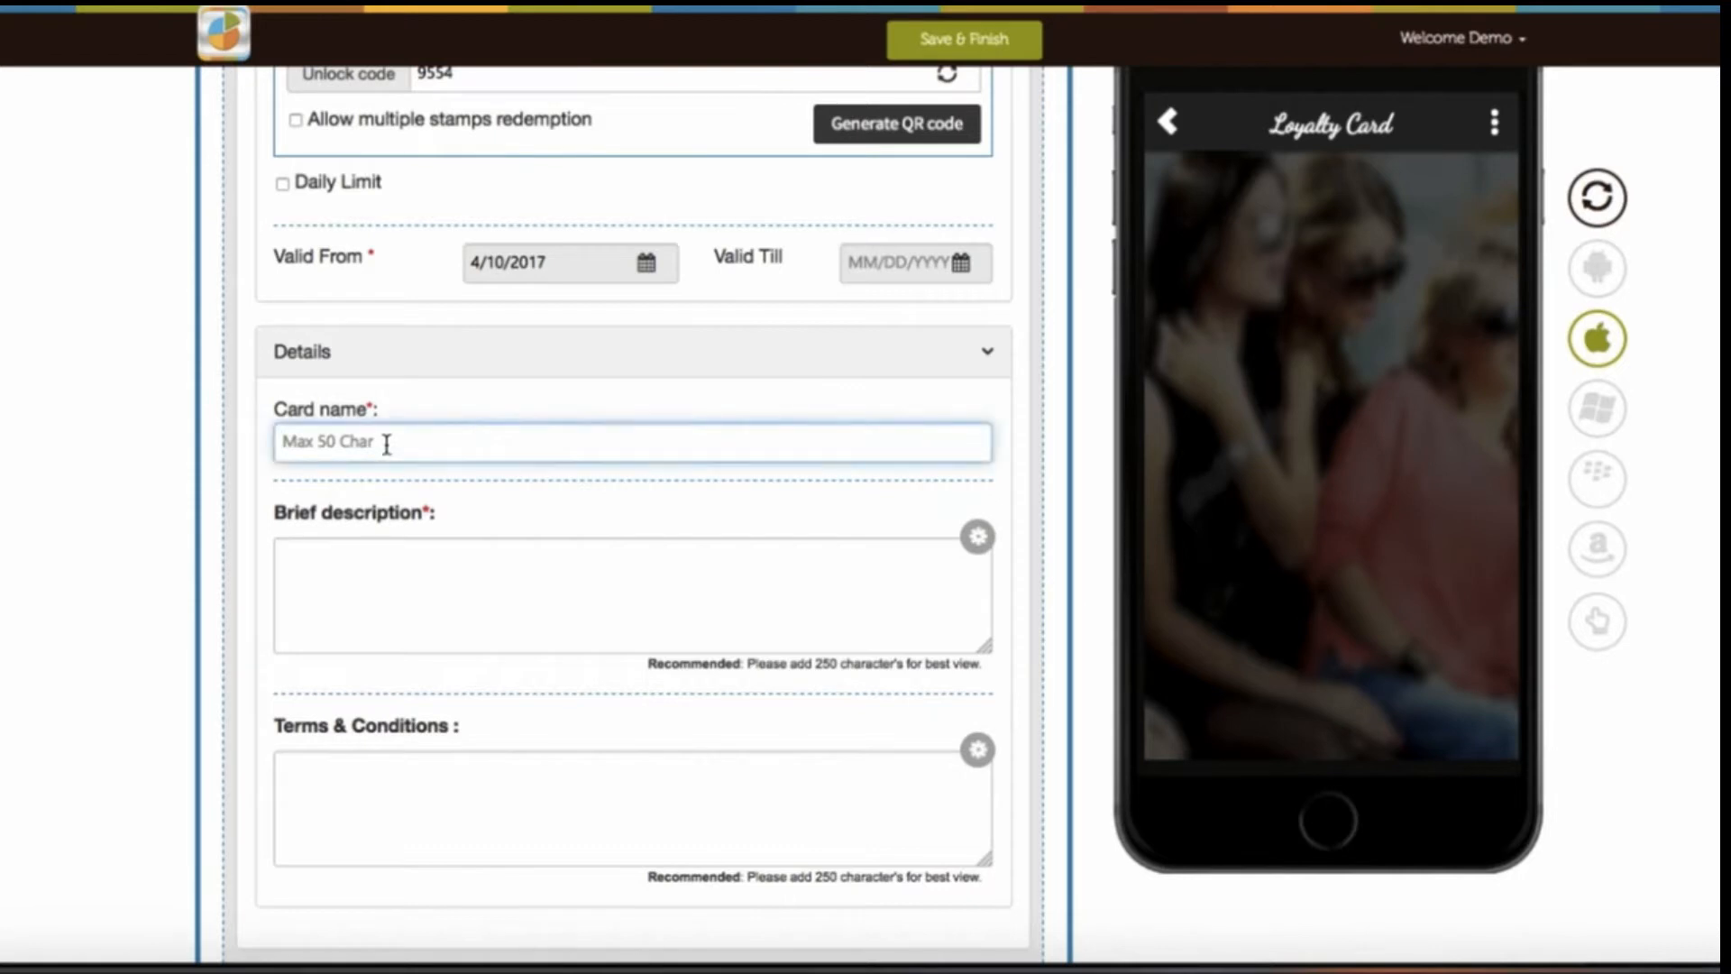
text(Card 1)
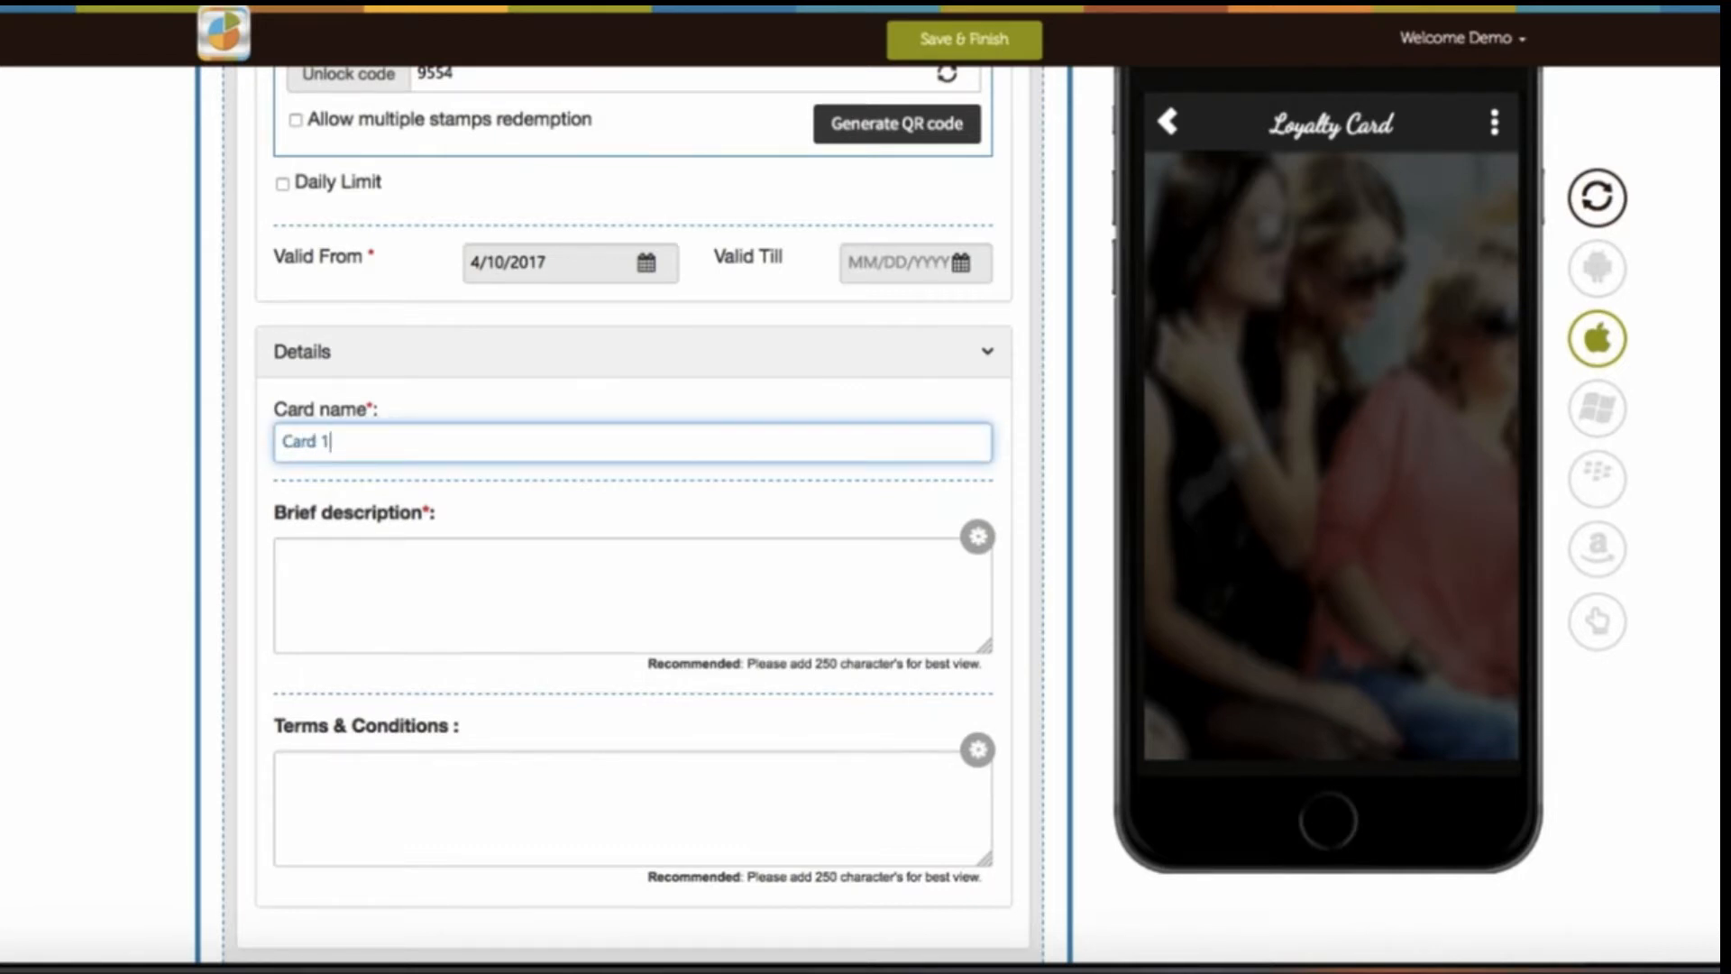
text(Loy)
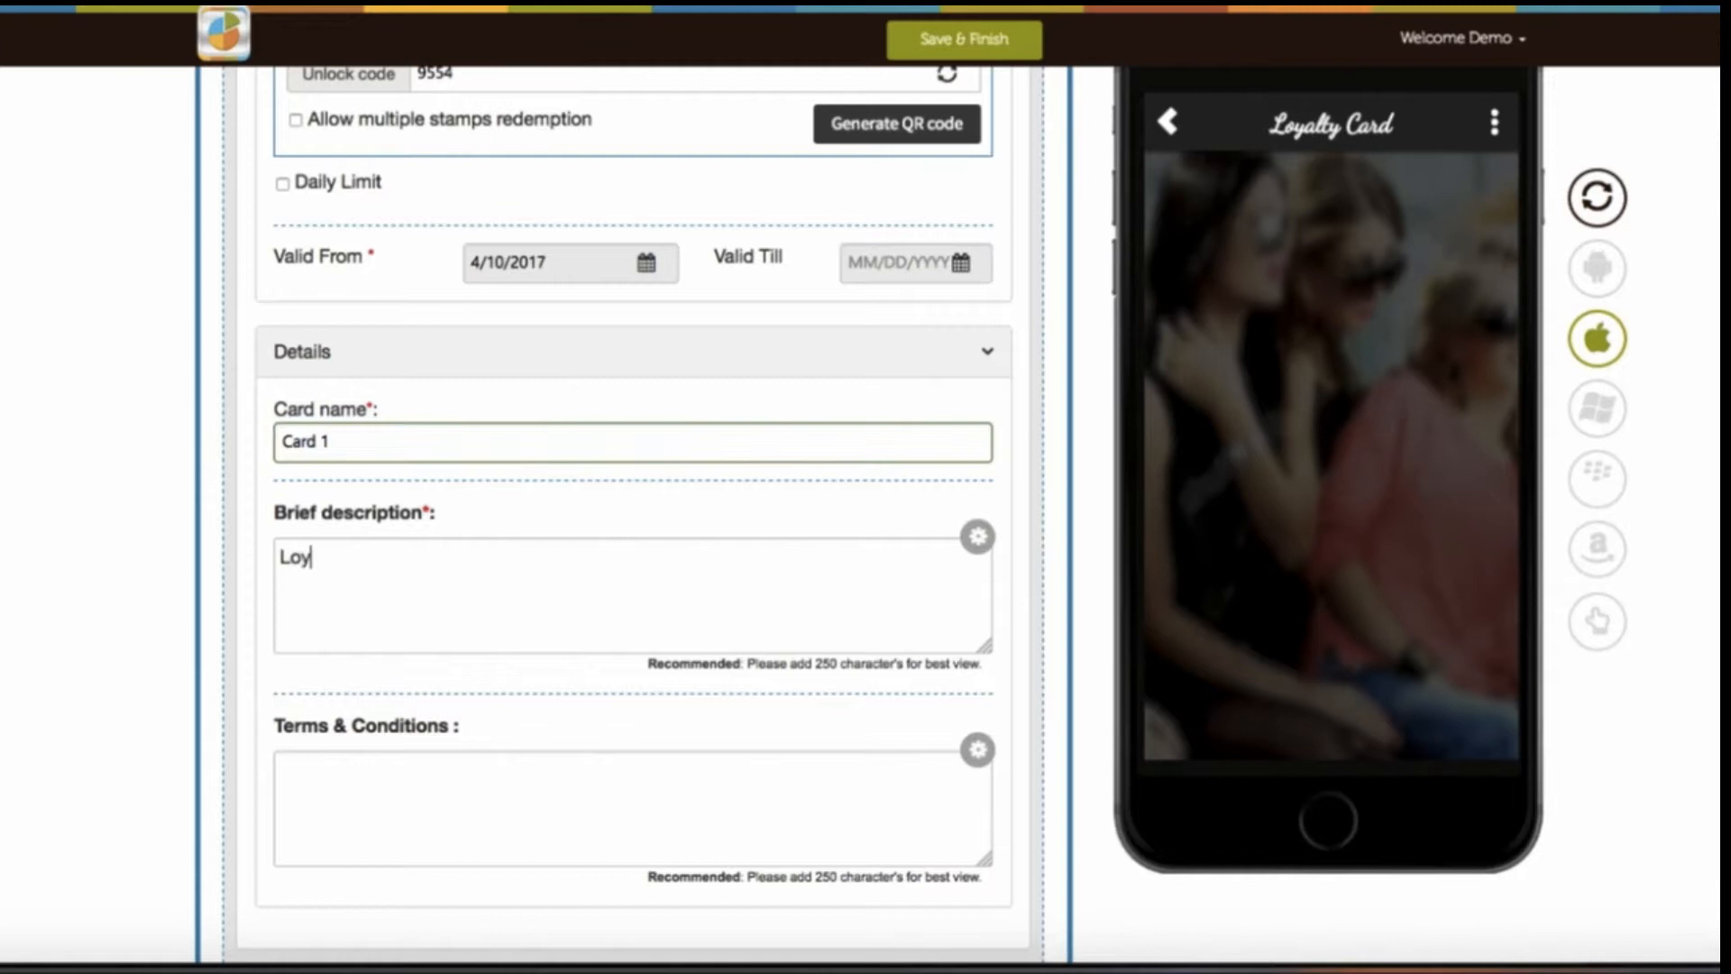
text(alty Description)
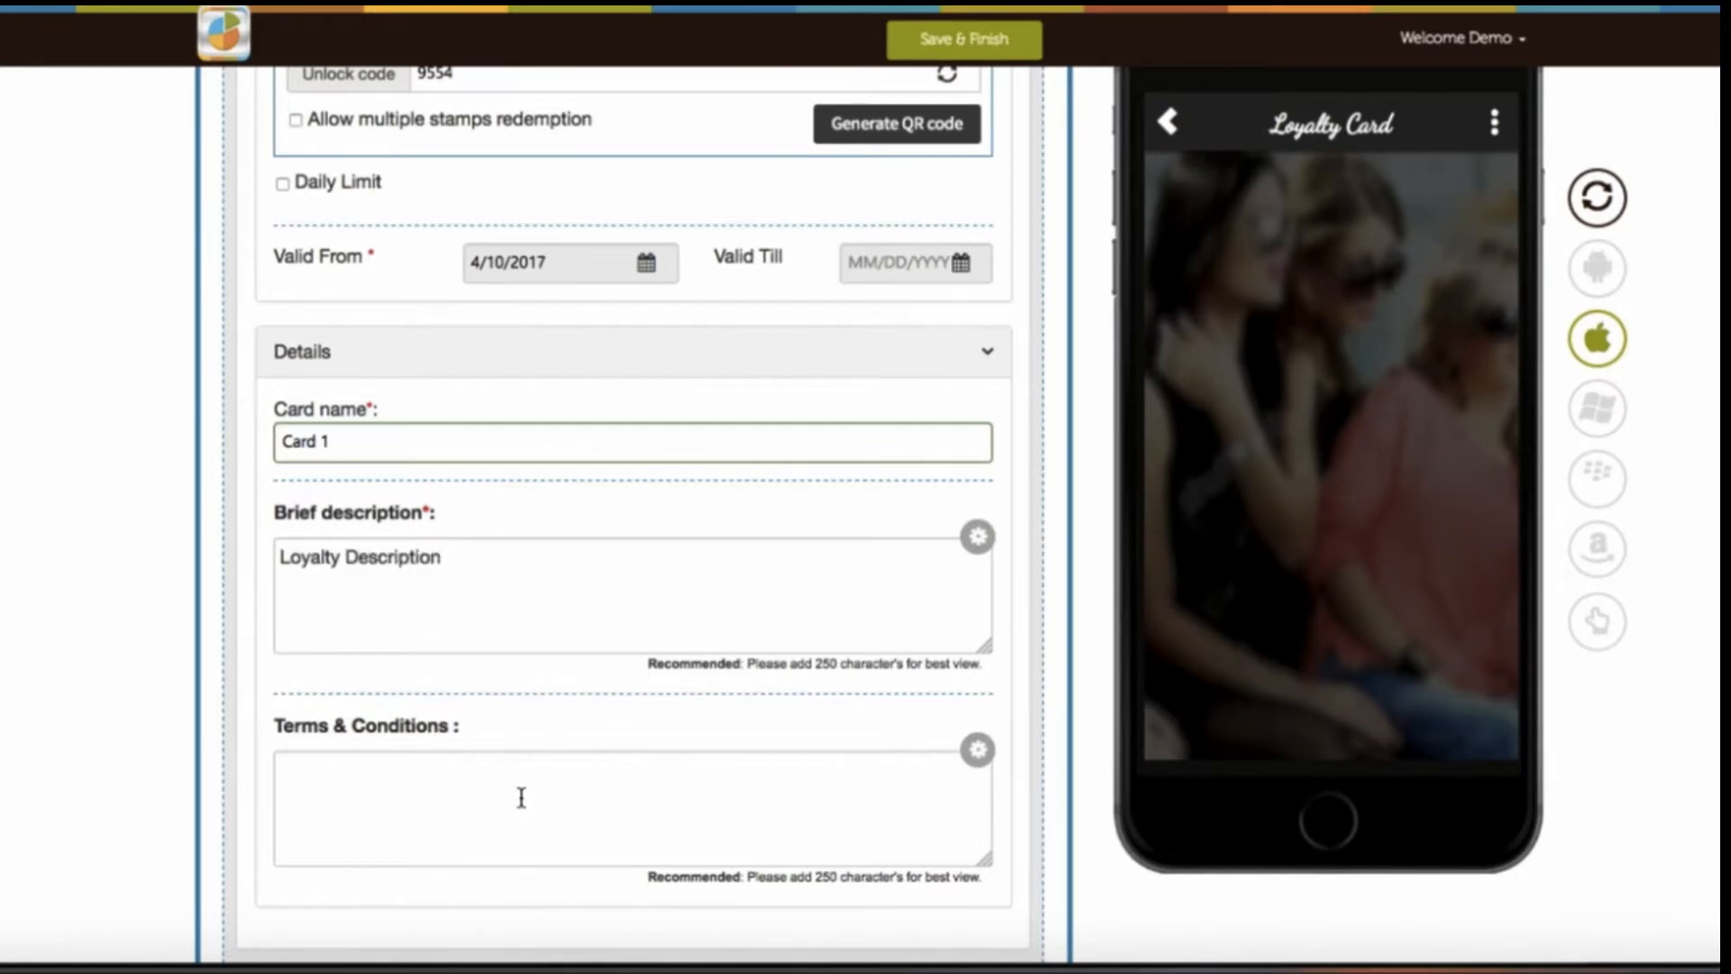
scroll(up, 3)
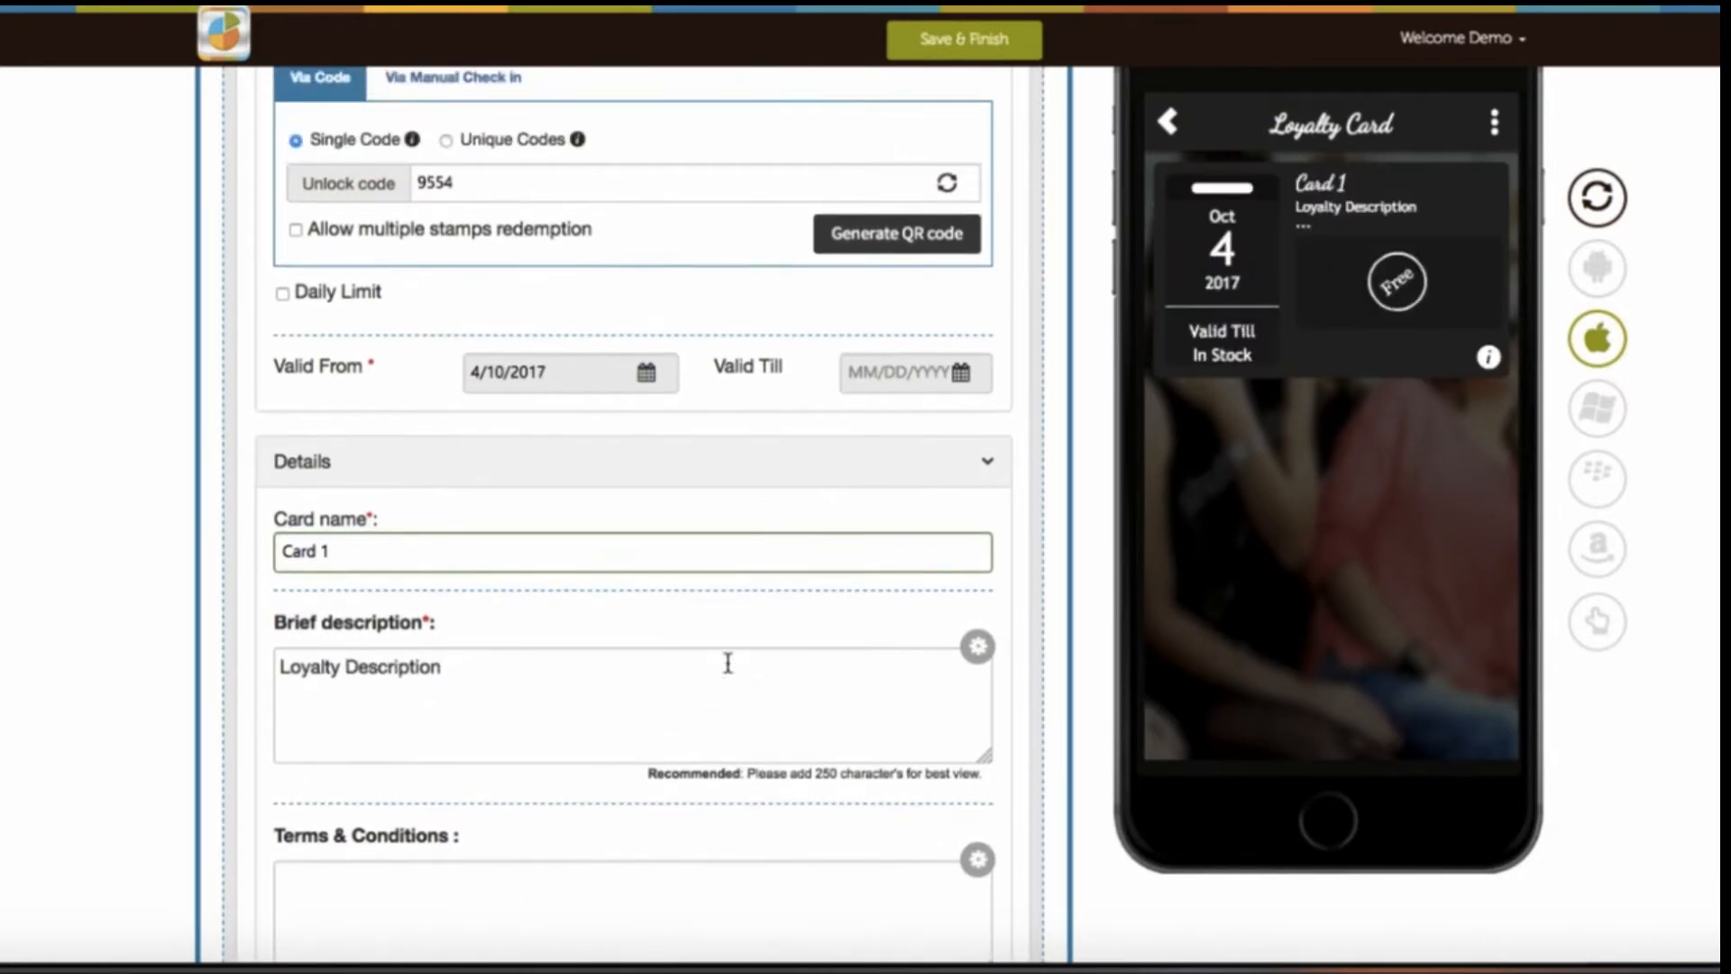
click(552, 878)
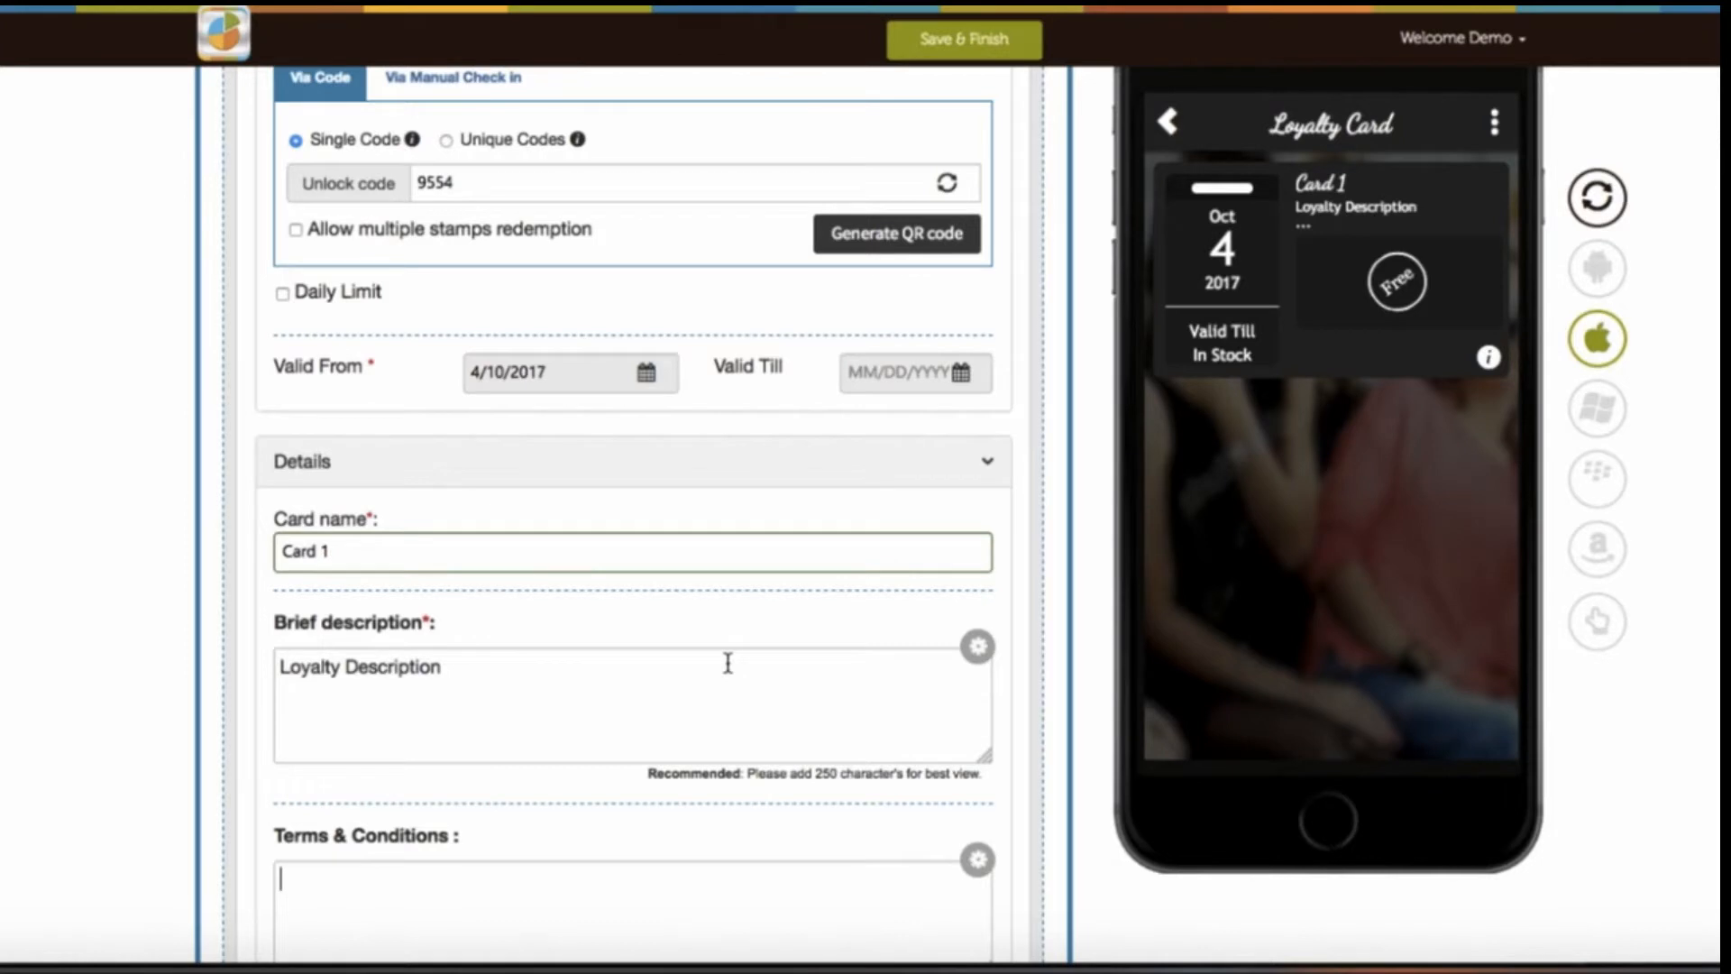
mouse_move(1331, 290)
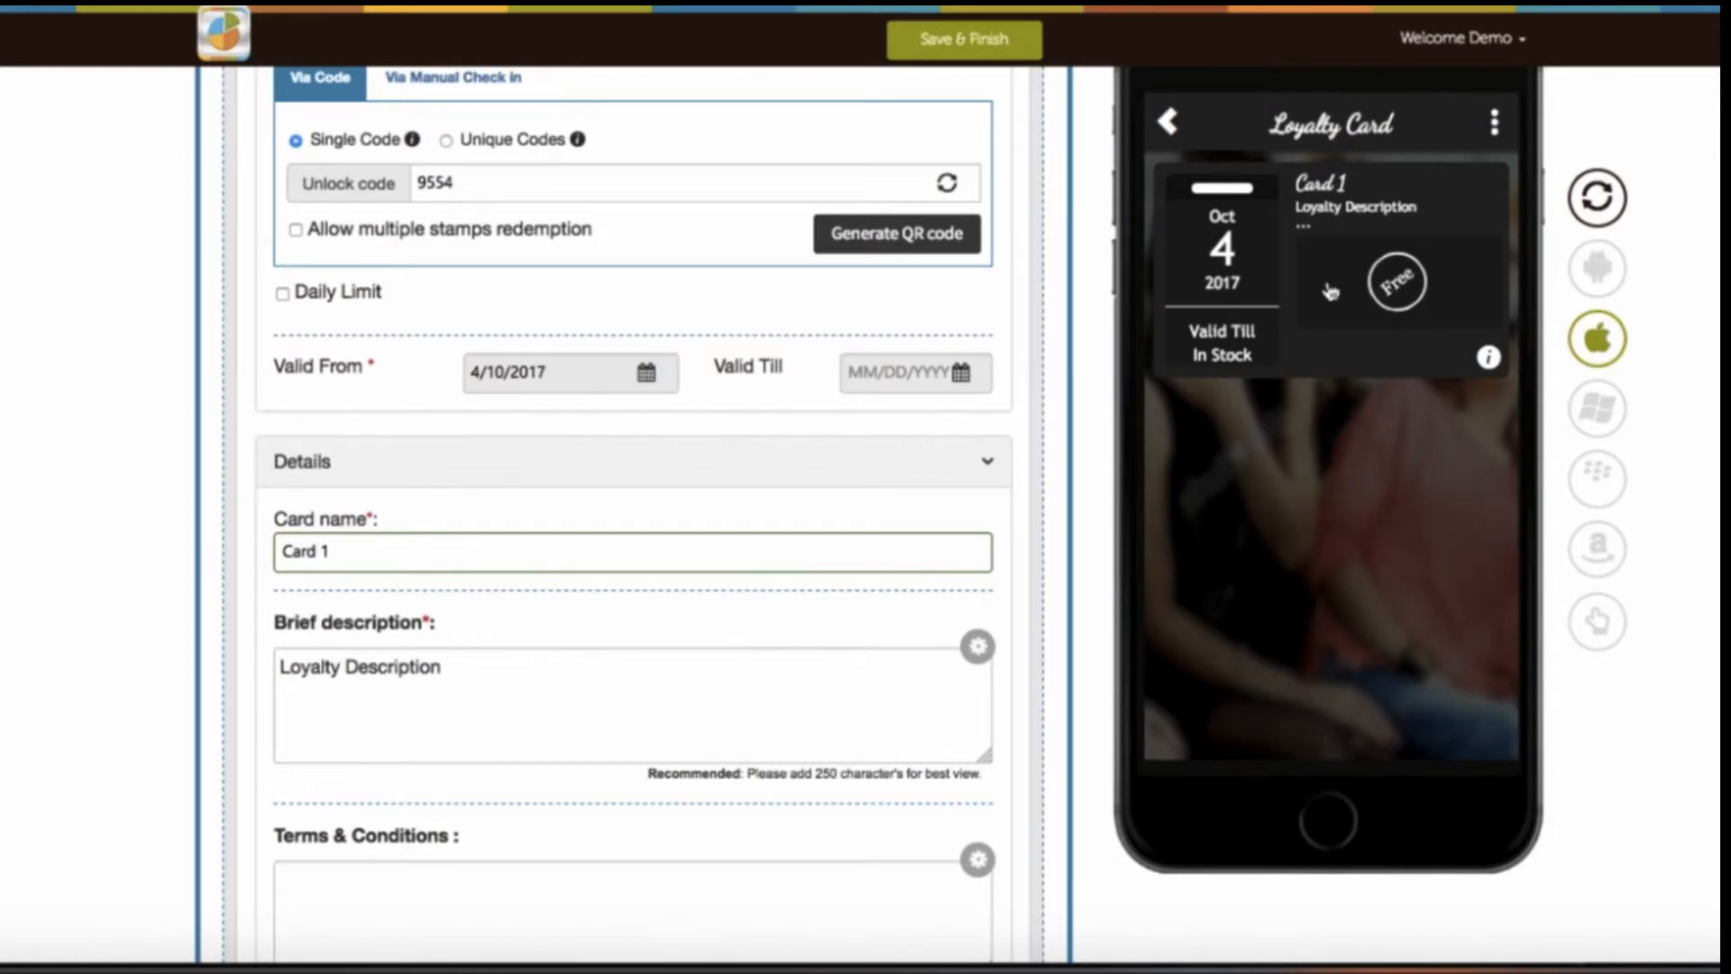
mouse_move(1324, 285)
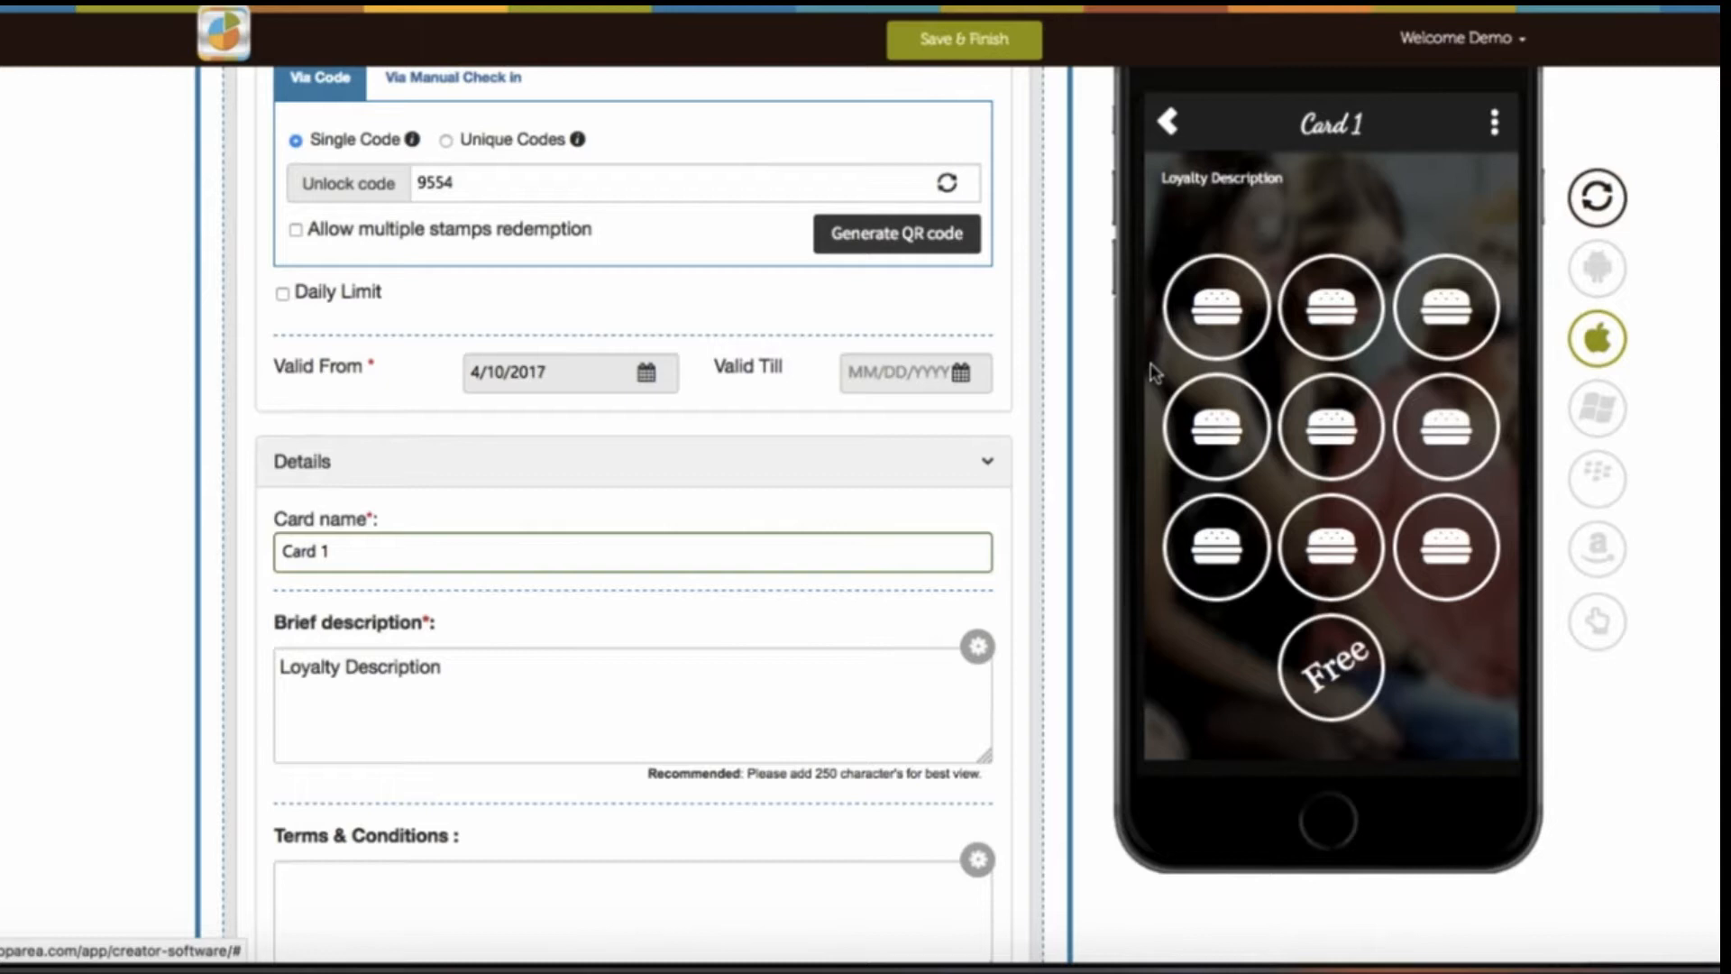
scroll(up, 3)
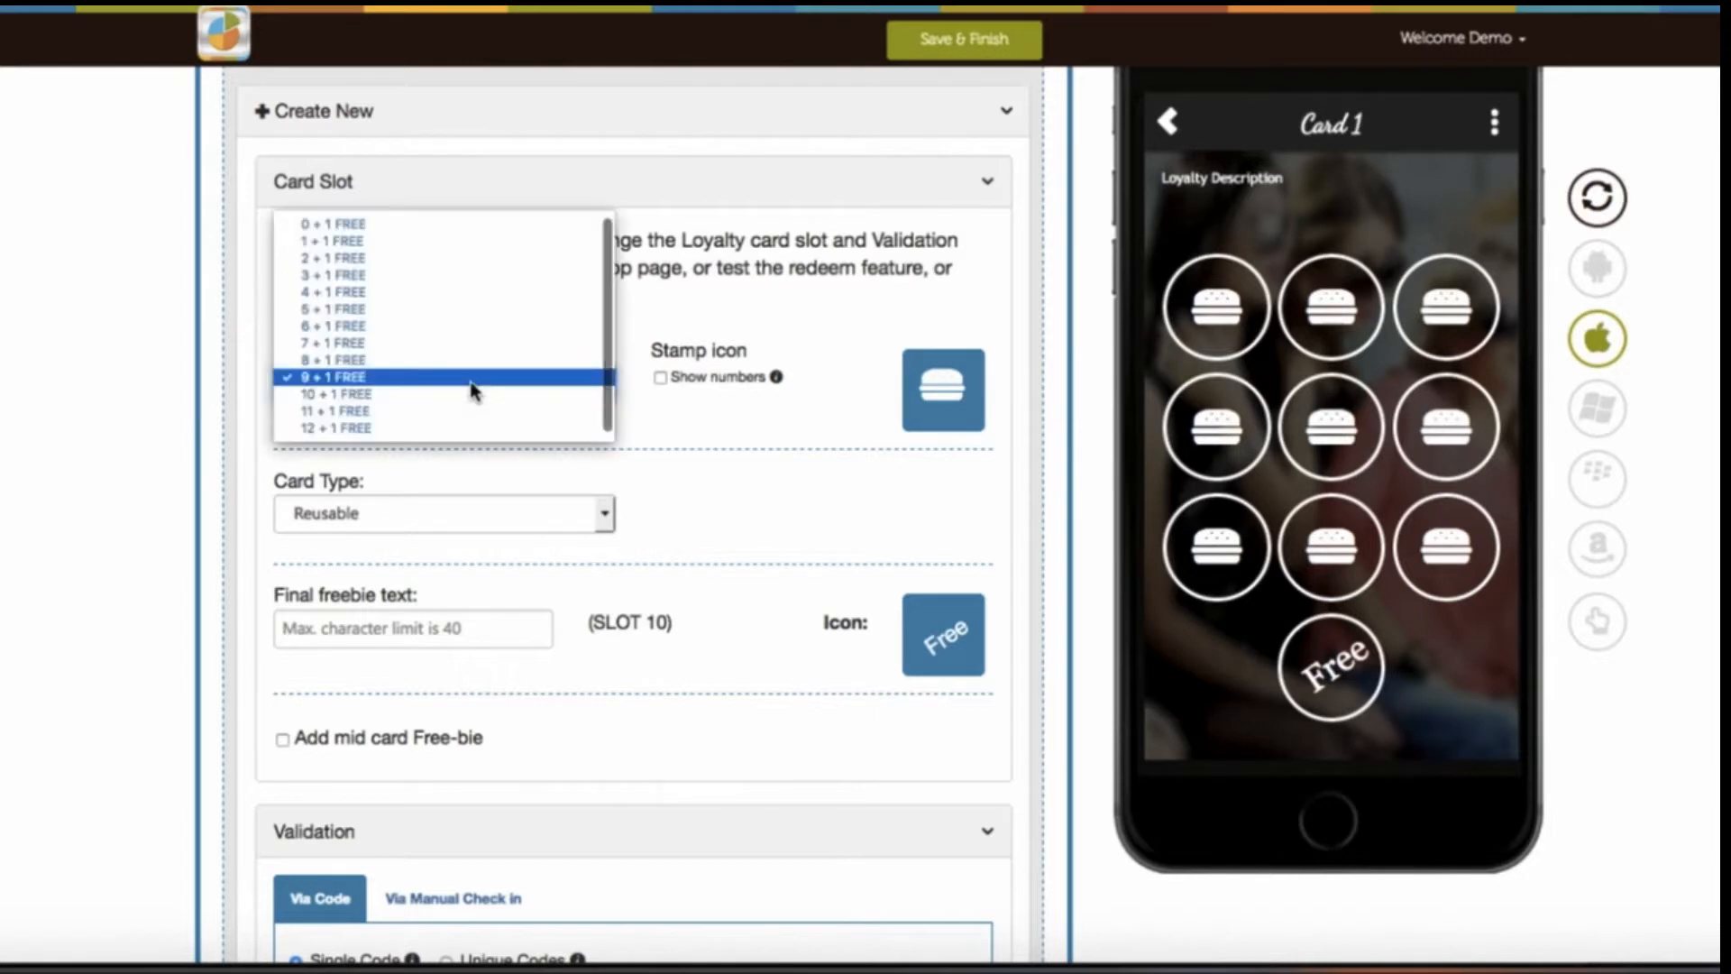
Choose 8 + 1 FREE stamps, a coffee-cup stamp icon, and One time Use Only card type.
click(364, 359)
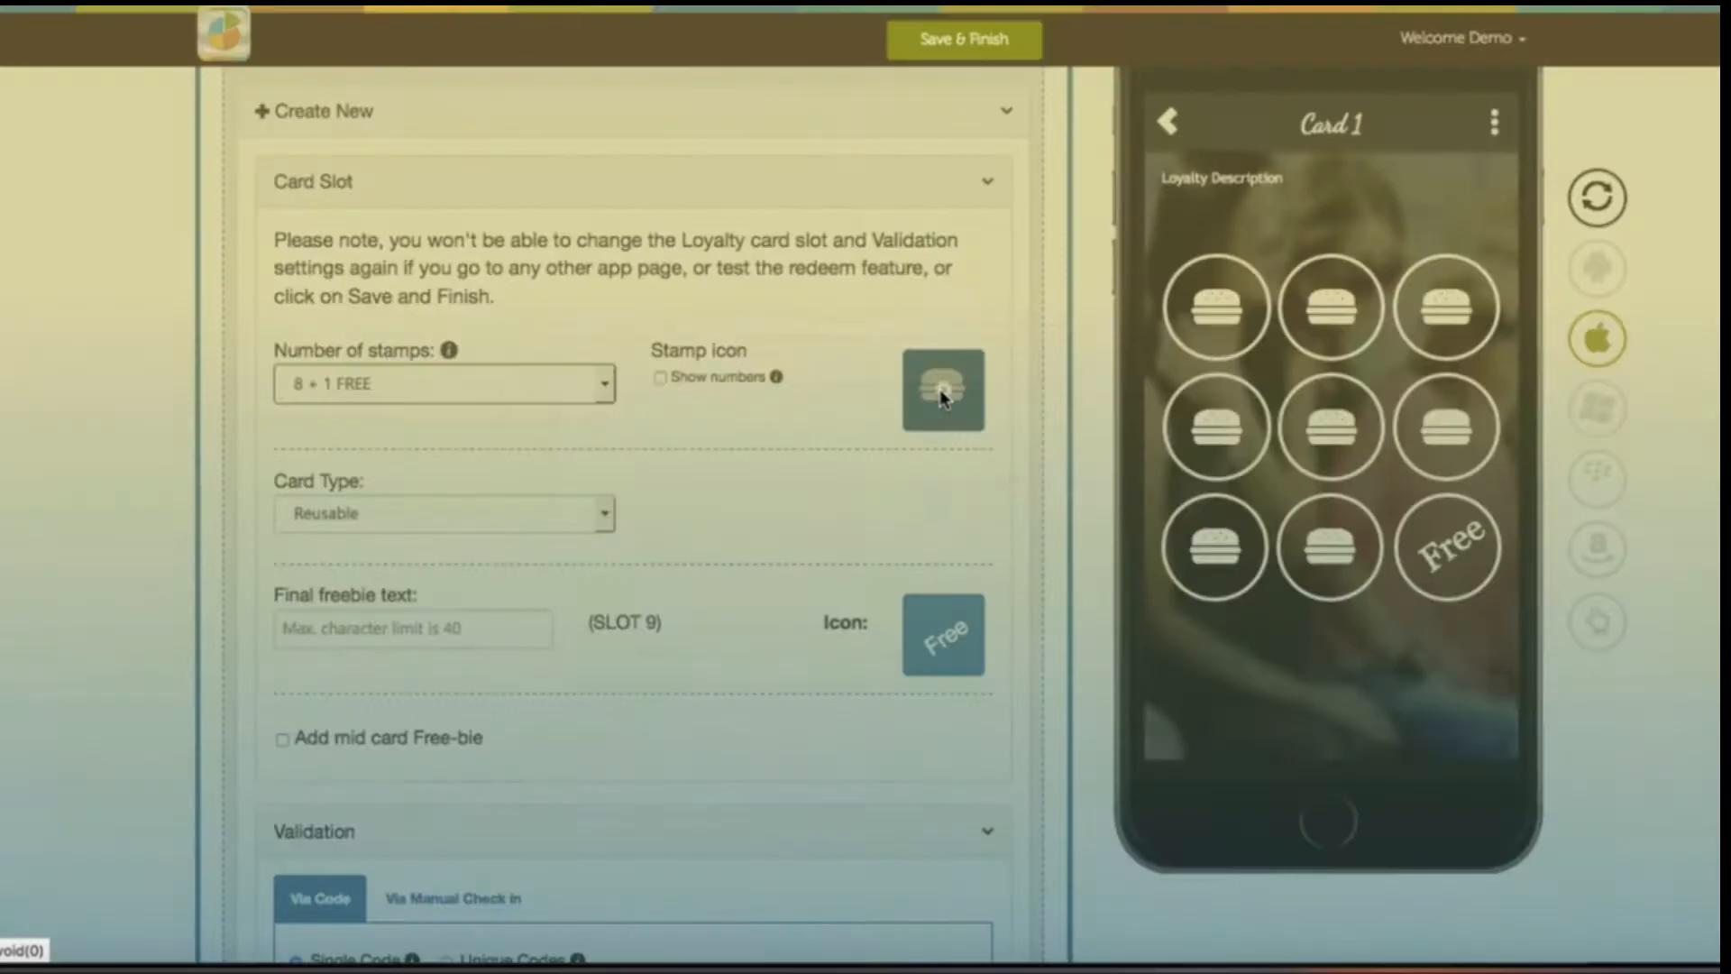
click(941, 389)
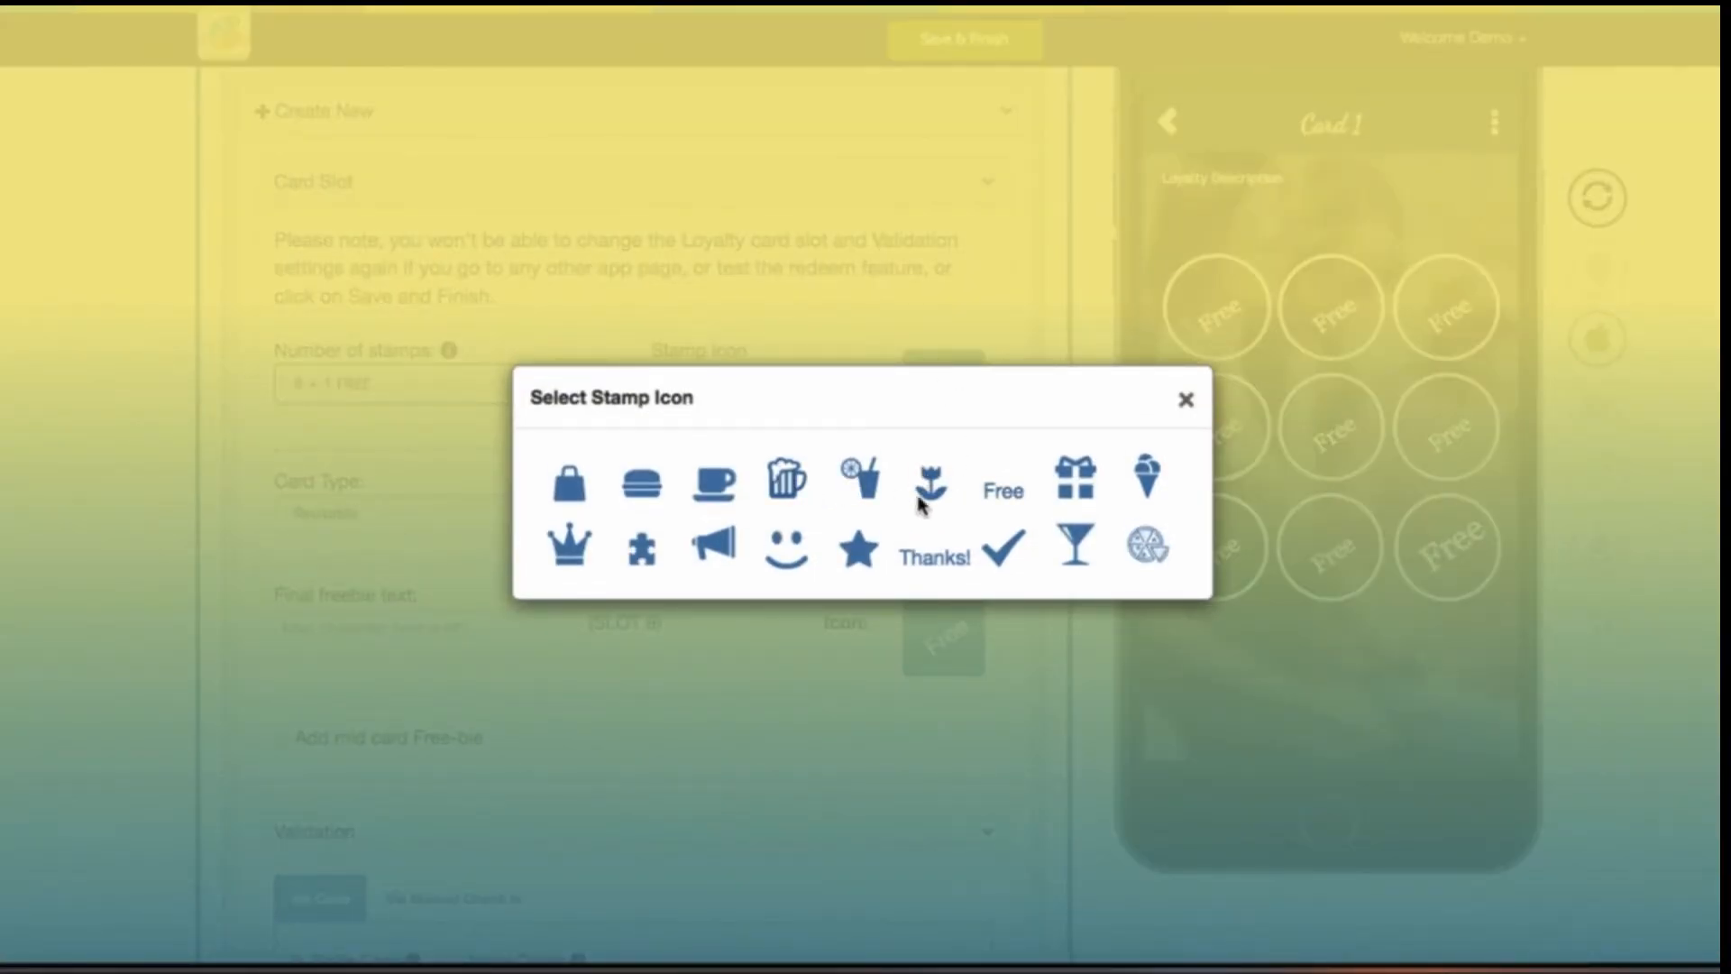
click(712, 481)
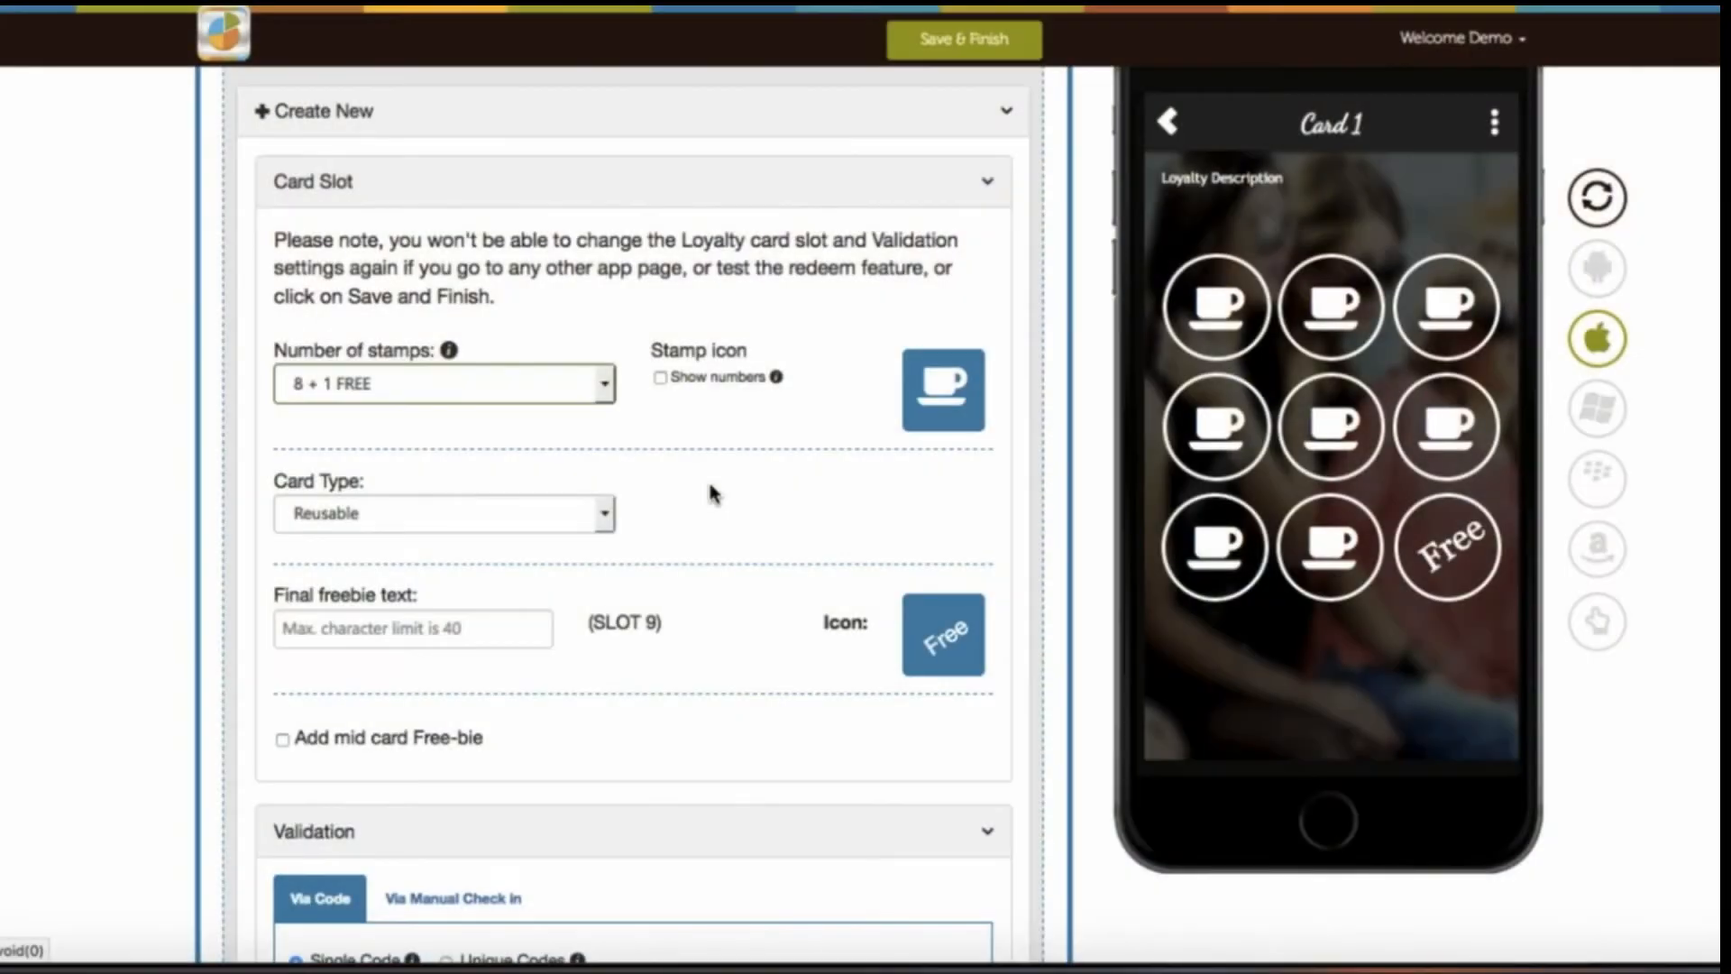
click(443, 513)
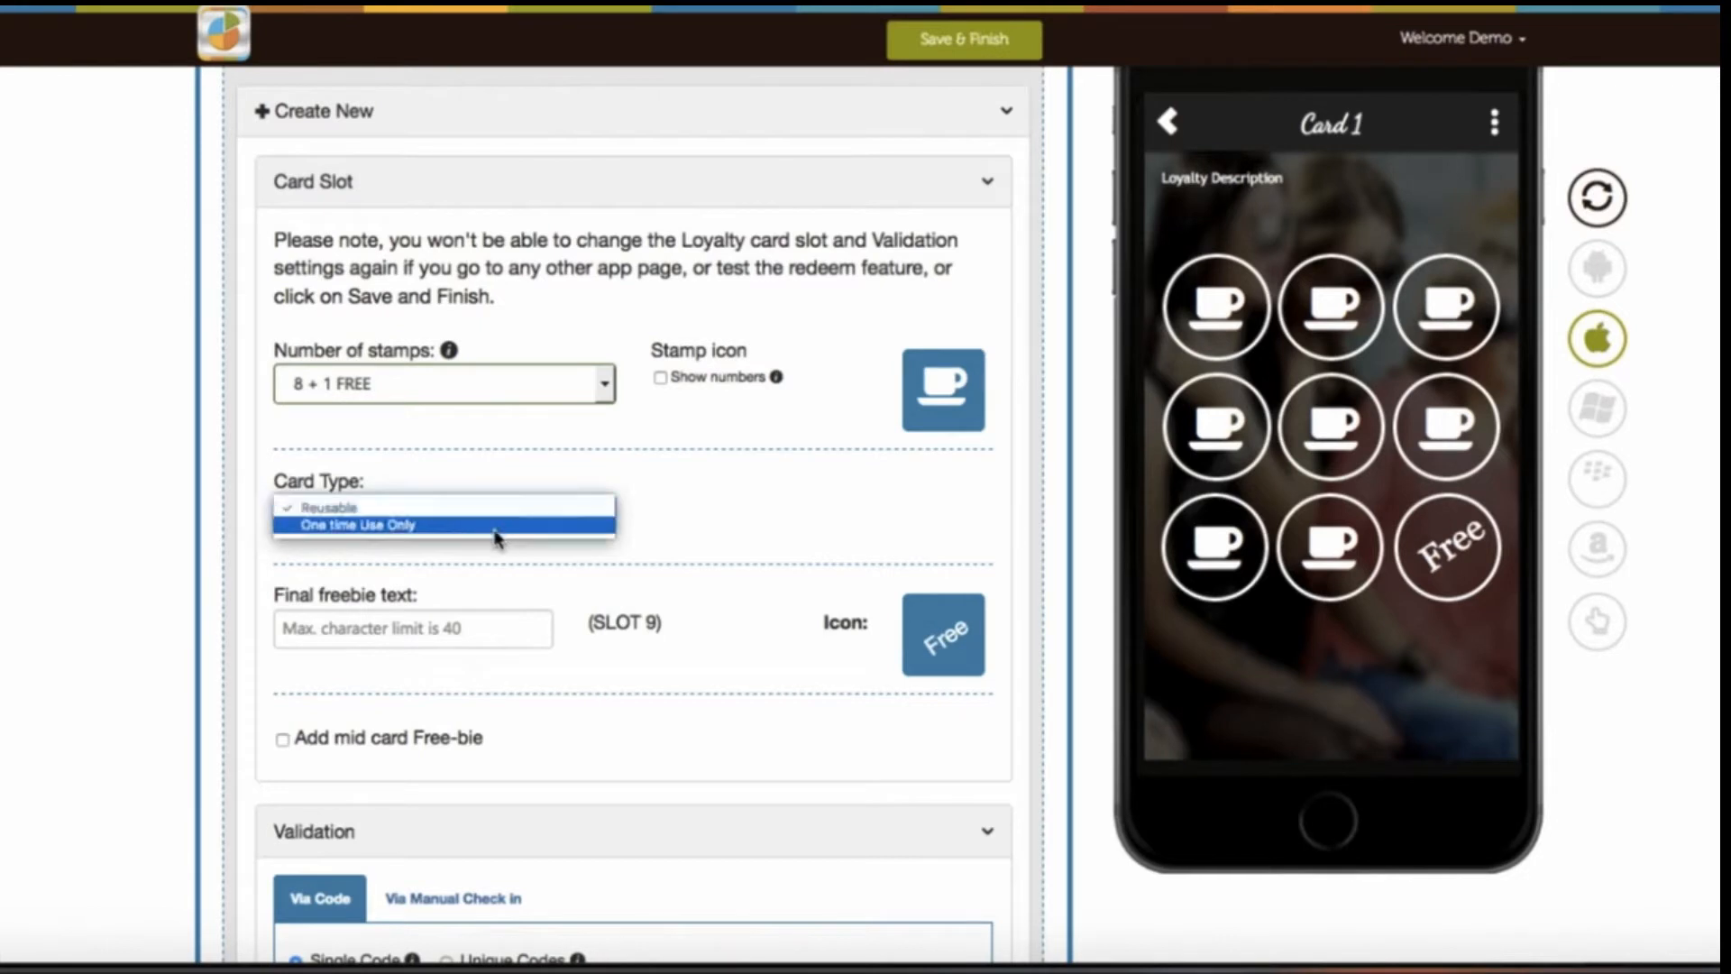
click(357, 525)
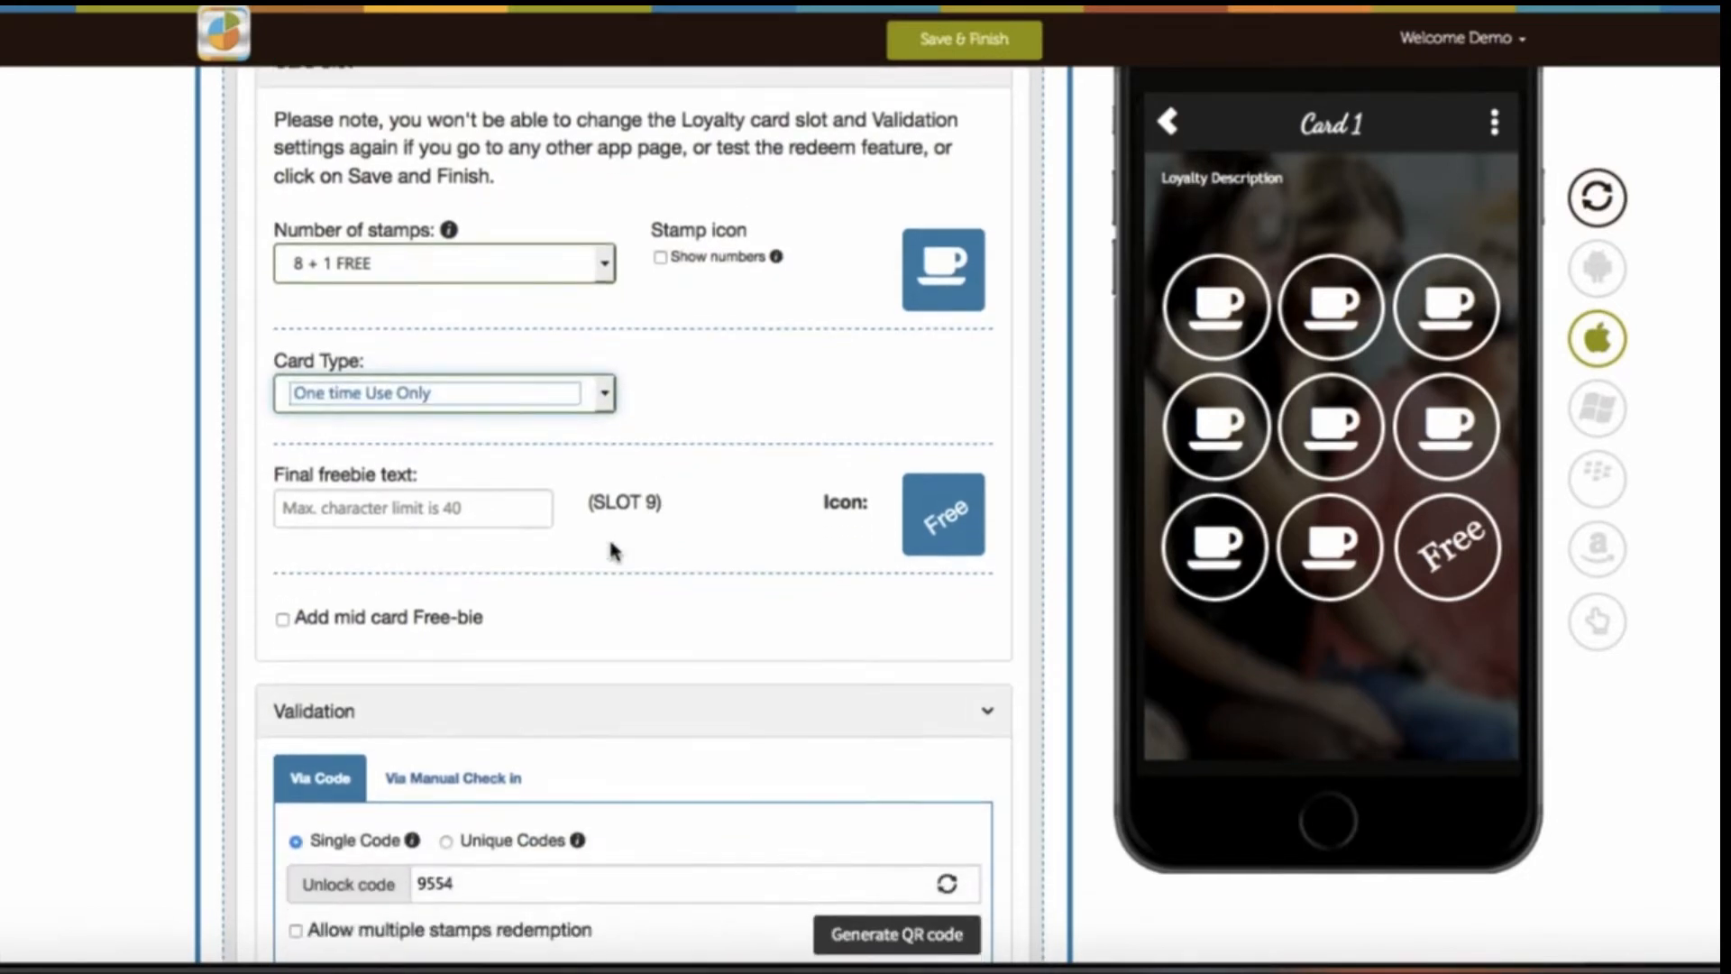
click(413, 506)
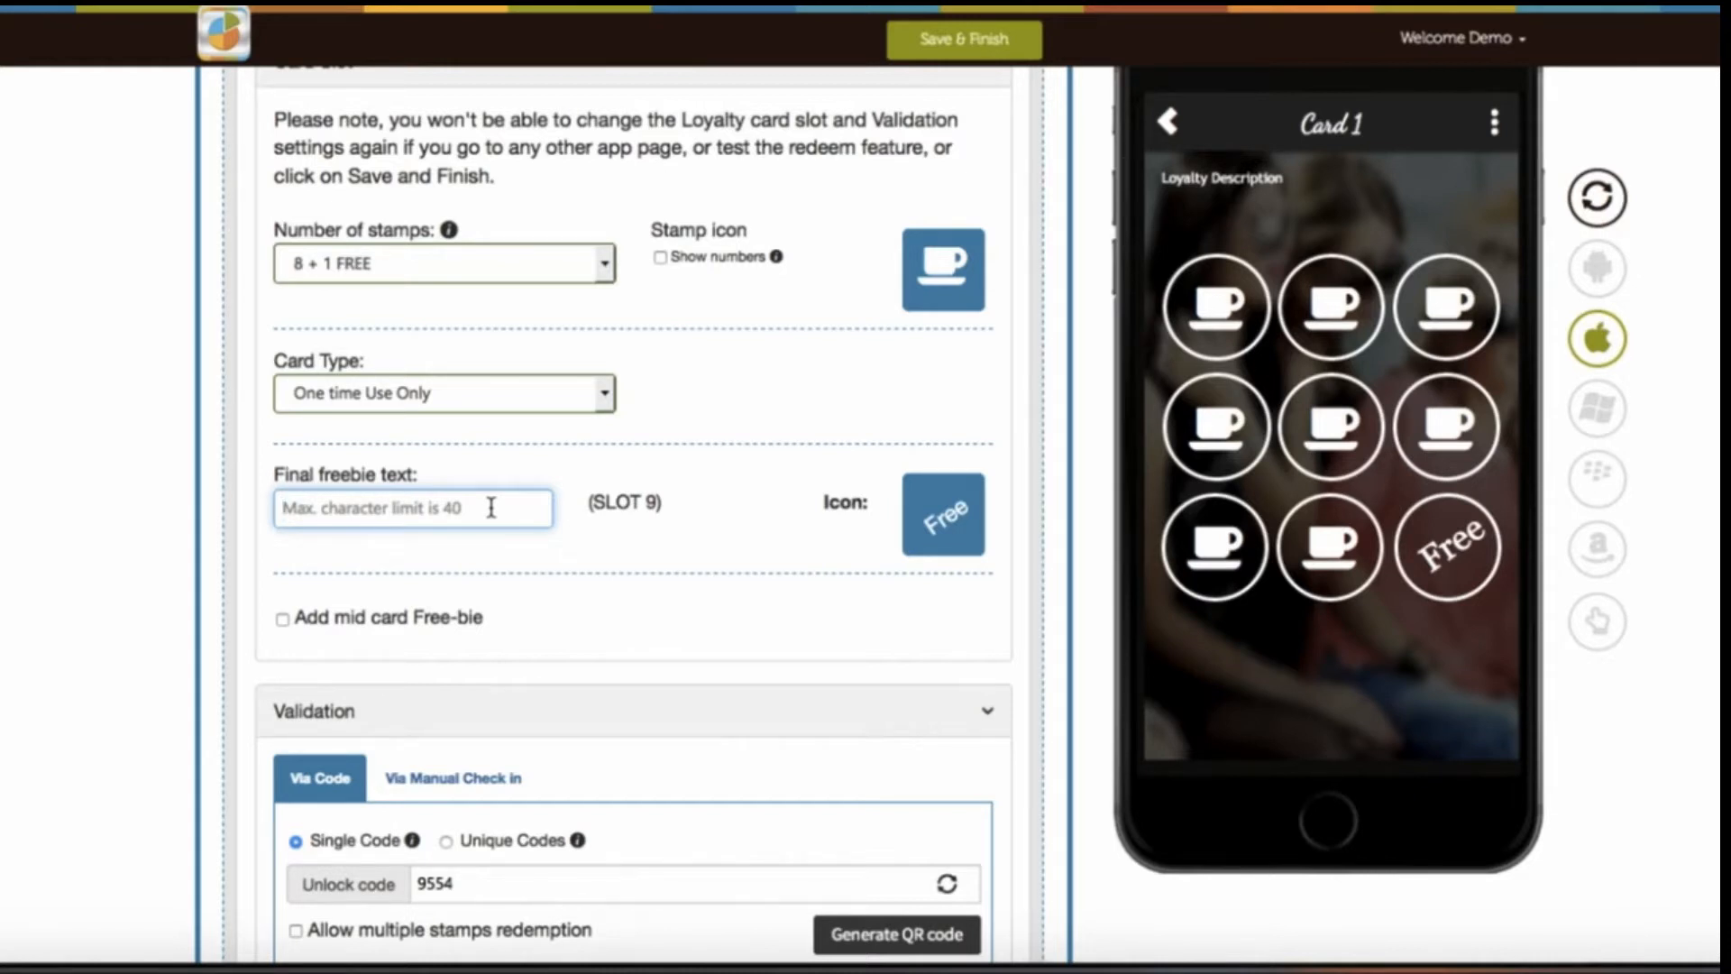
Set the final freebie icon to ice cream and enable a mid-card freebie in slot 4.
click(941, 270)
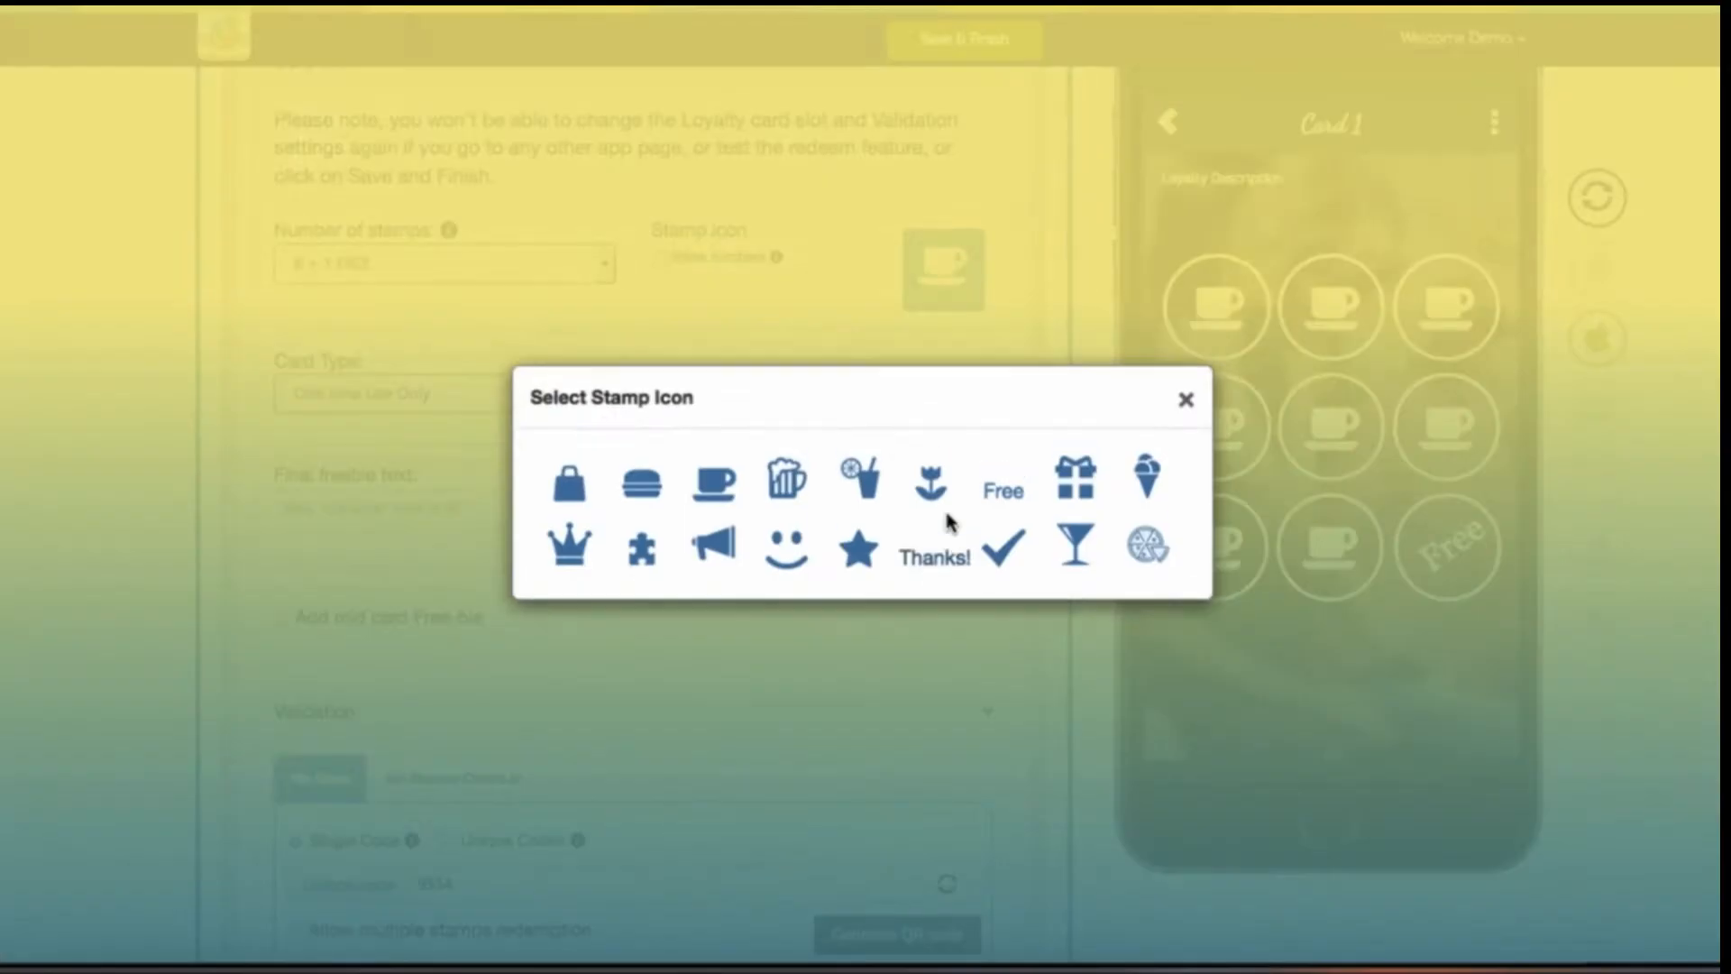
click(1147, 479)
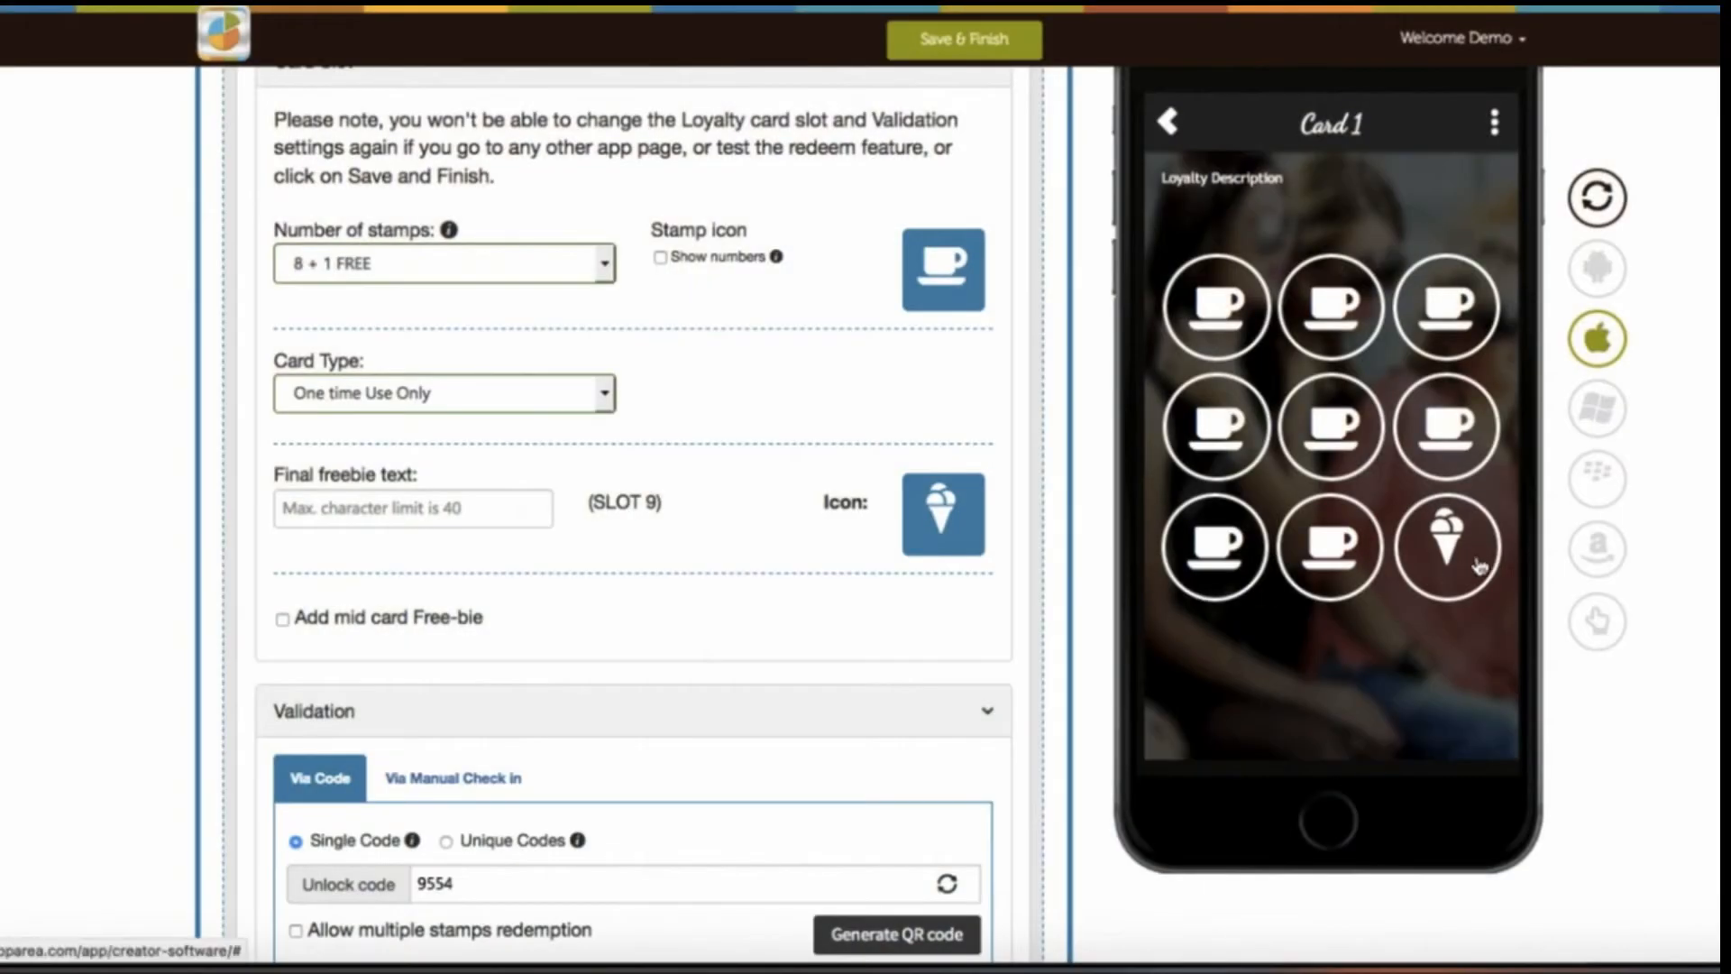
mouse_move(276, 637)
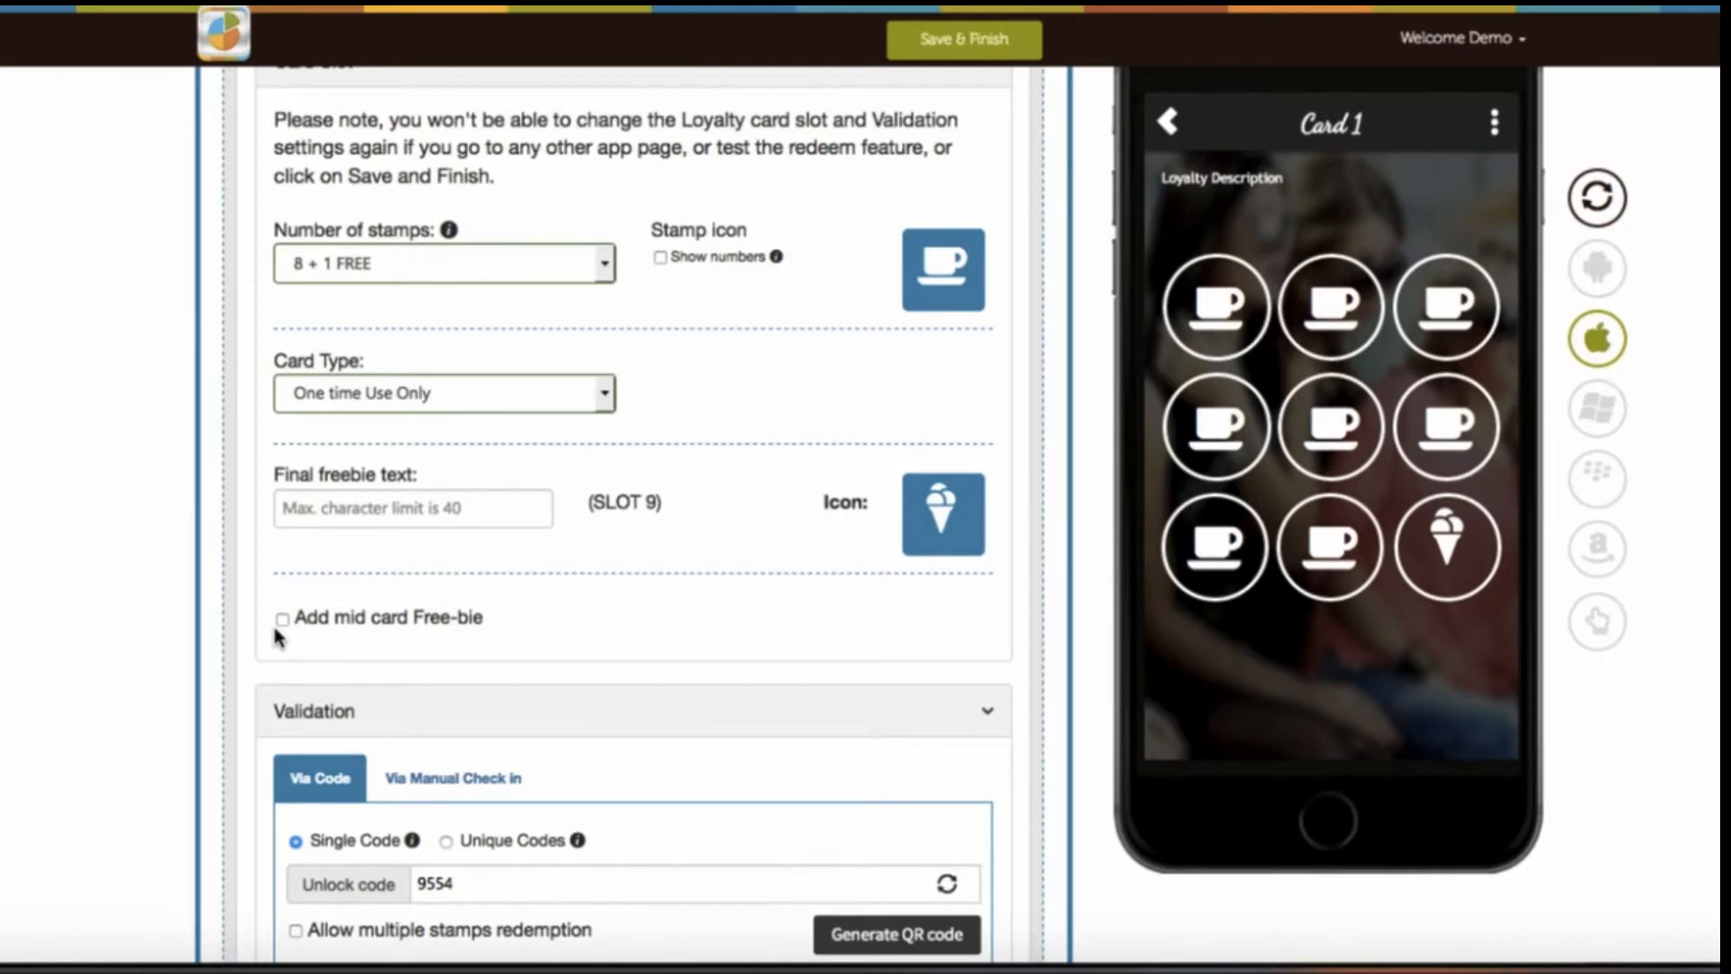
click(284, 618)
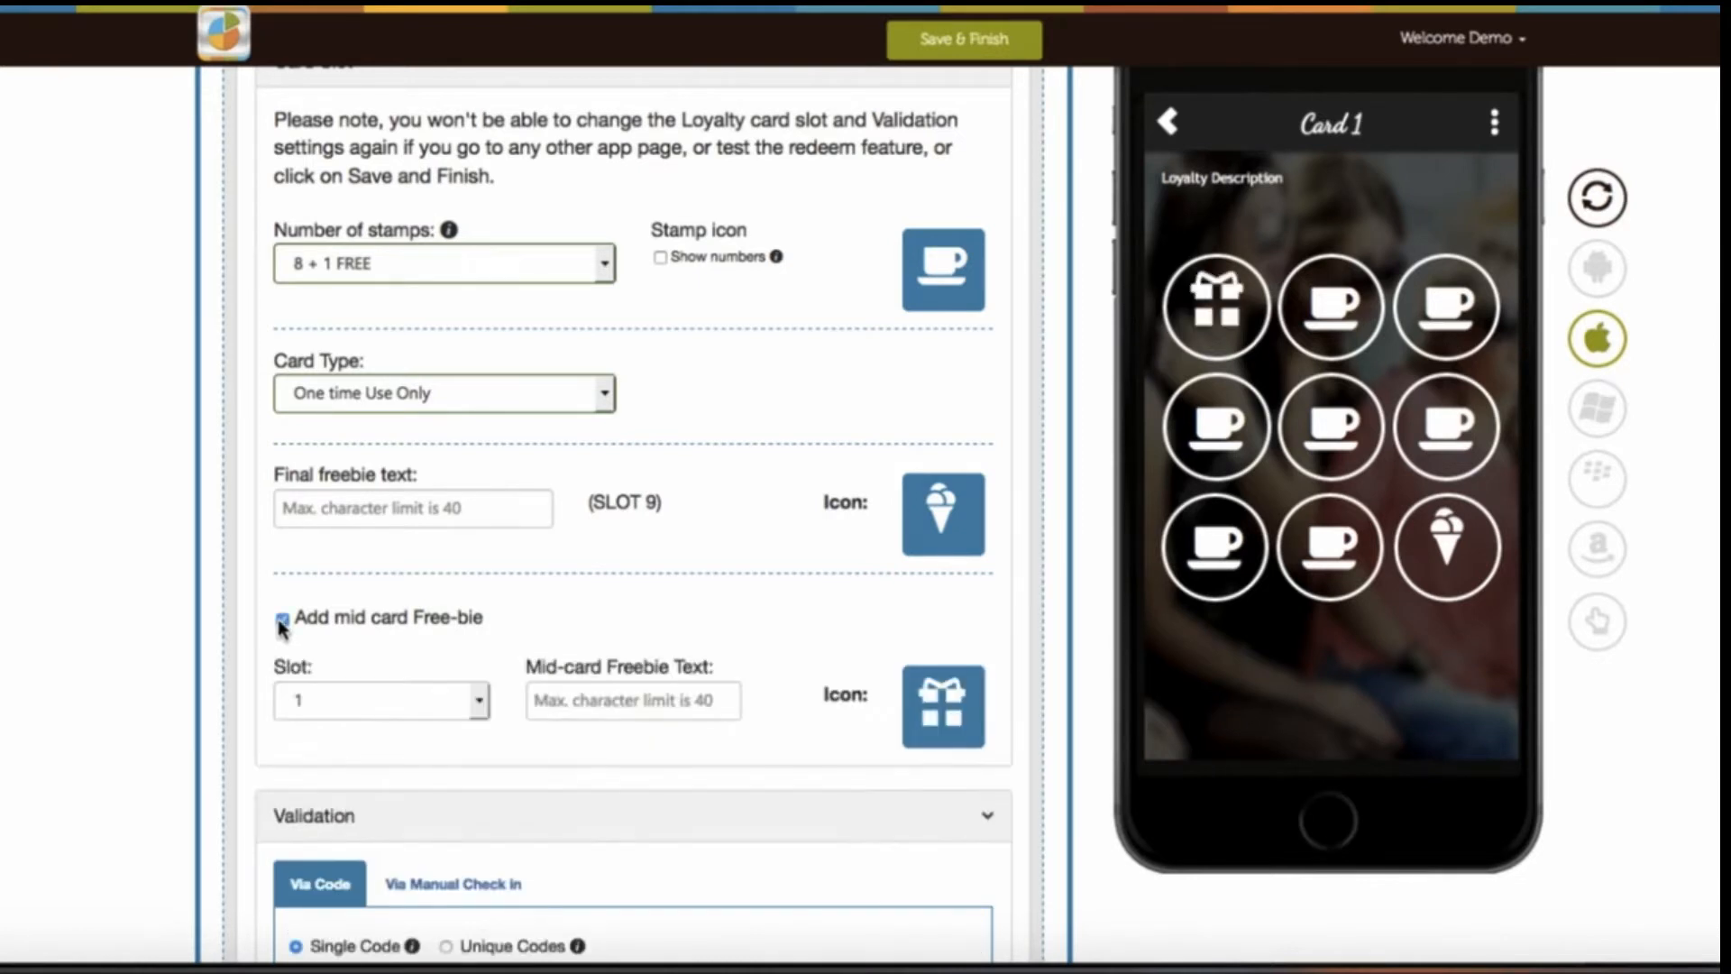
click(380, 700)
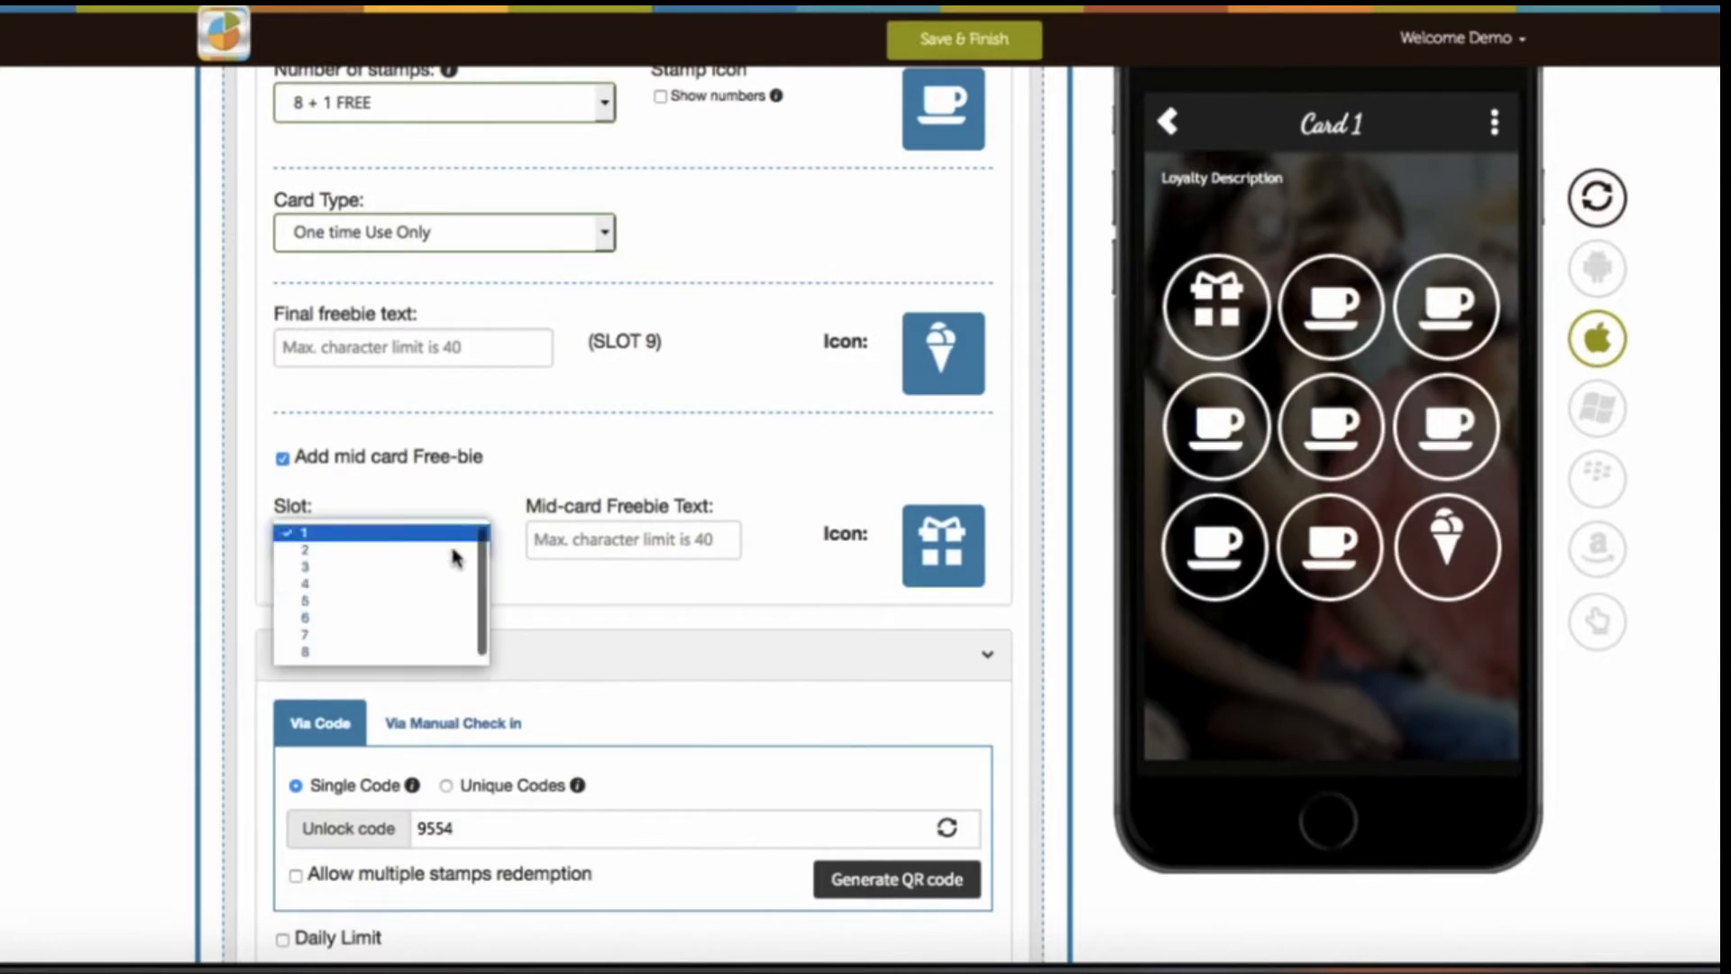
click(305, 583)
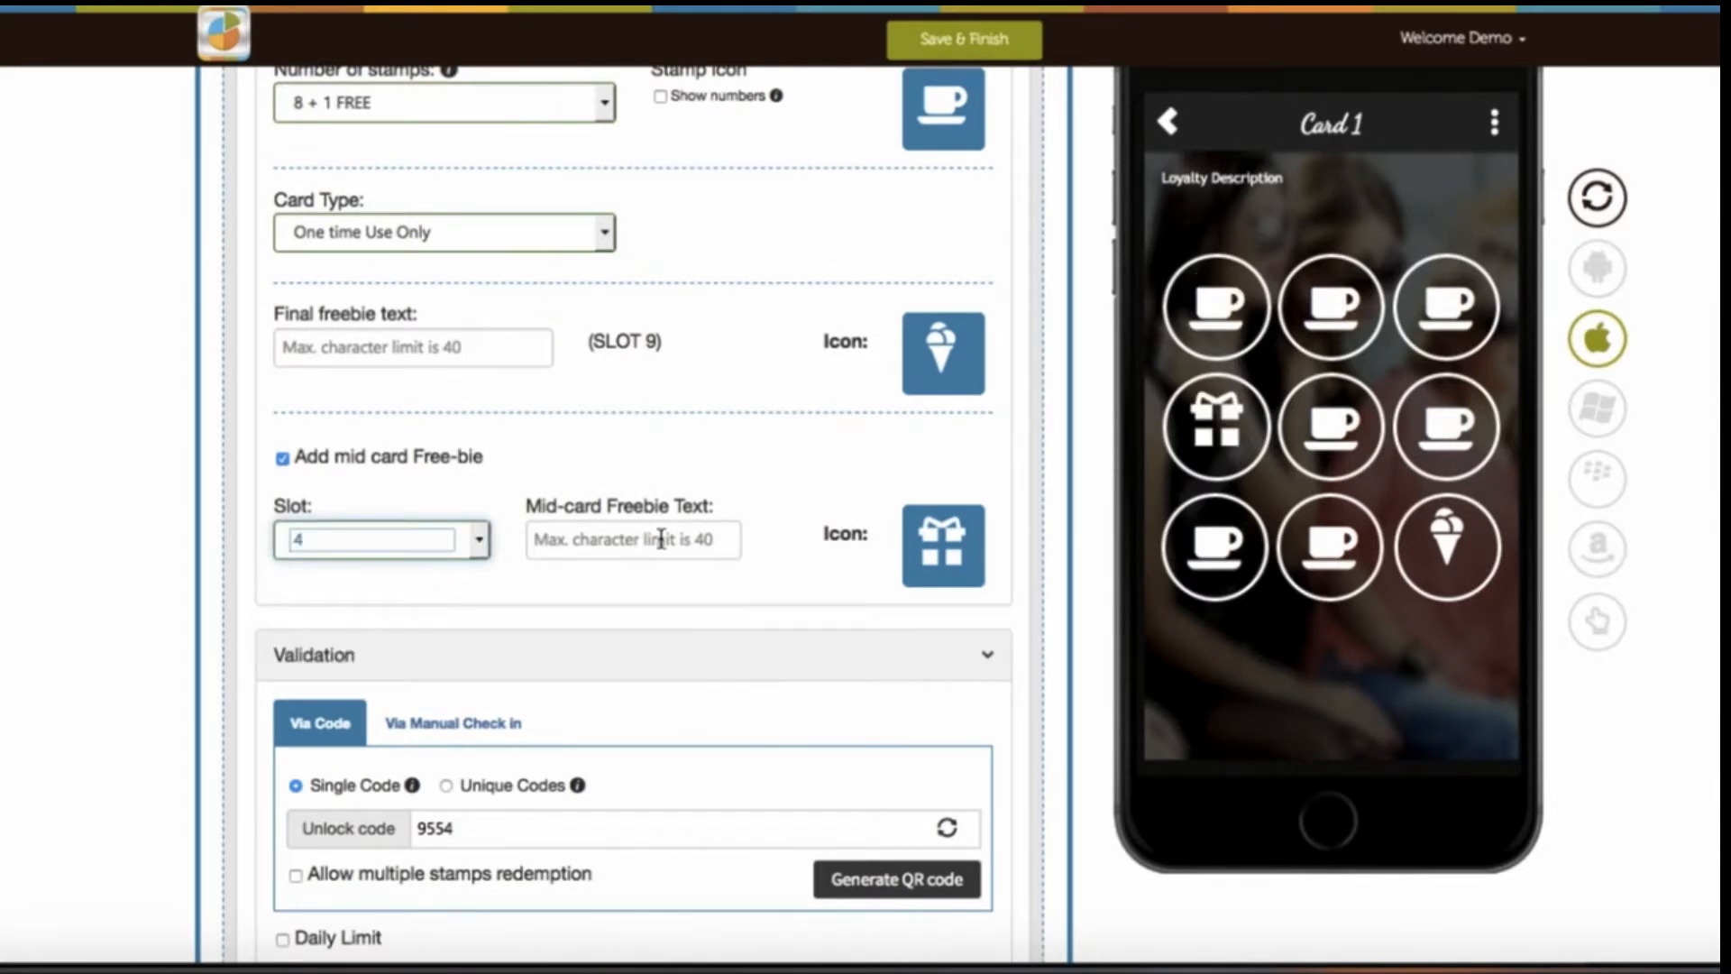
click(633, 540)
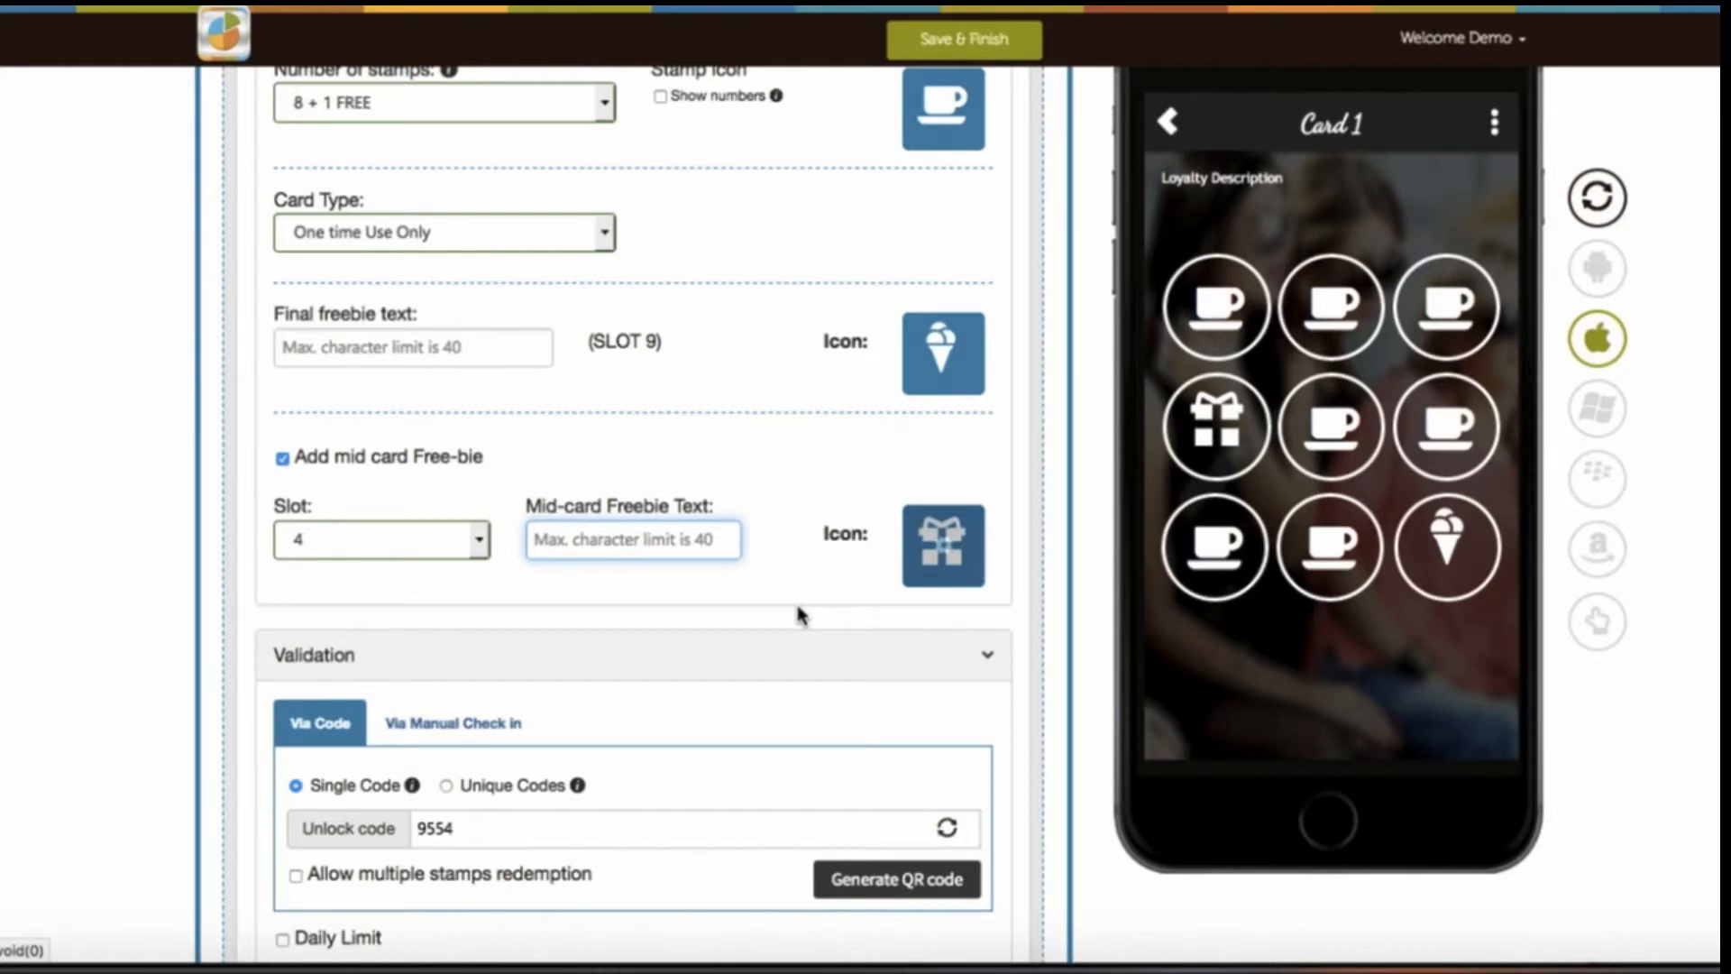
Switch Via Code validation from a single code to Unique Codes, giving 100 codes.
scroll(down, 3)
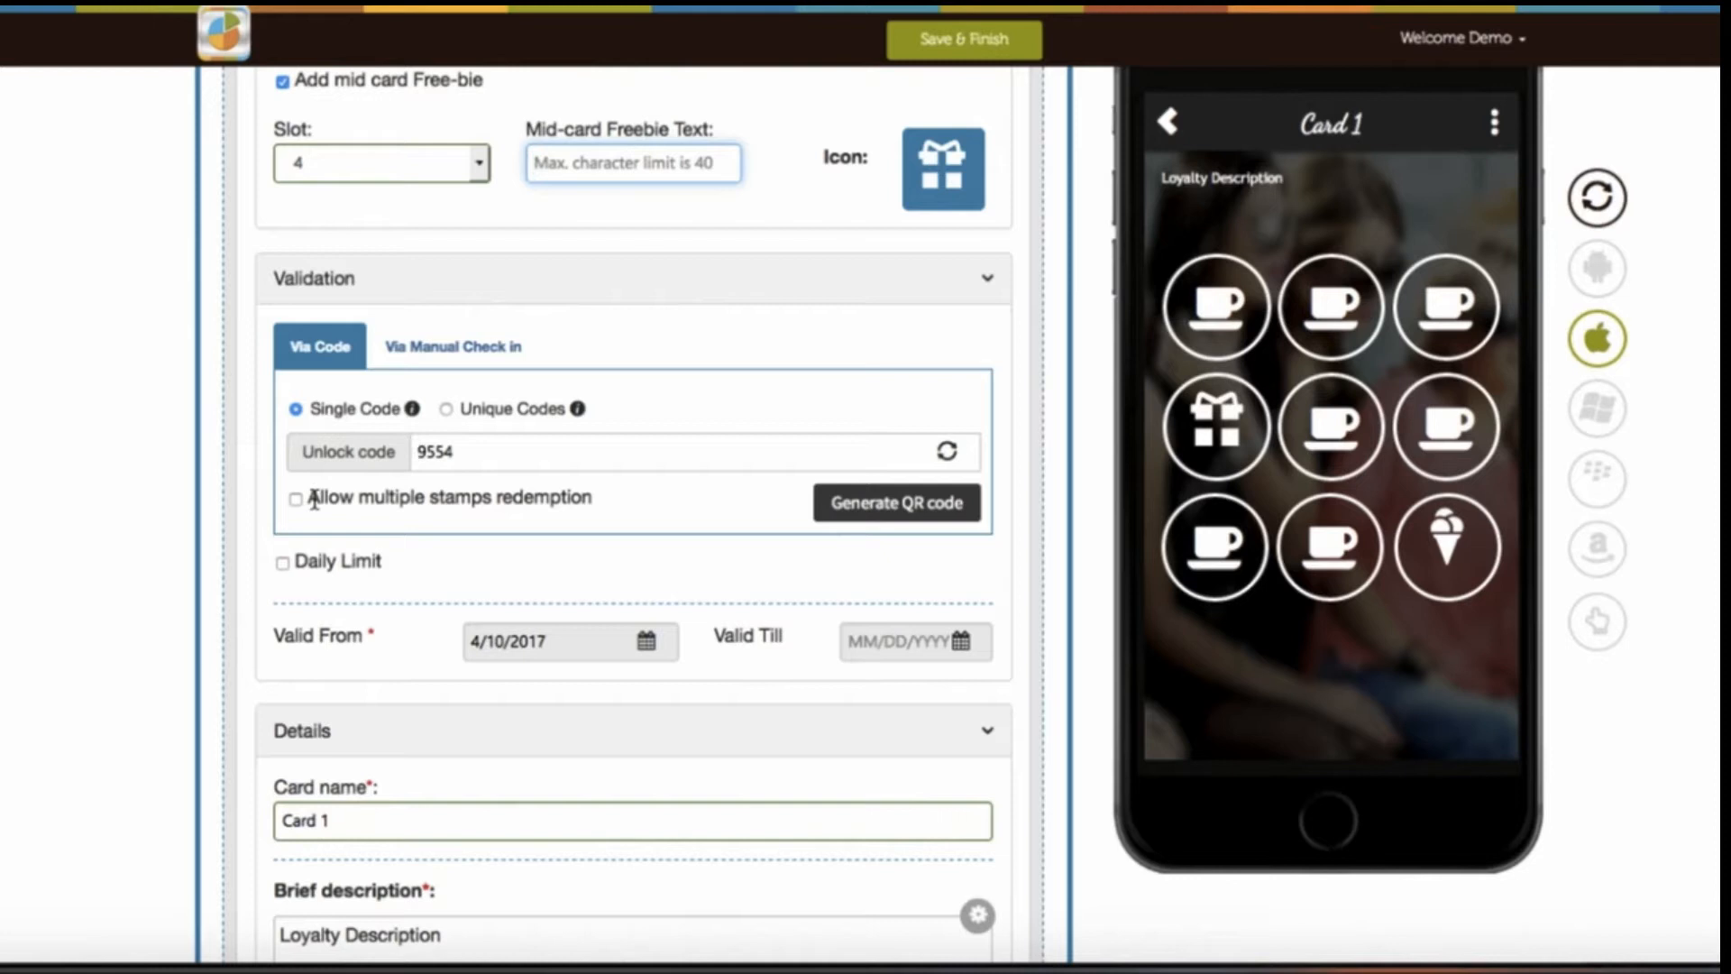
click(295, 499)
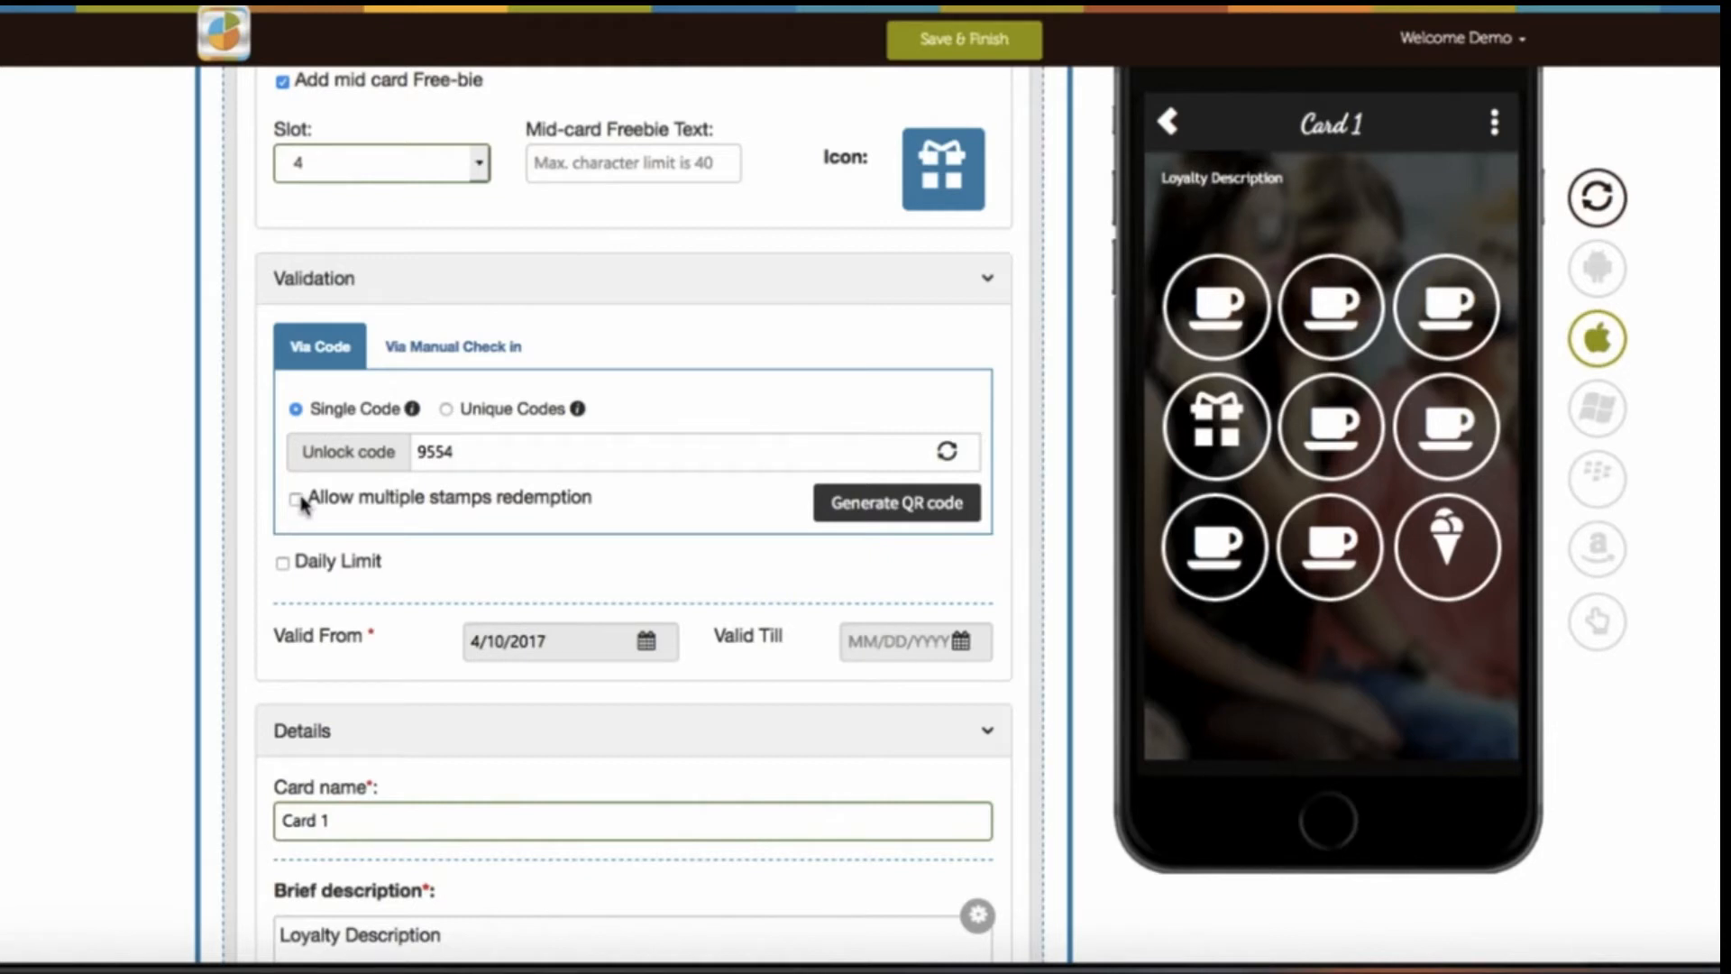
click(448, 409)
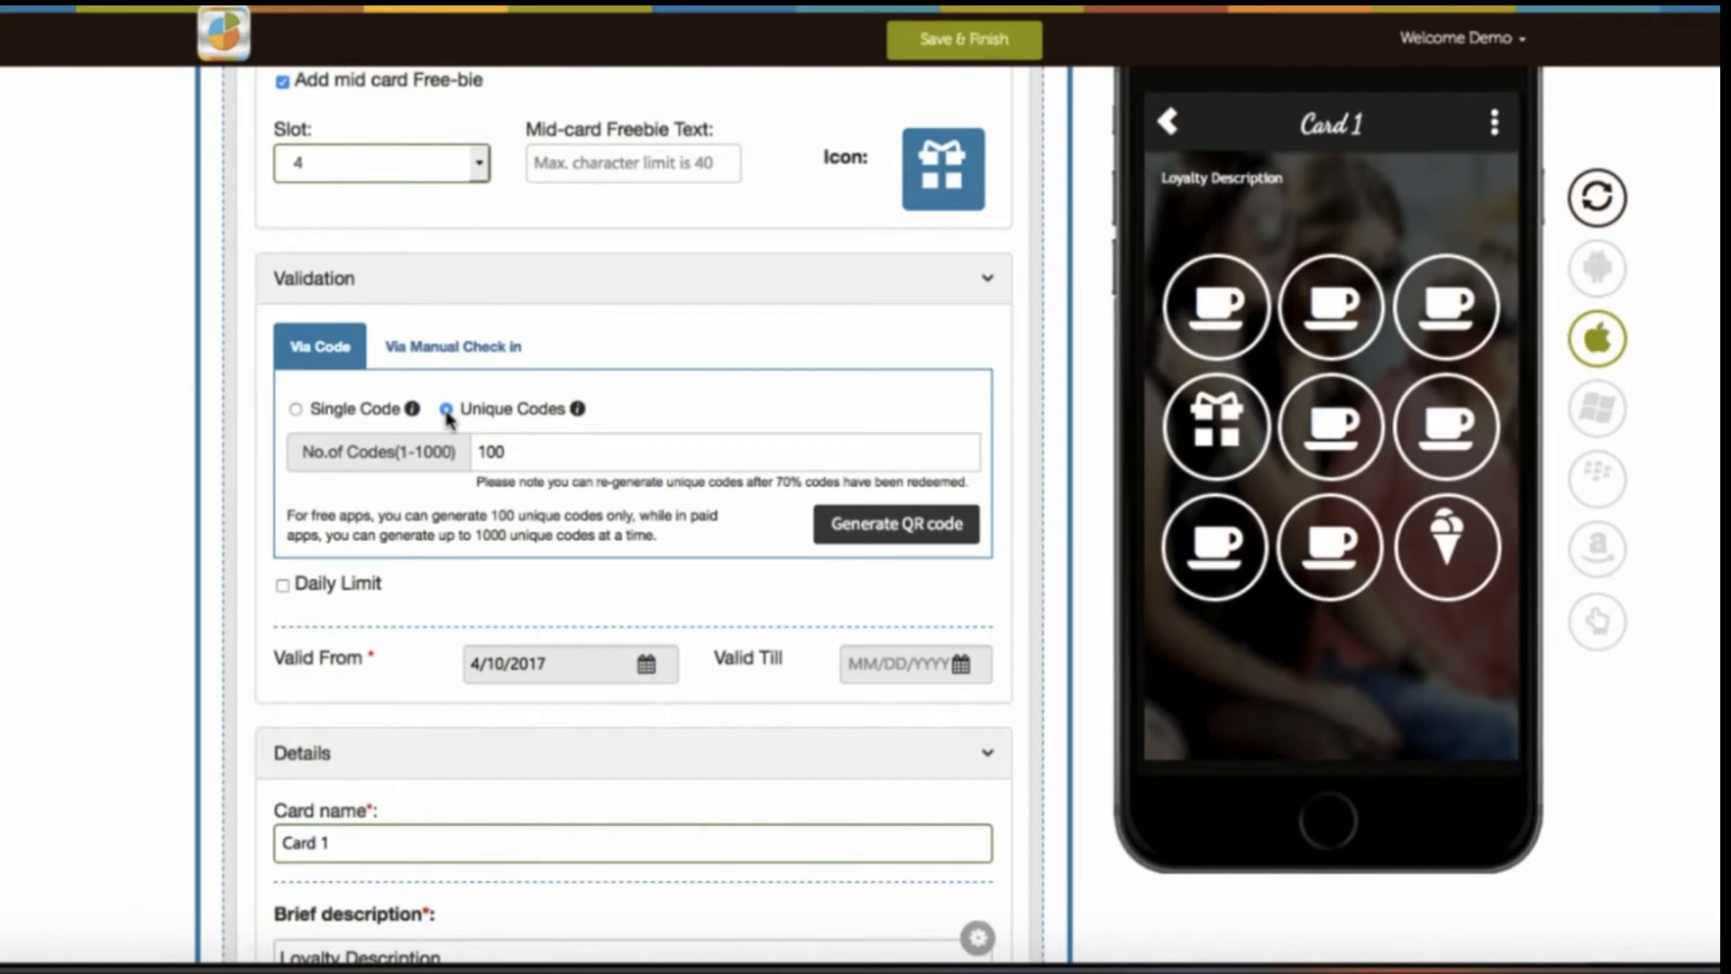
click(446, 408)
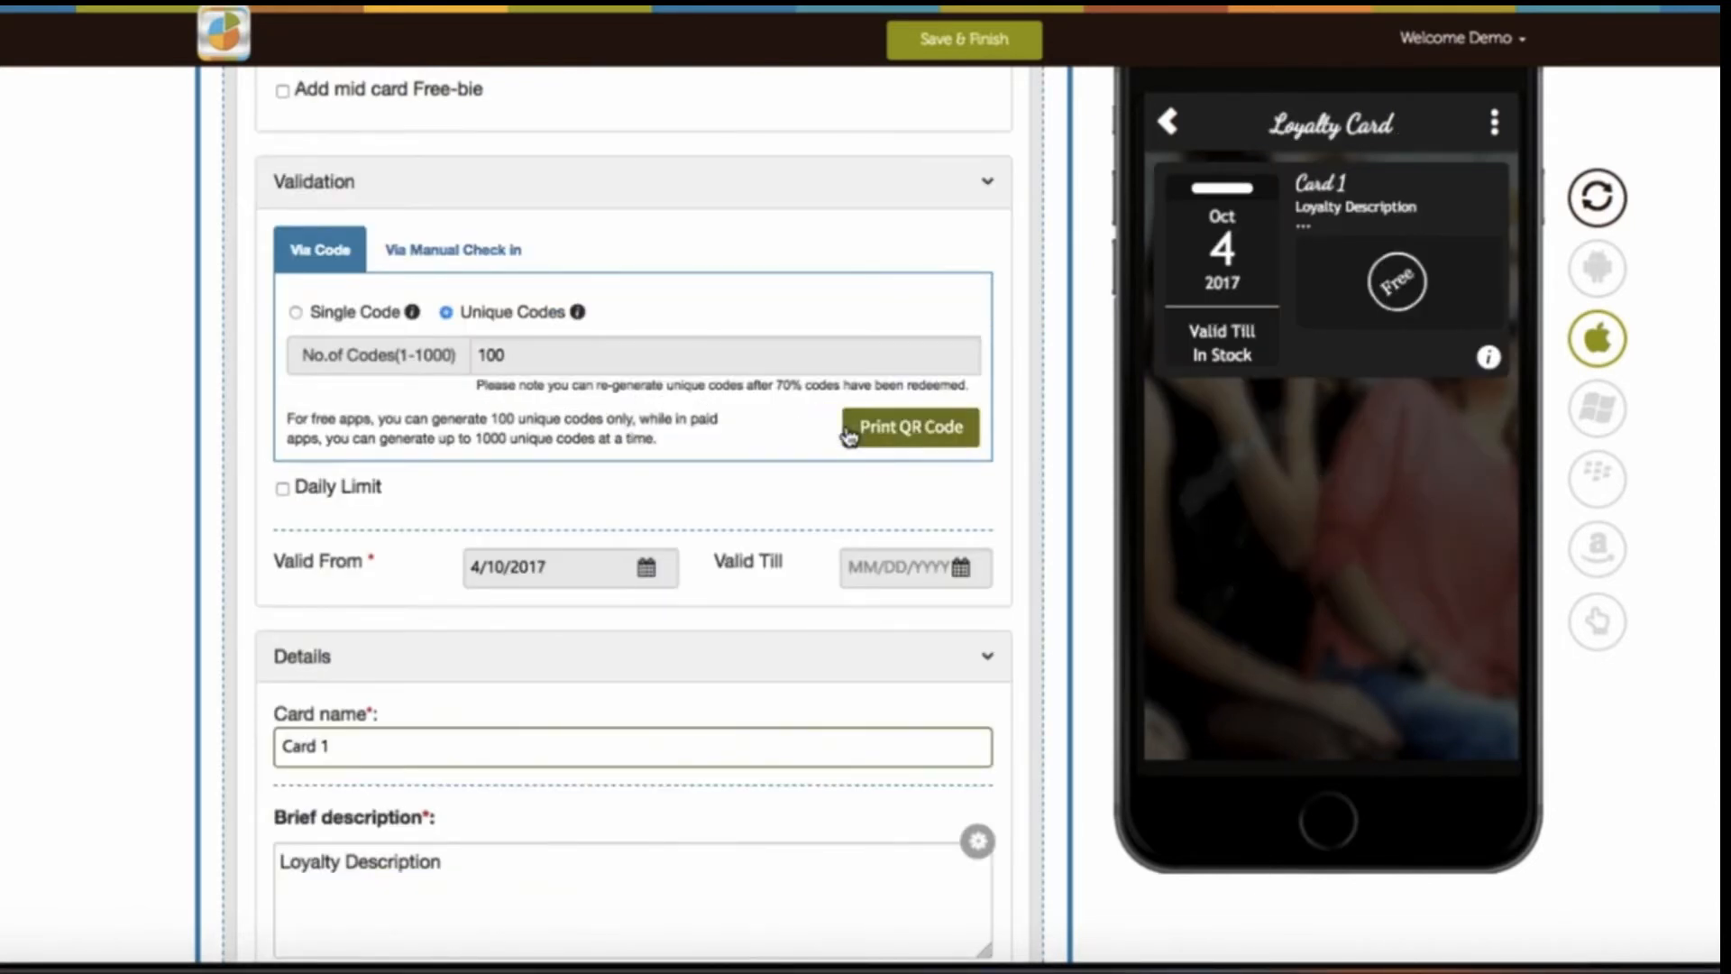
click(908, 428)
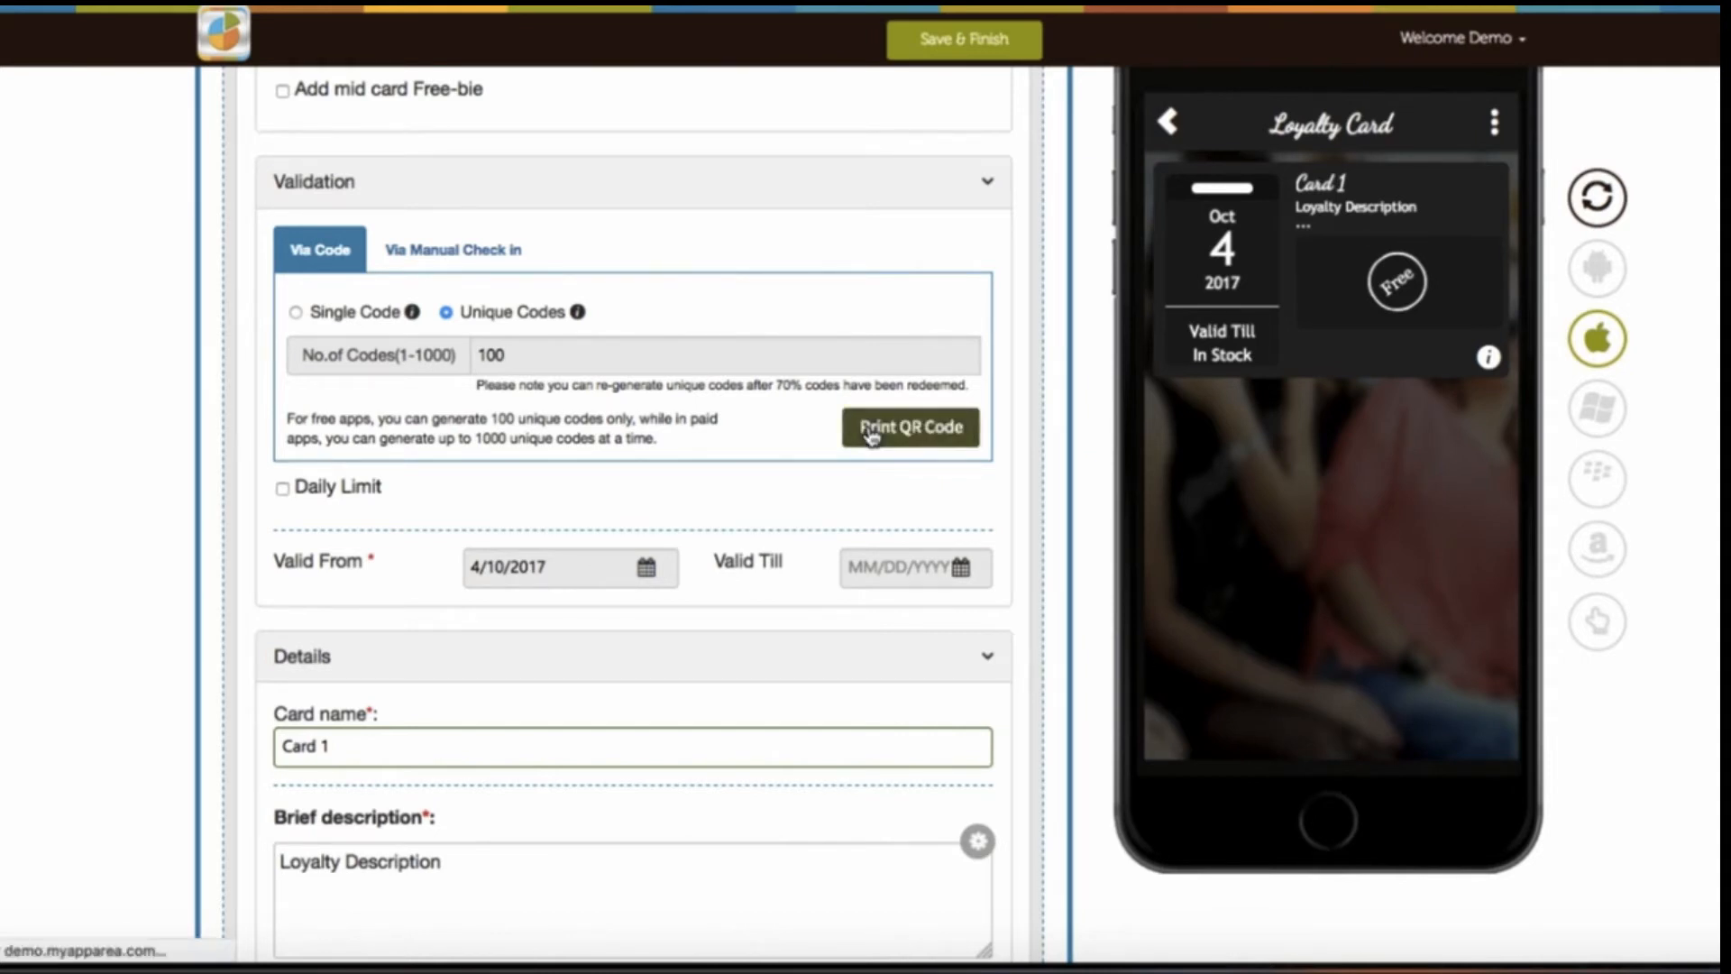
click(910, 427)
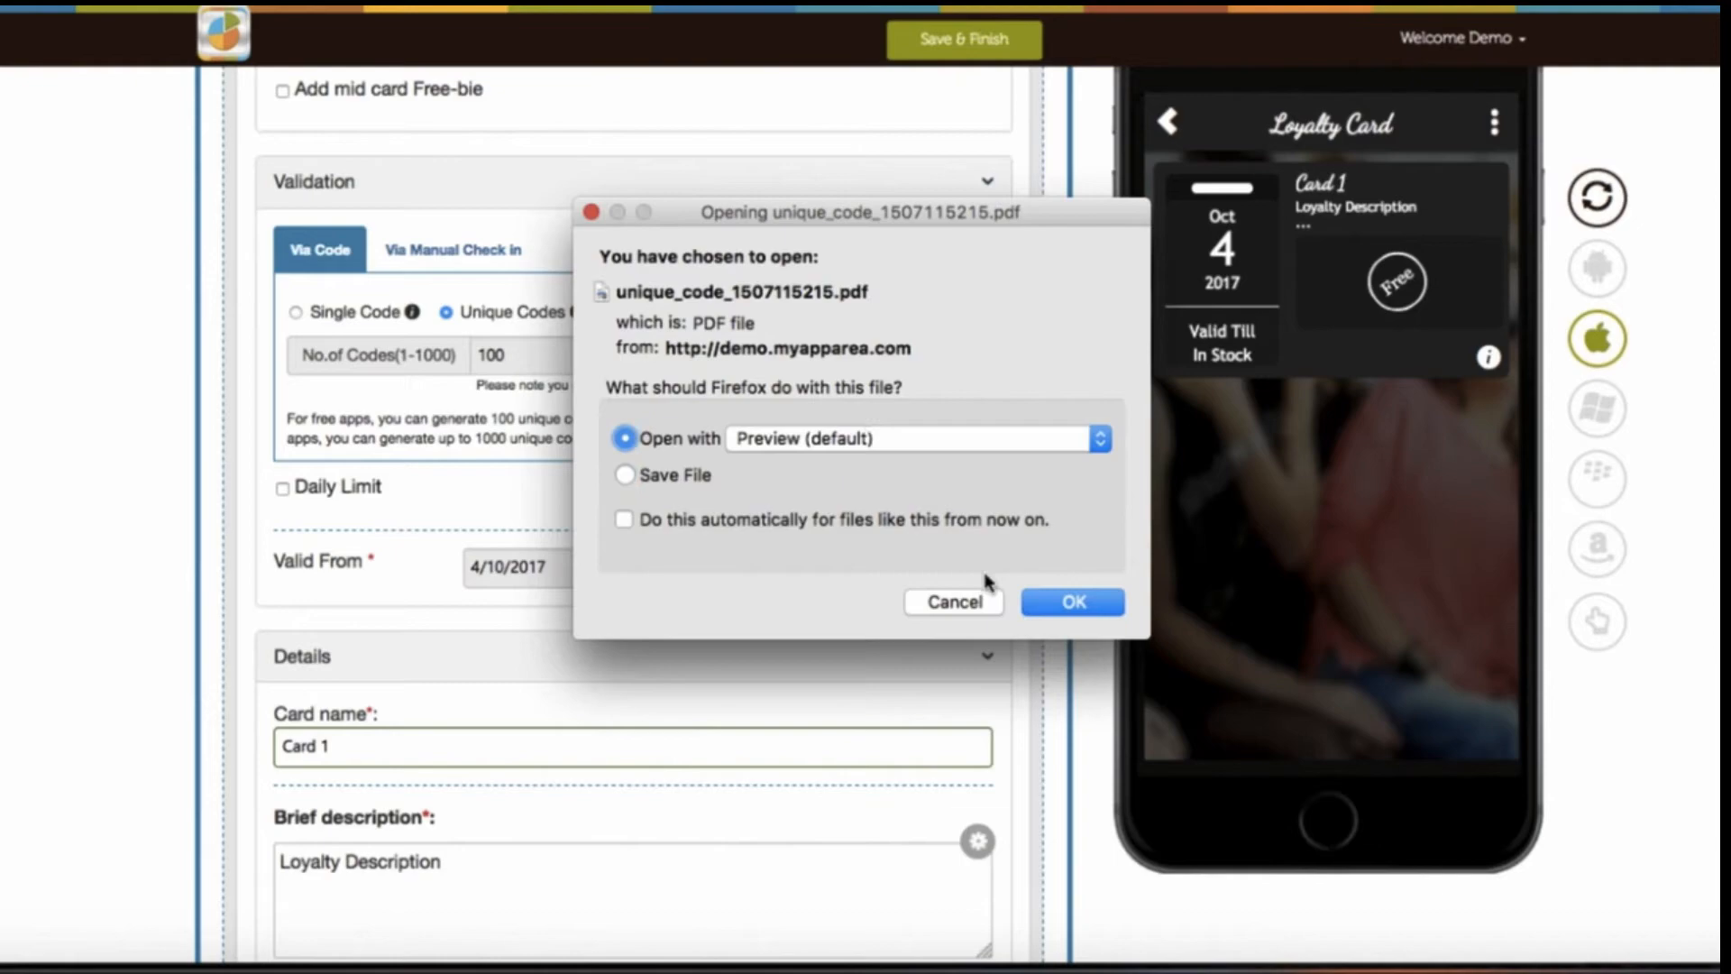
click(1070, 602)
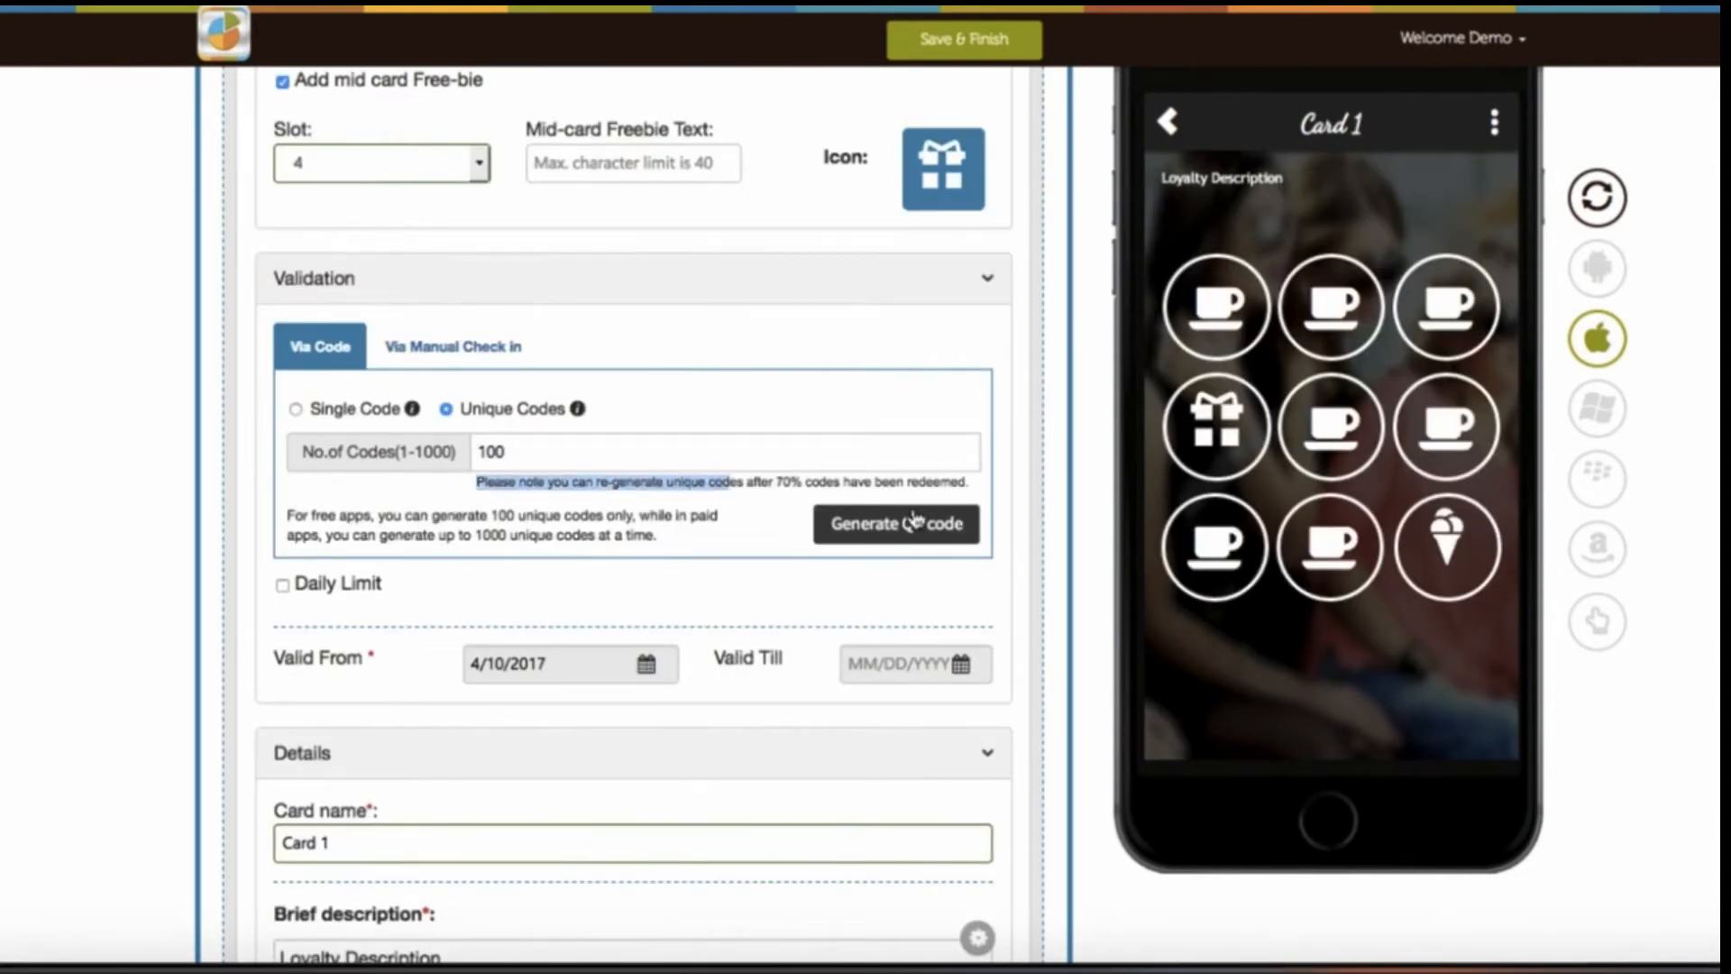
mouse_move(728, 557)
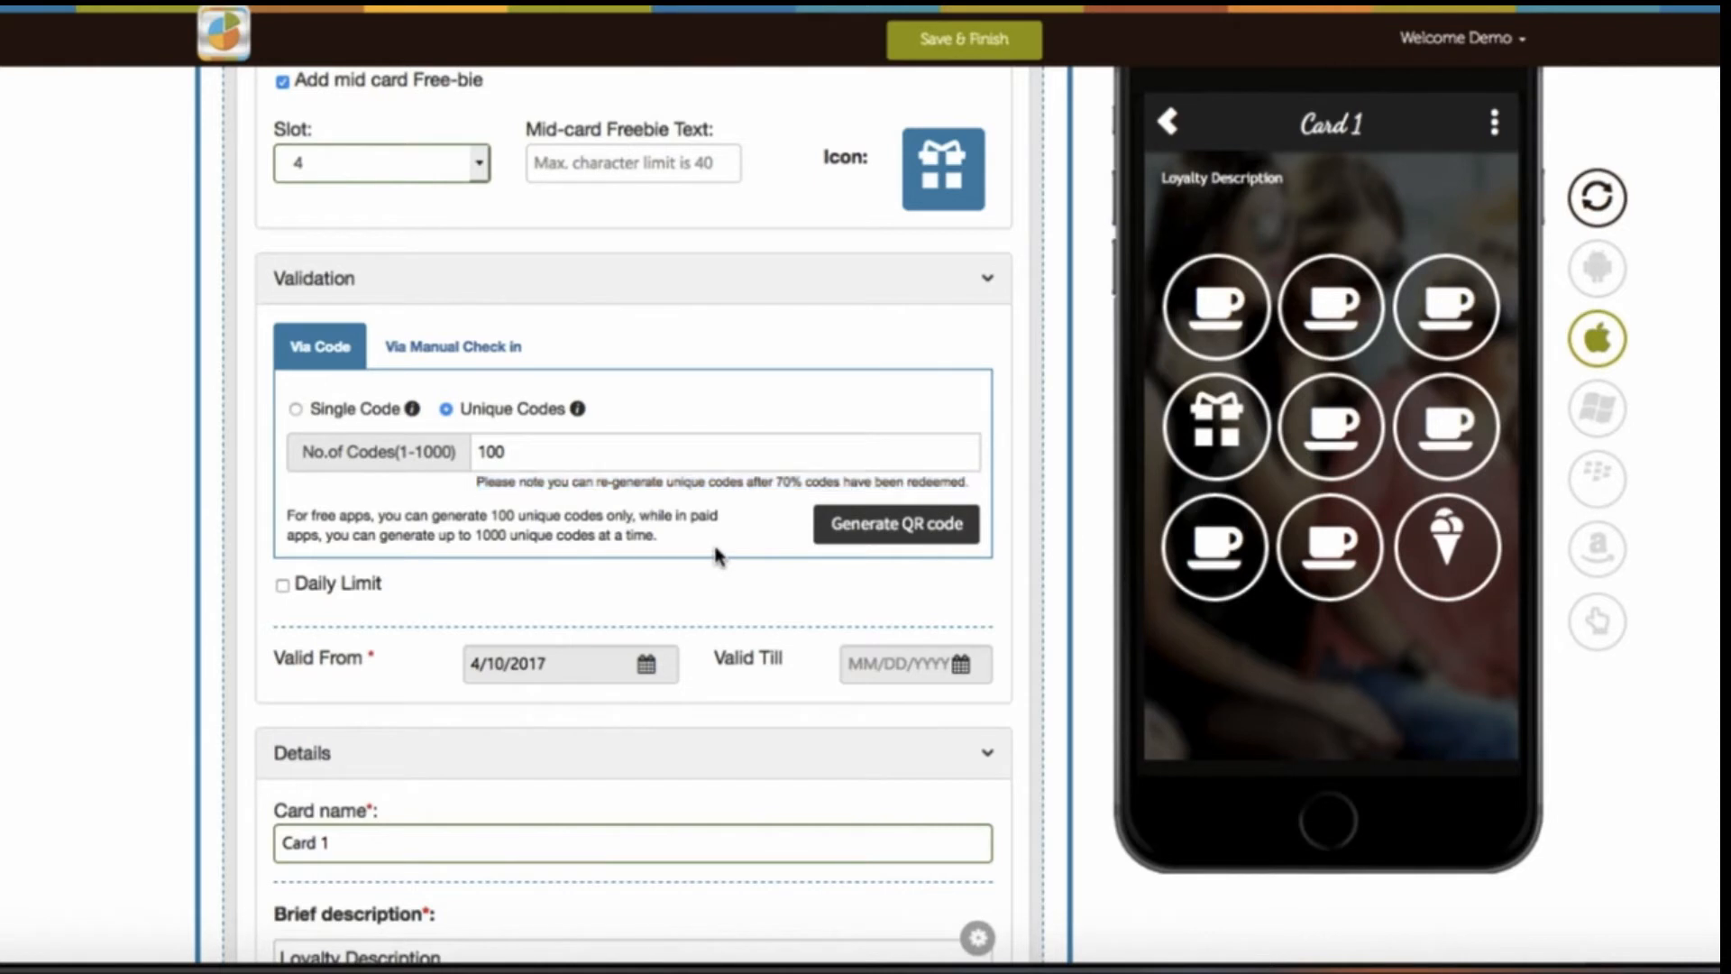
mouse_move(673, 540)
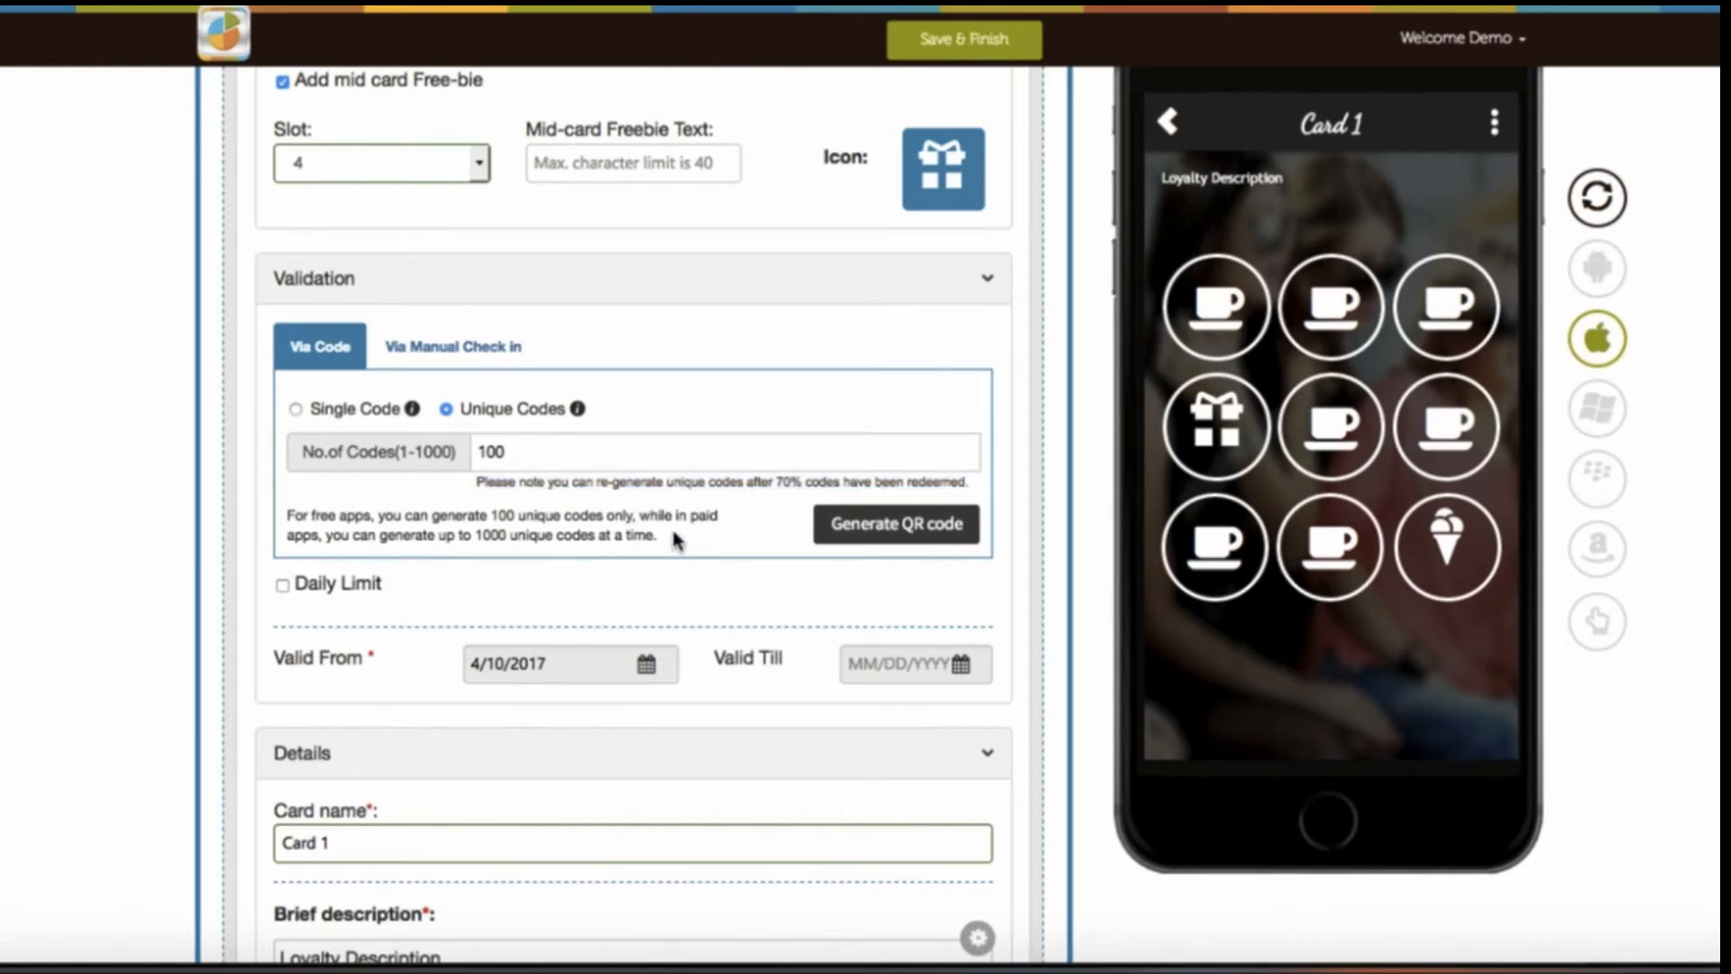
mouse_move(673, 552)
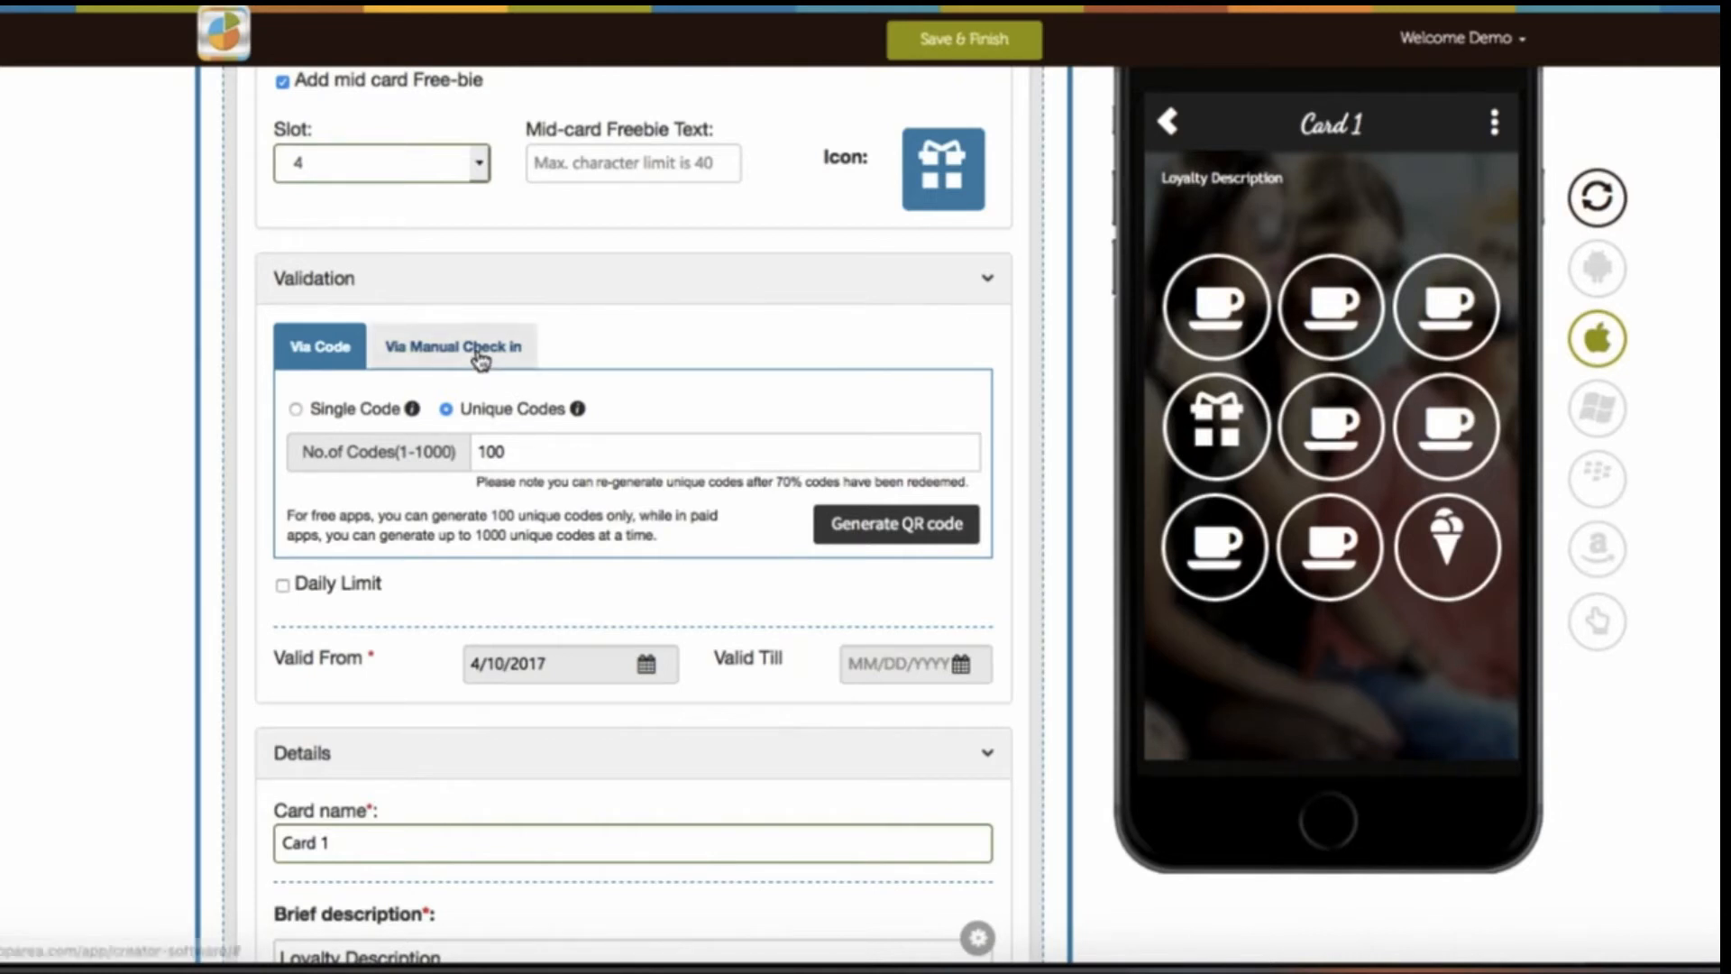
click(453, 345)
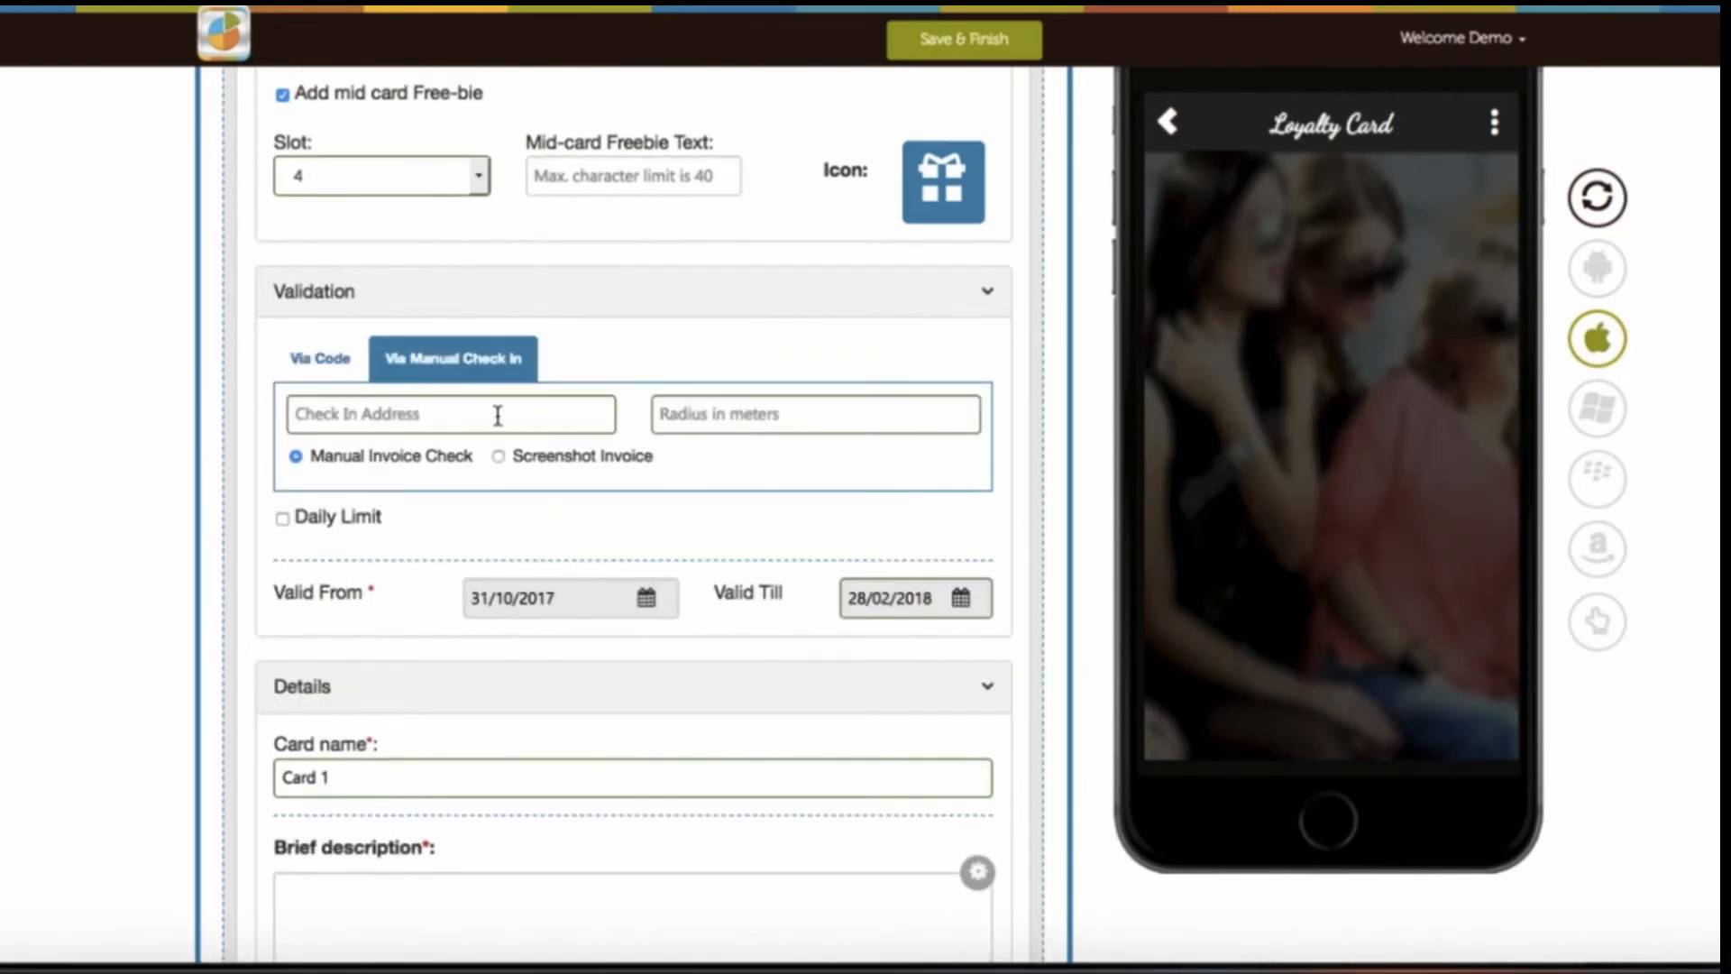
text(Shirley Ave #203Warrenton, VA 20186 USA)
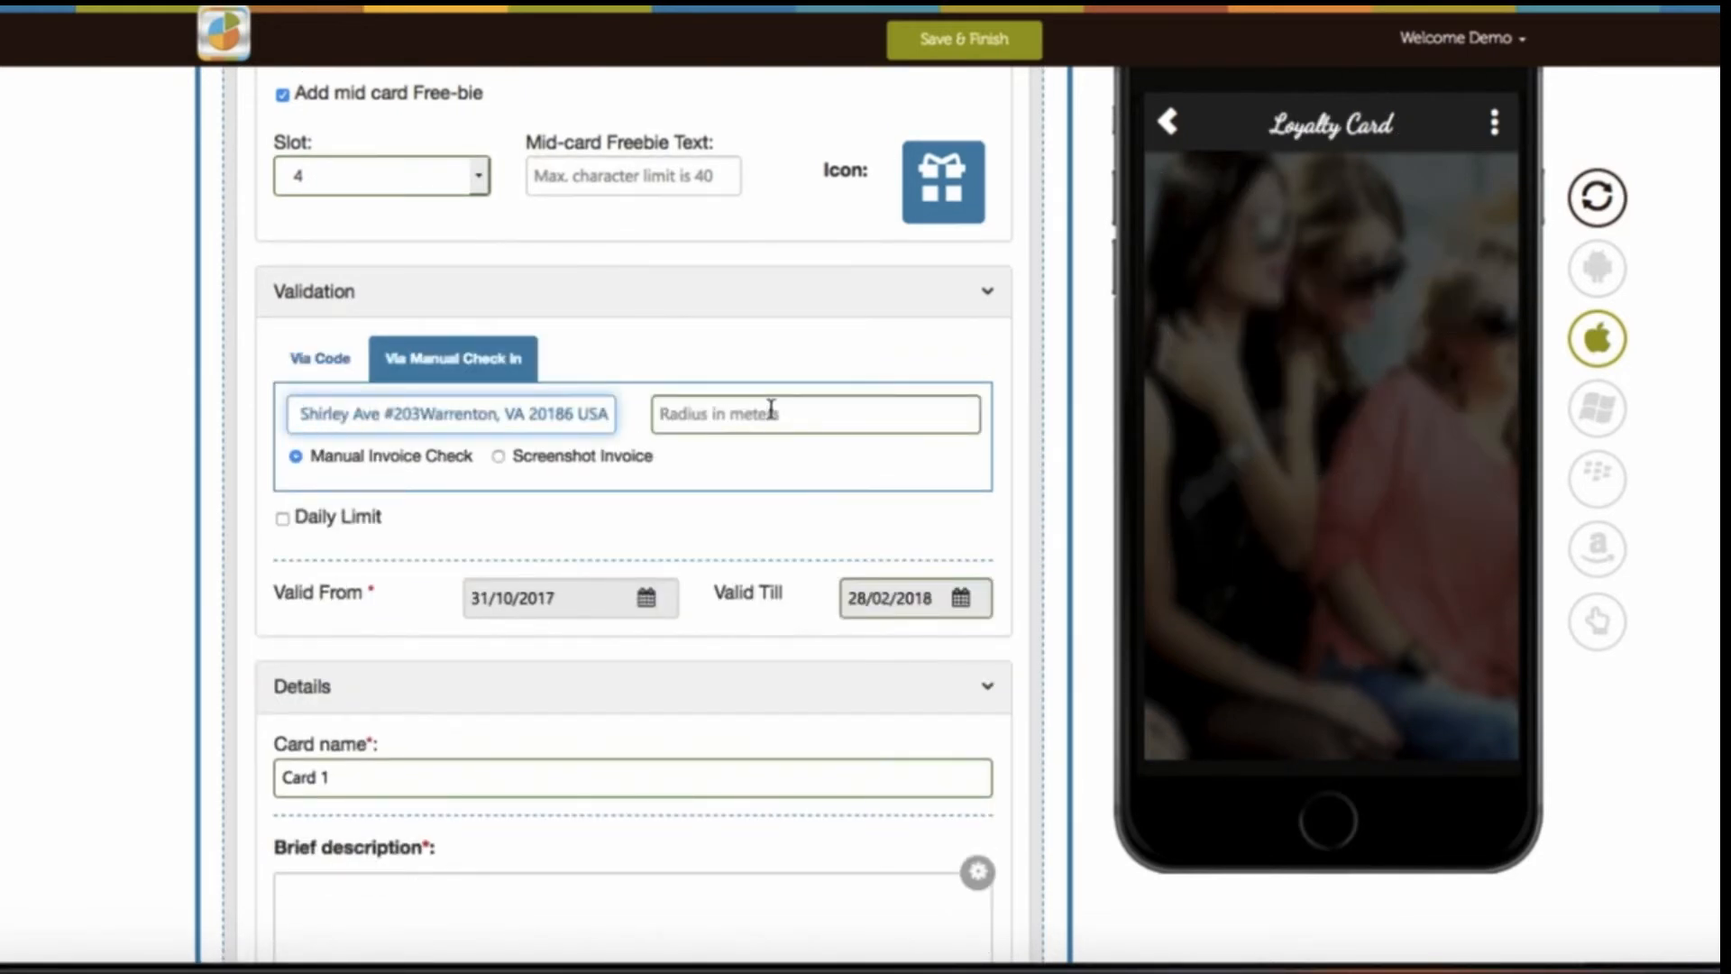
text(30)
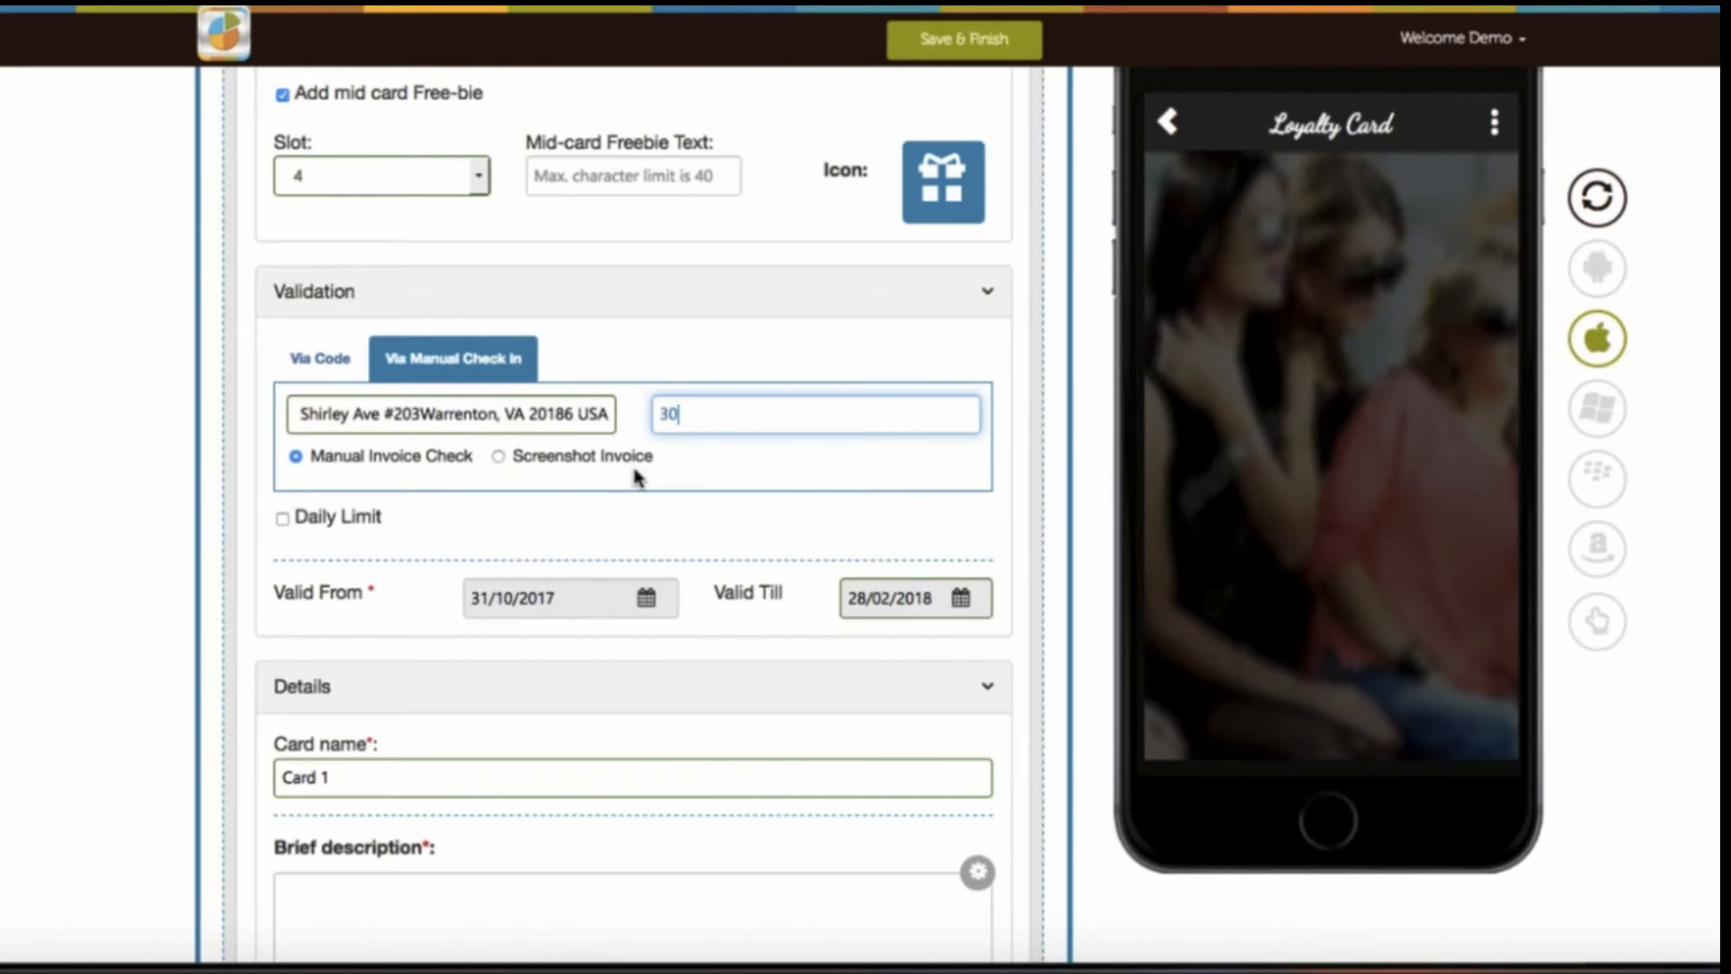
mouse_move(486, 481)
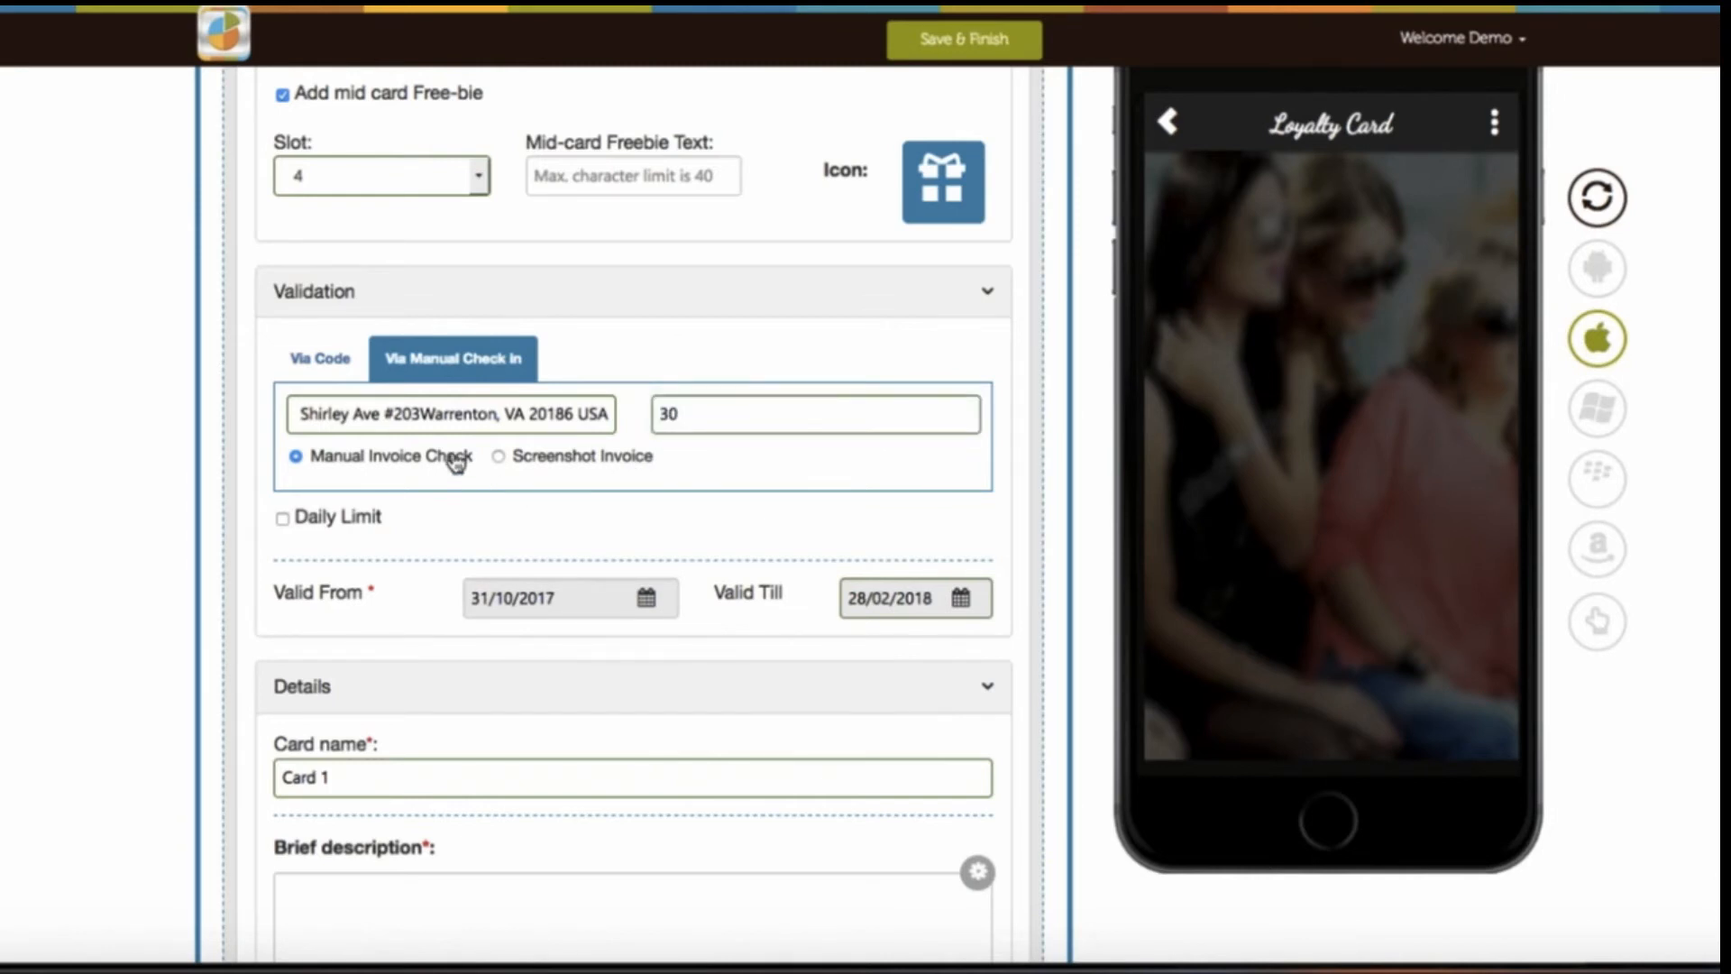
click(498, 456)
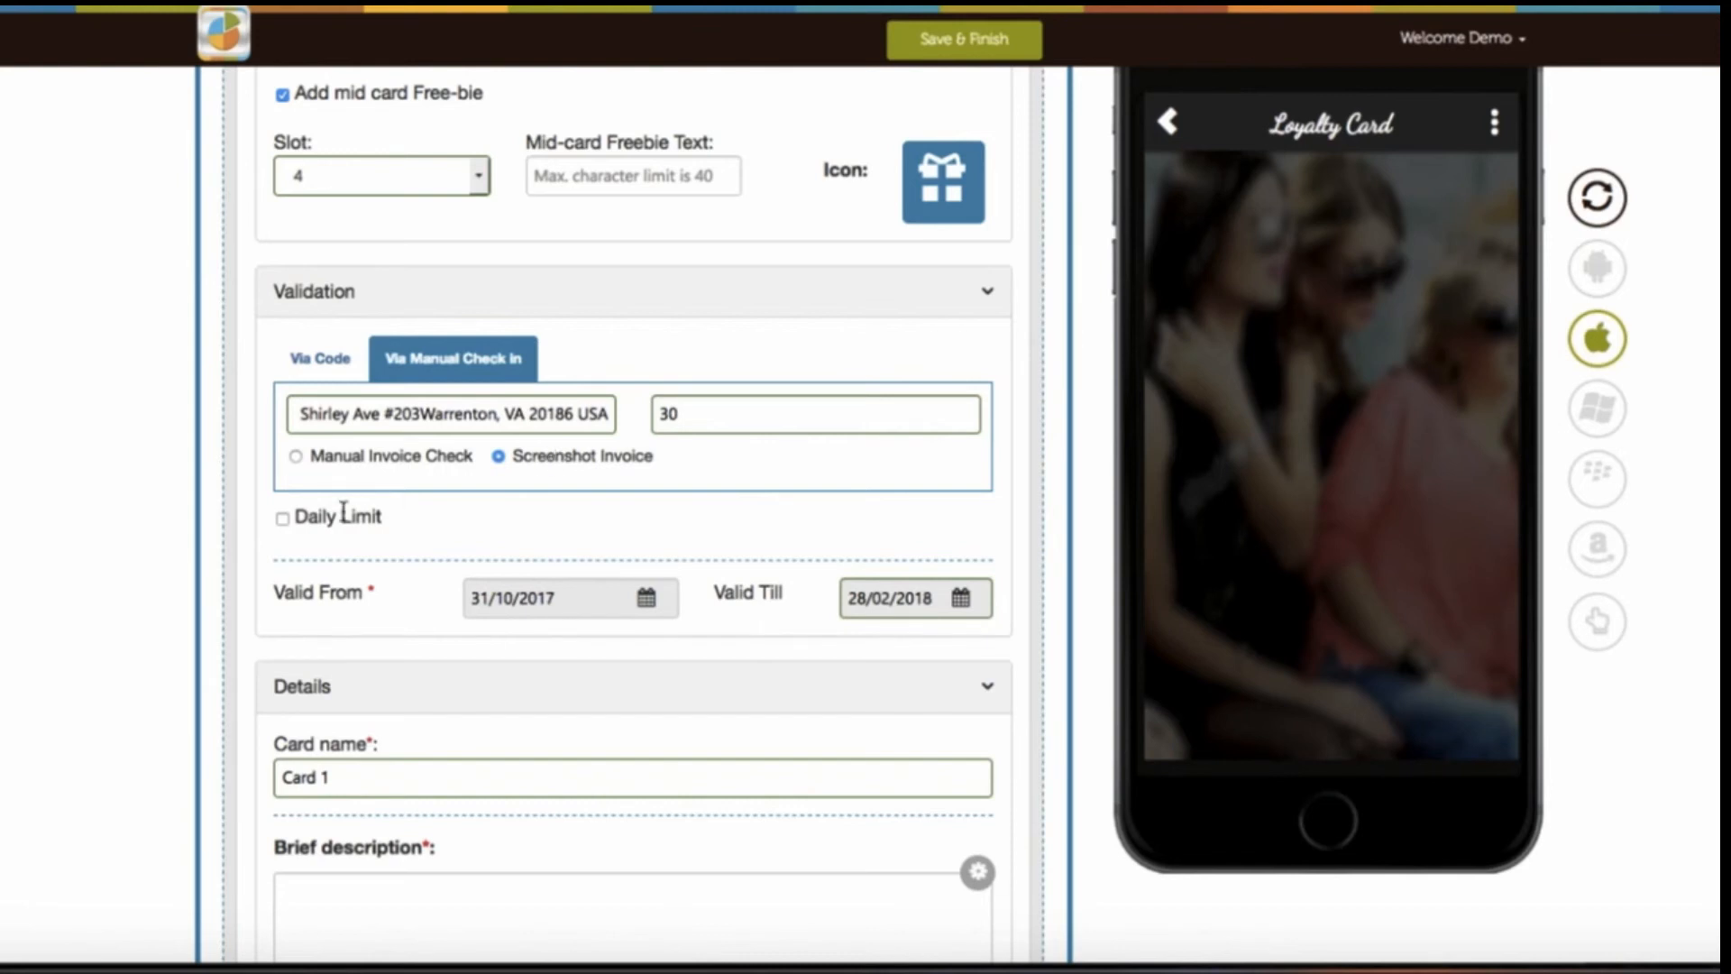
Turn on the daily stamp limit and pick the card's start date.
click(282, 519)
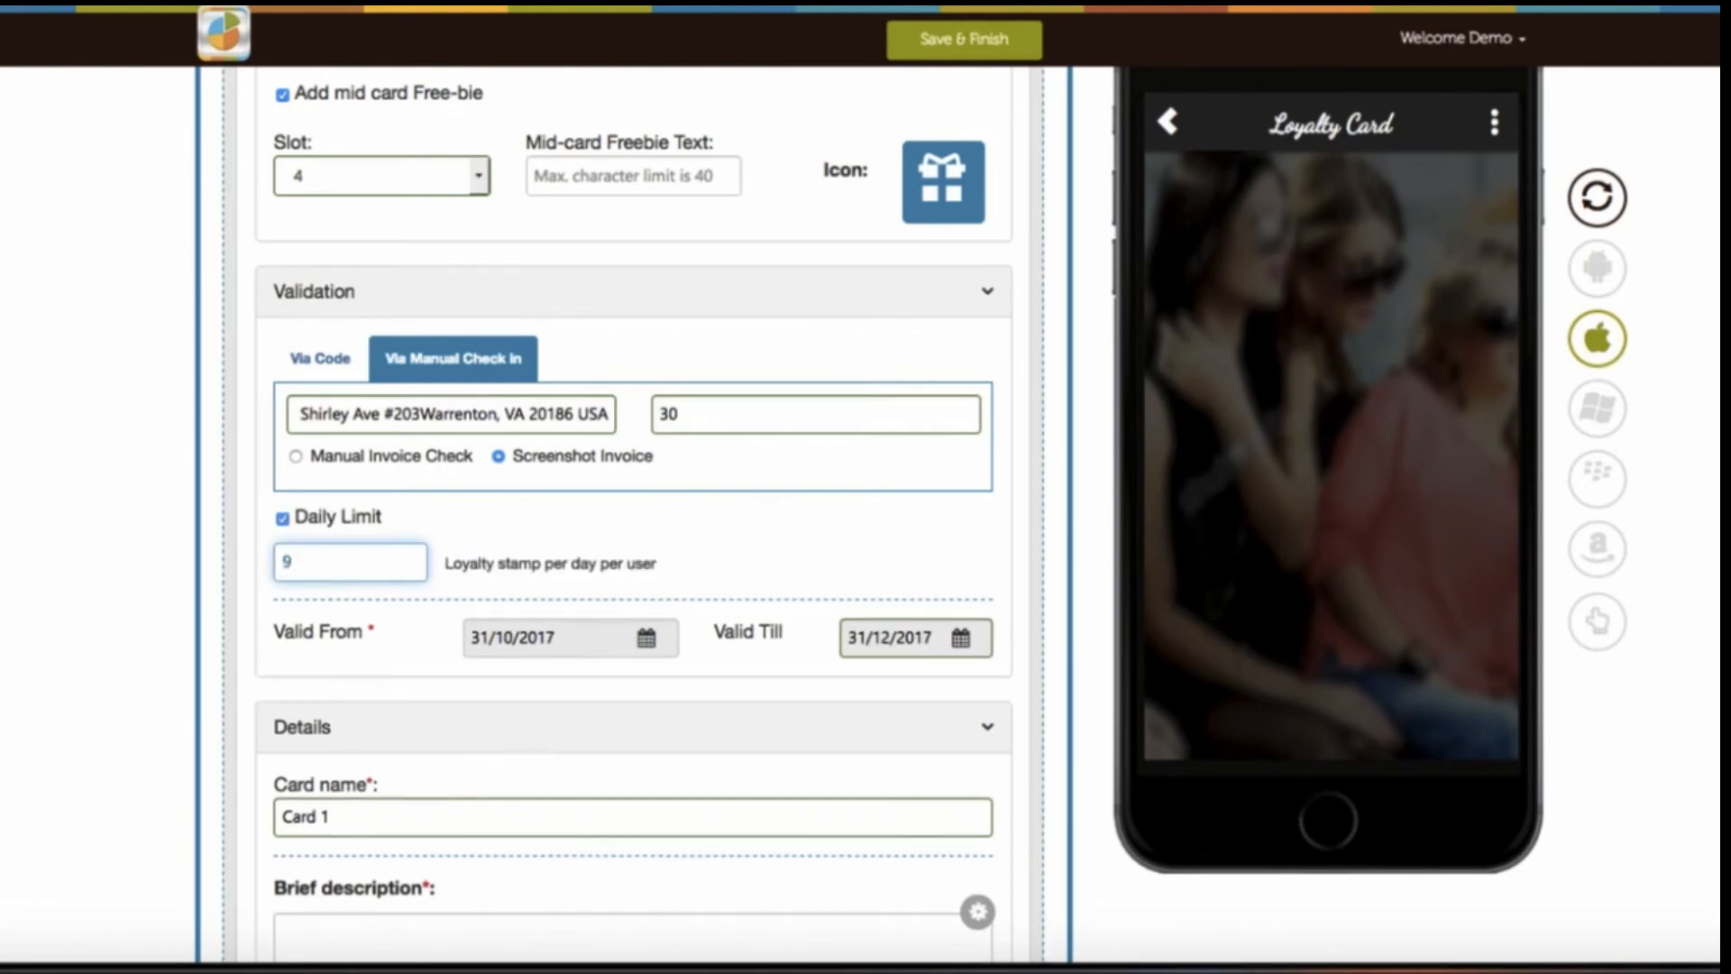
mouse_move(375, 640)
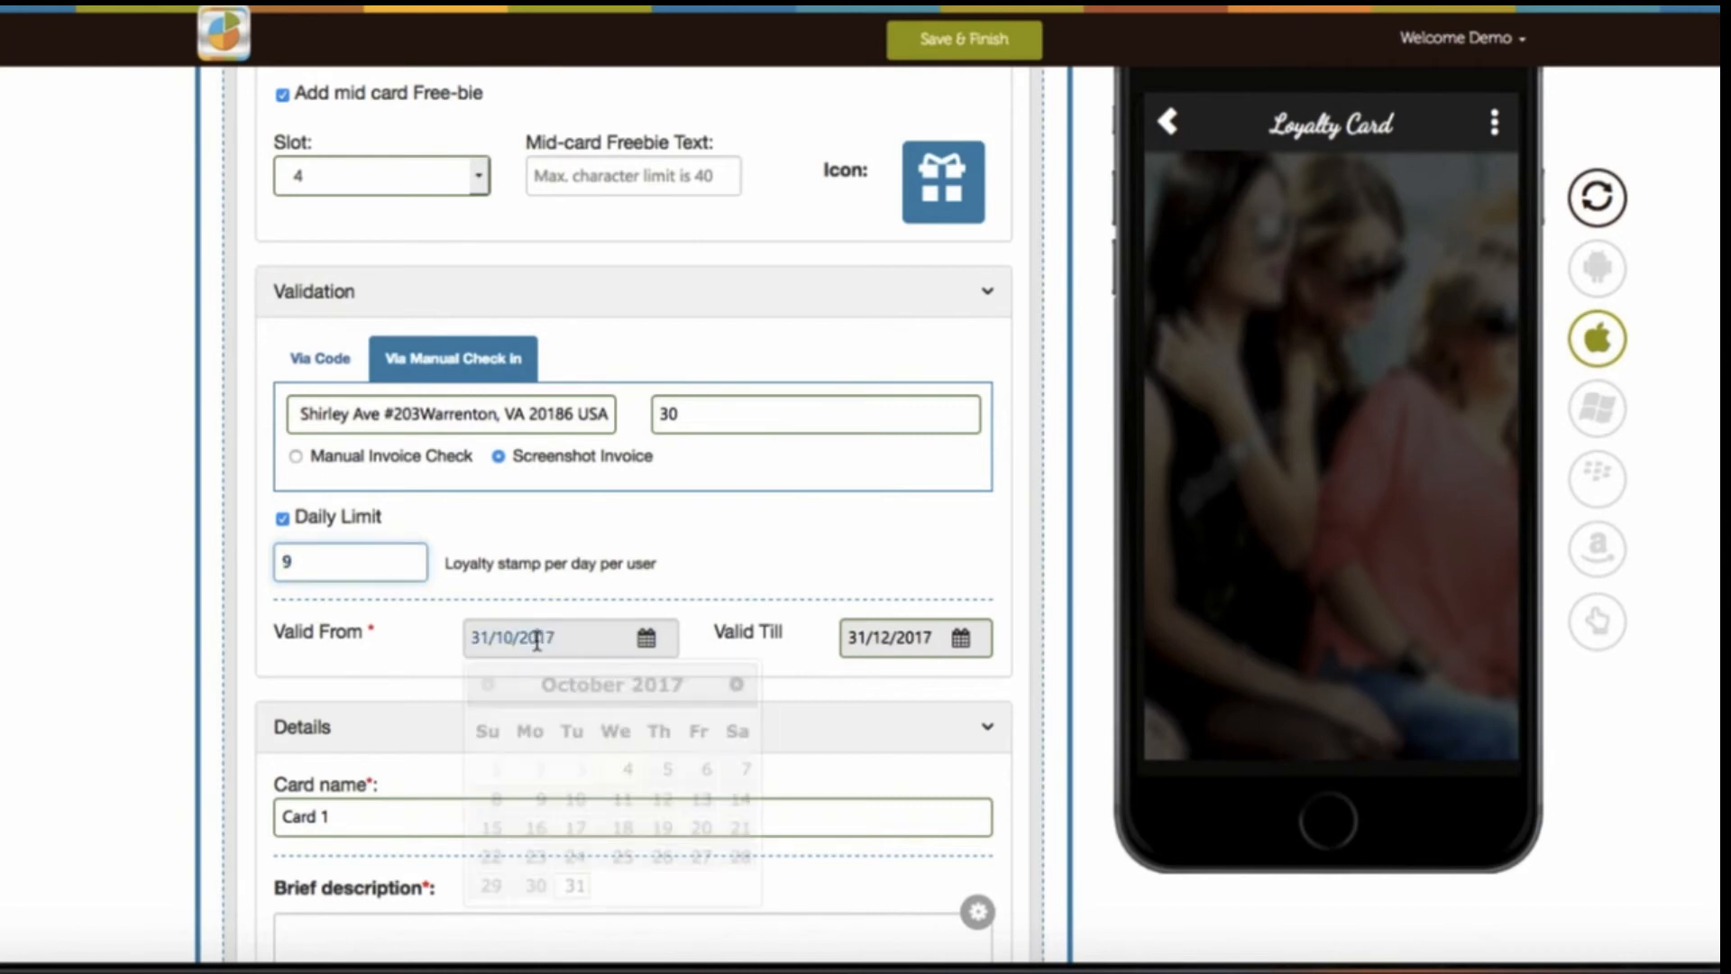
click(901, 637)
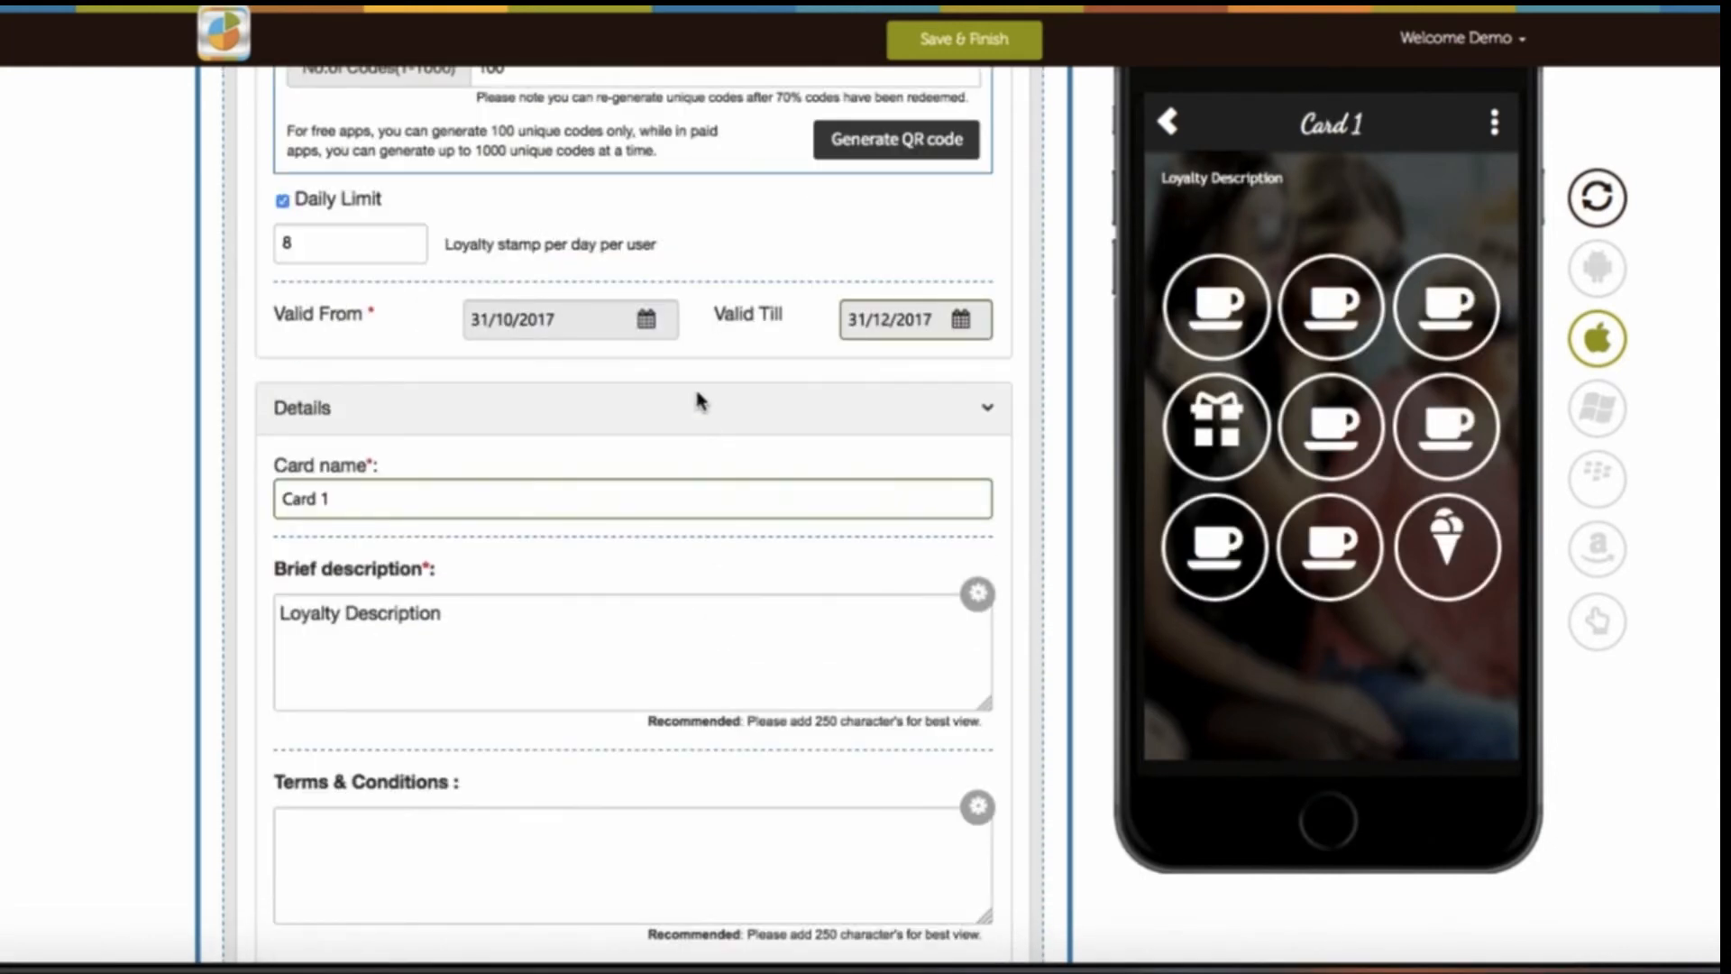
mouse_move(923, 407)
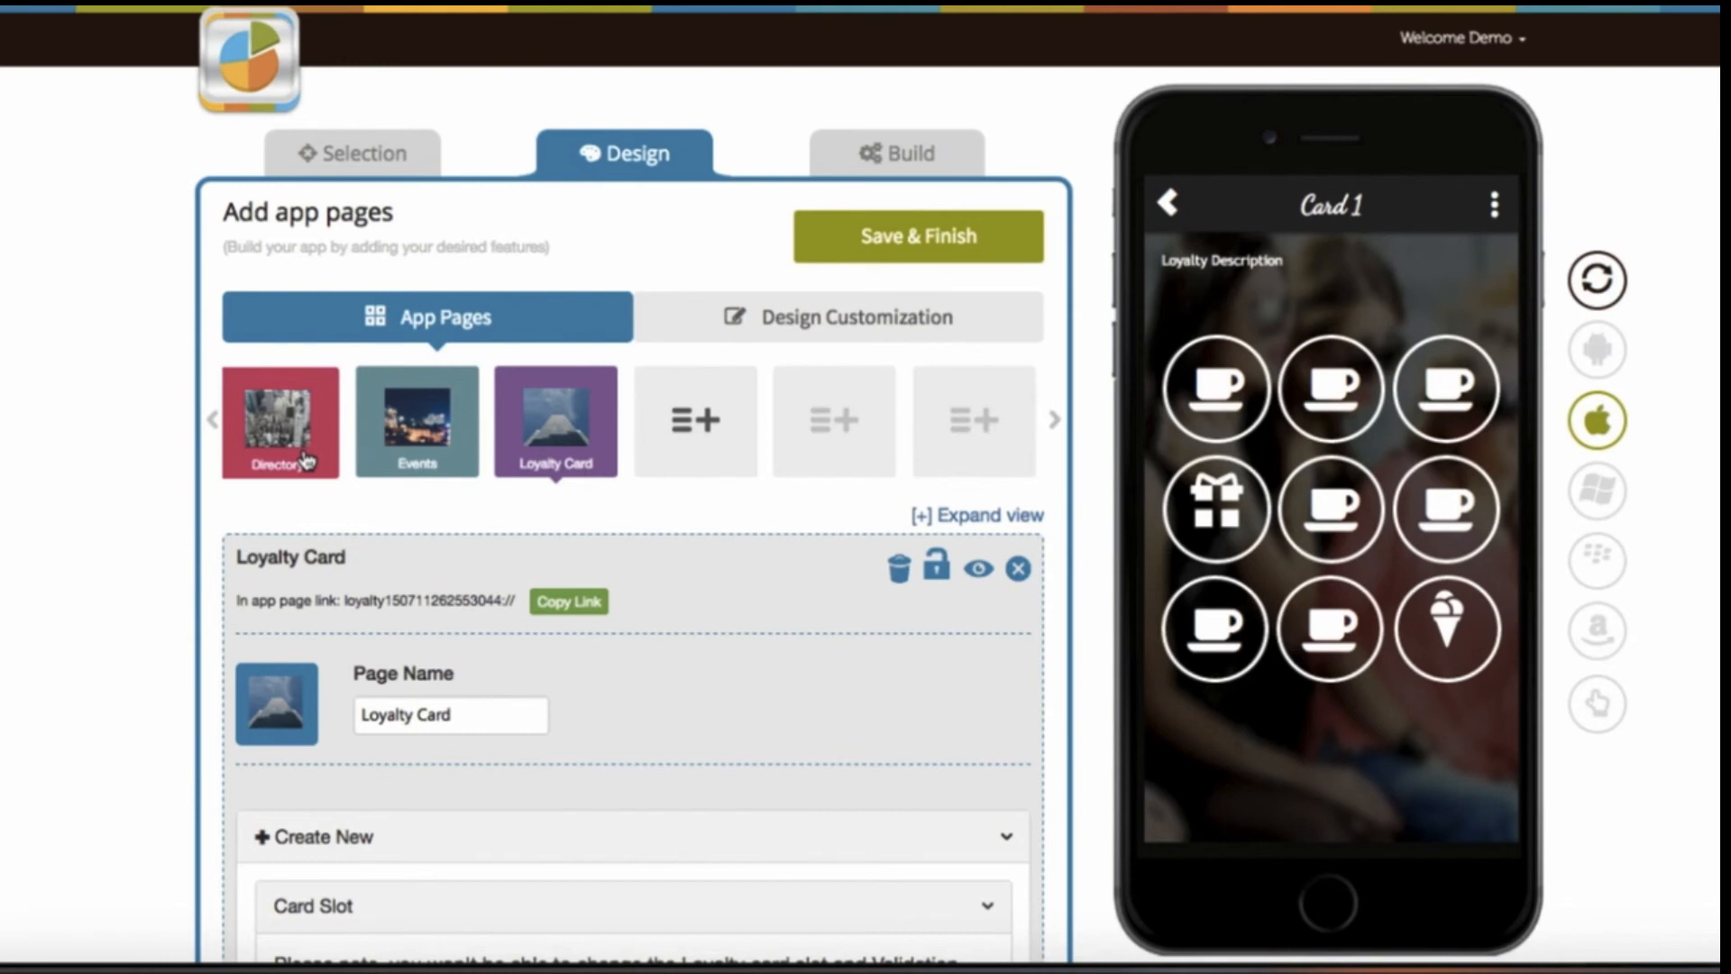
Open the Directory page settings and copy its in-app link.
click(280, 422)
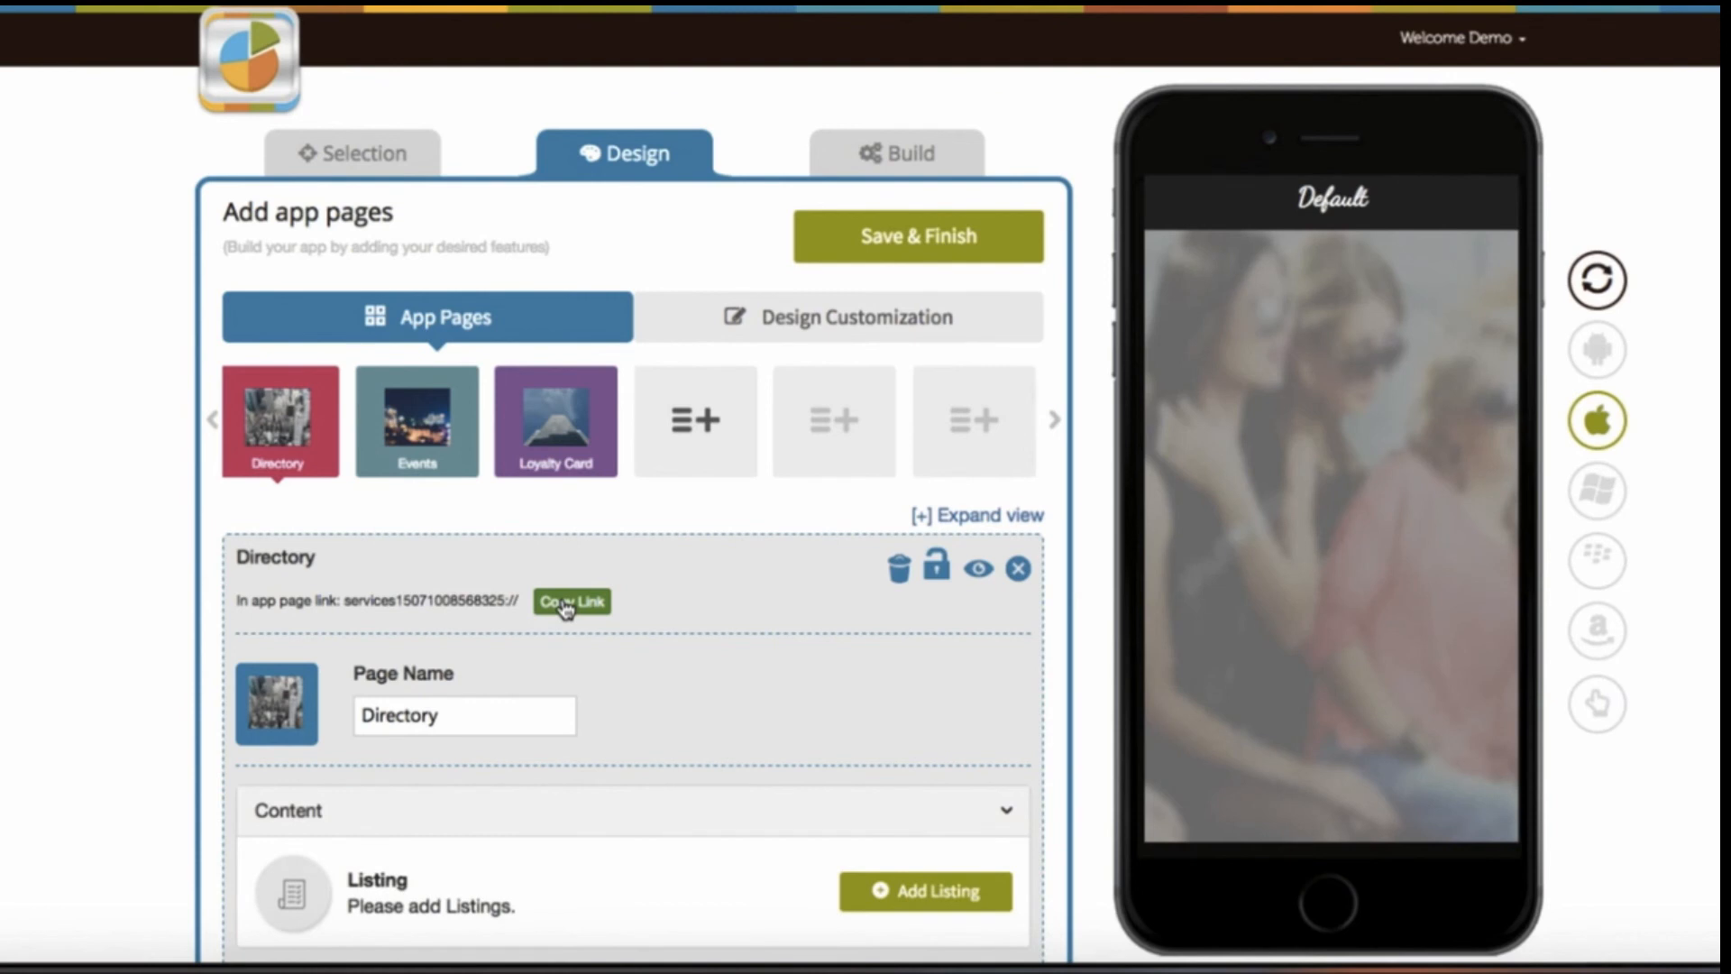
click(572, 602)
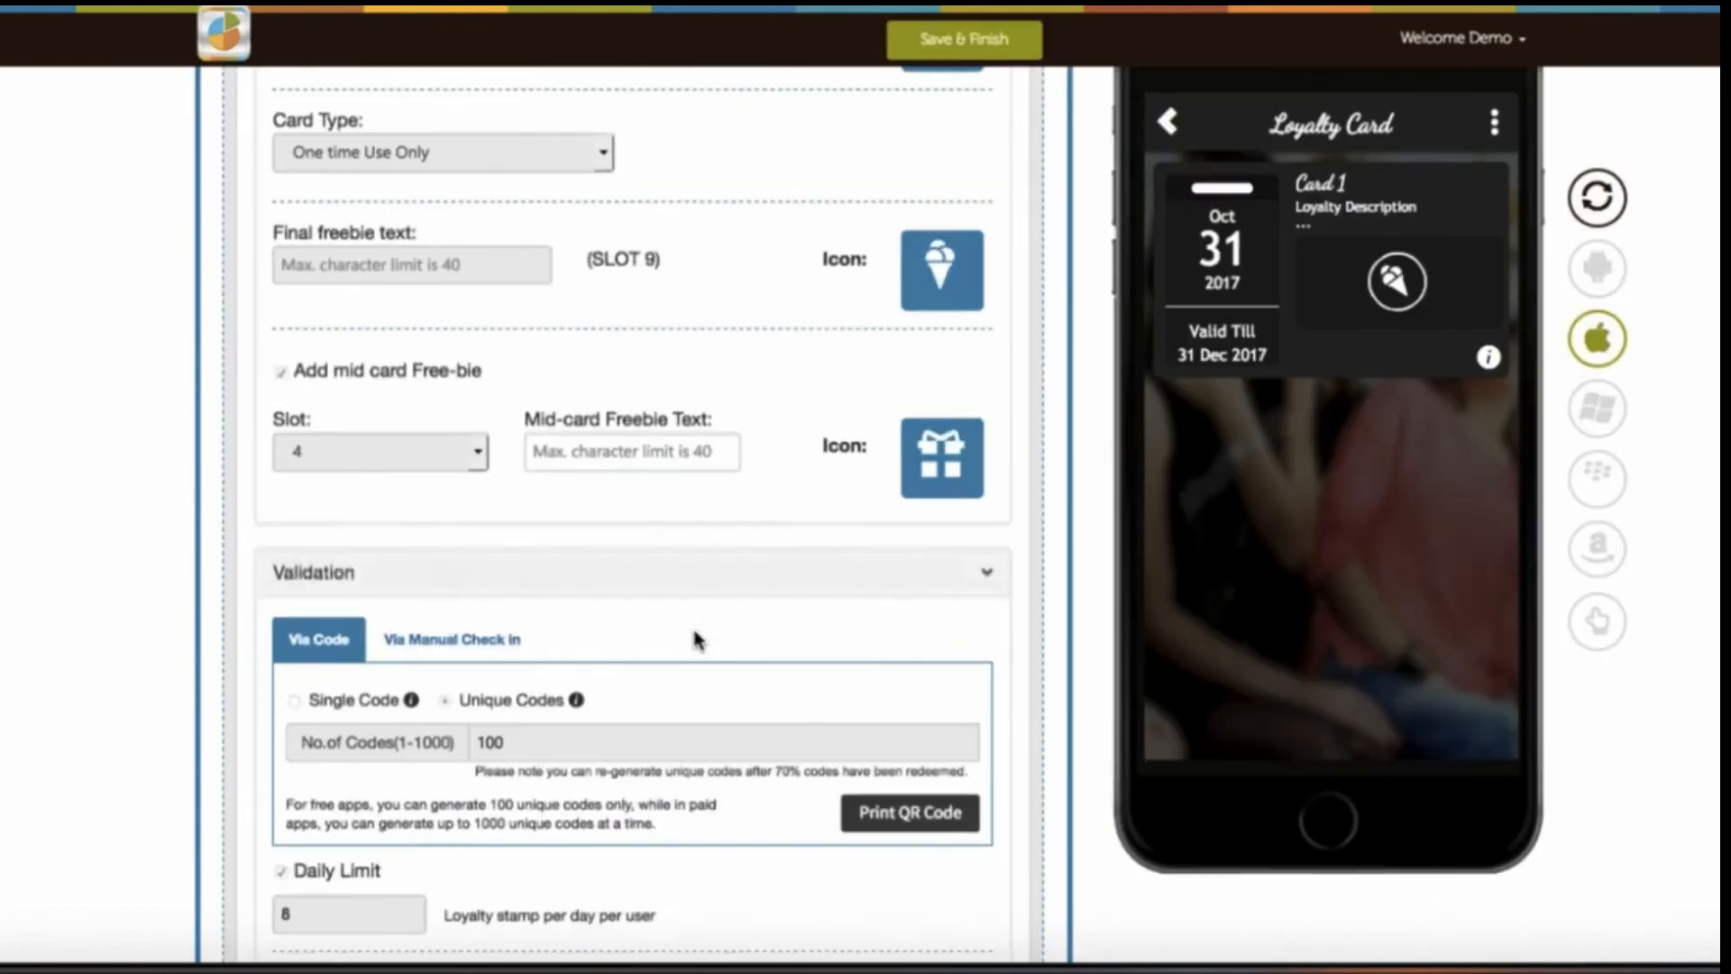
Append 'Click here' to the brief description and link it to the copied Directory page.
scroll(down, 3)
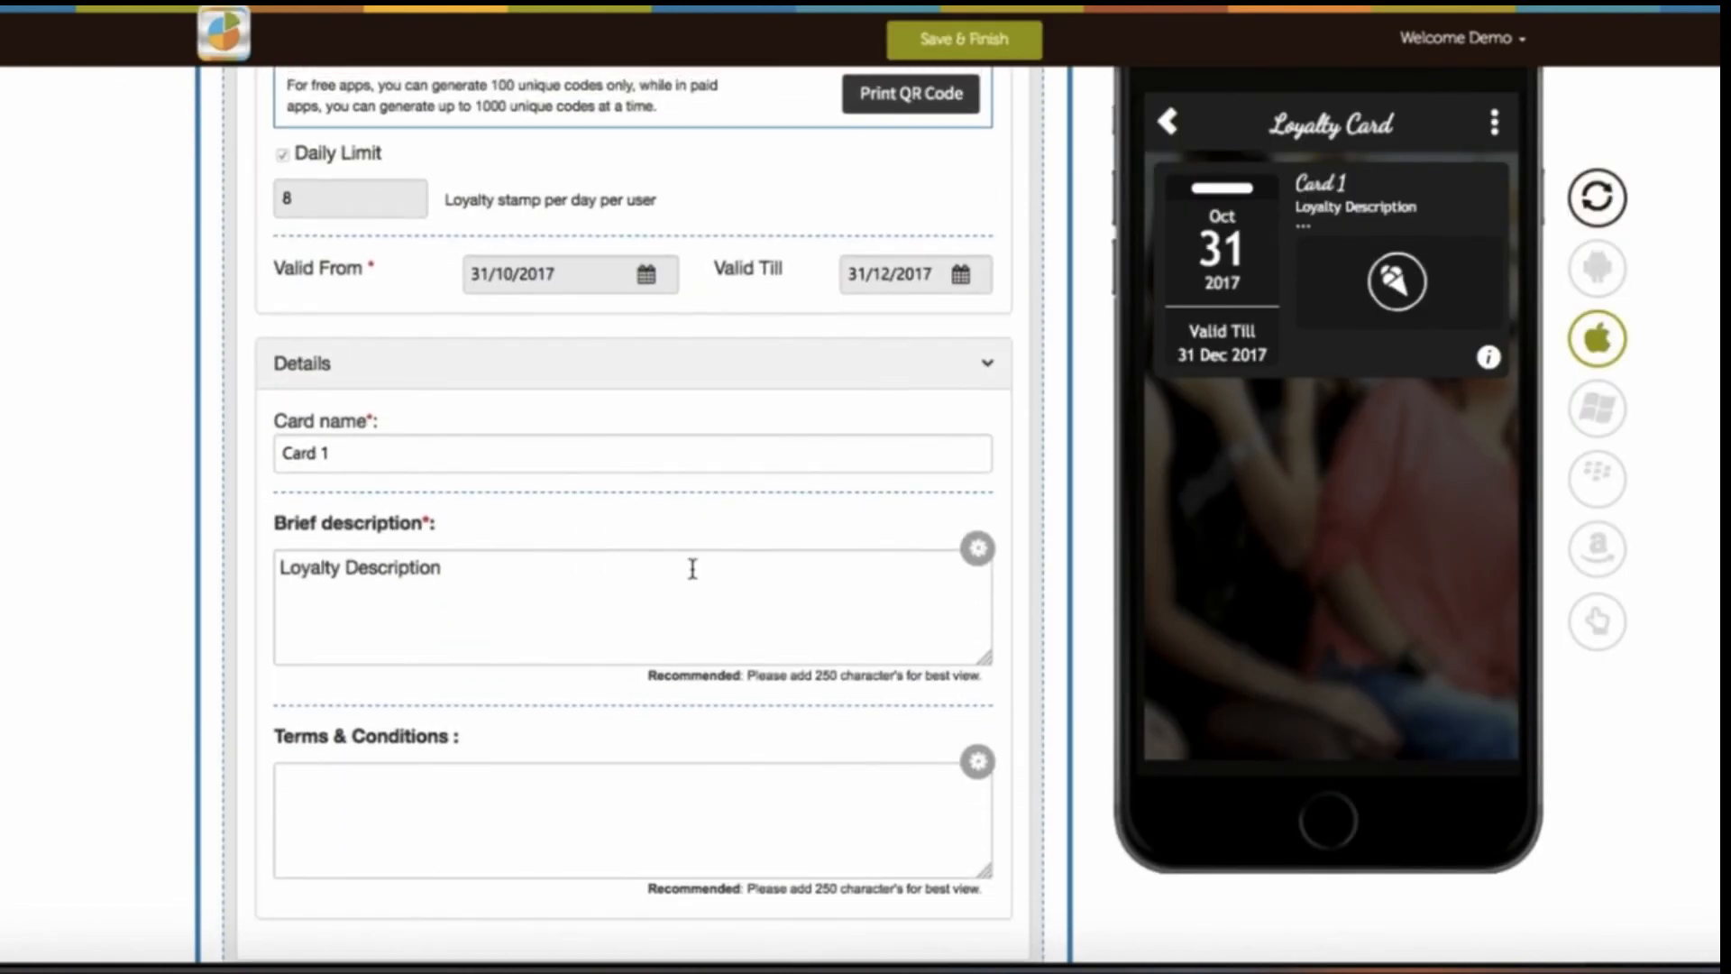
text(C)
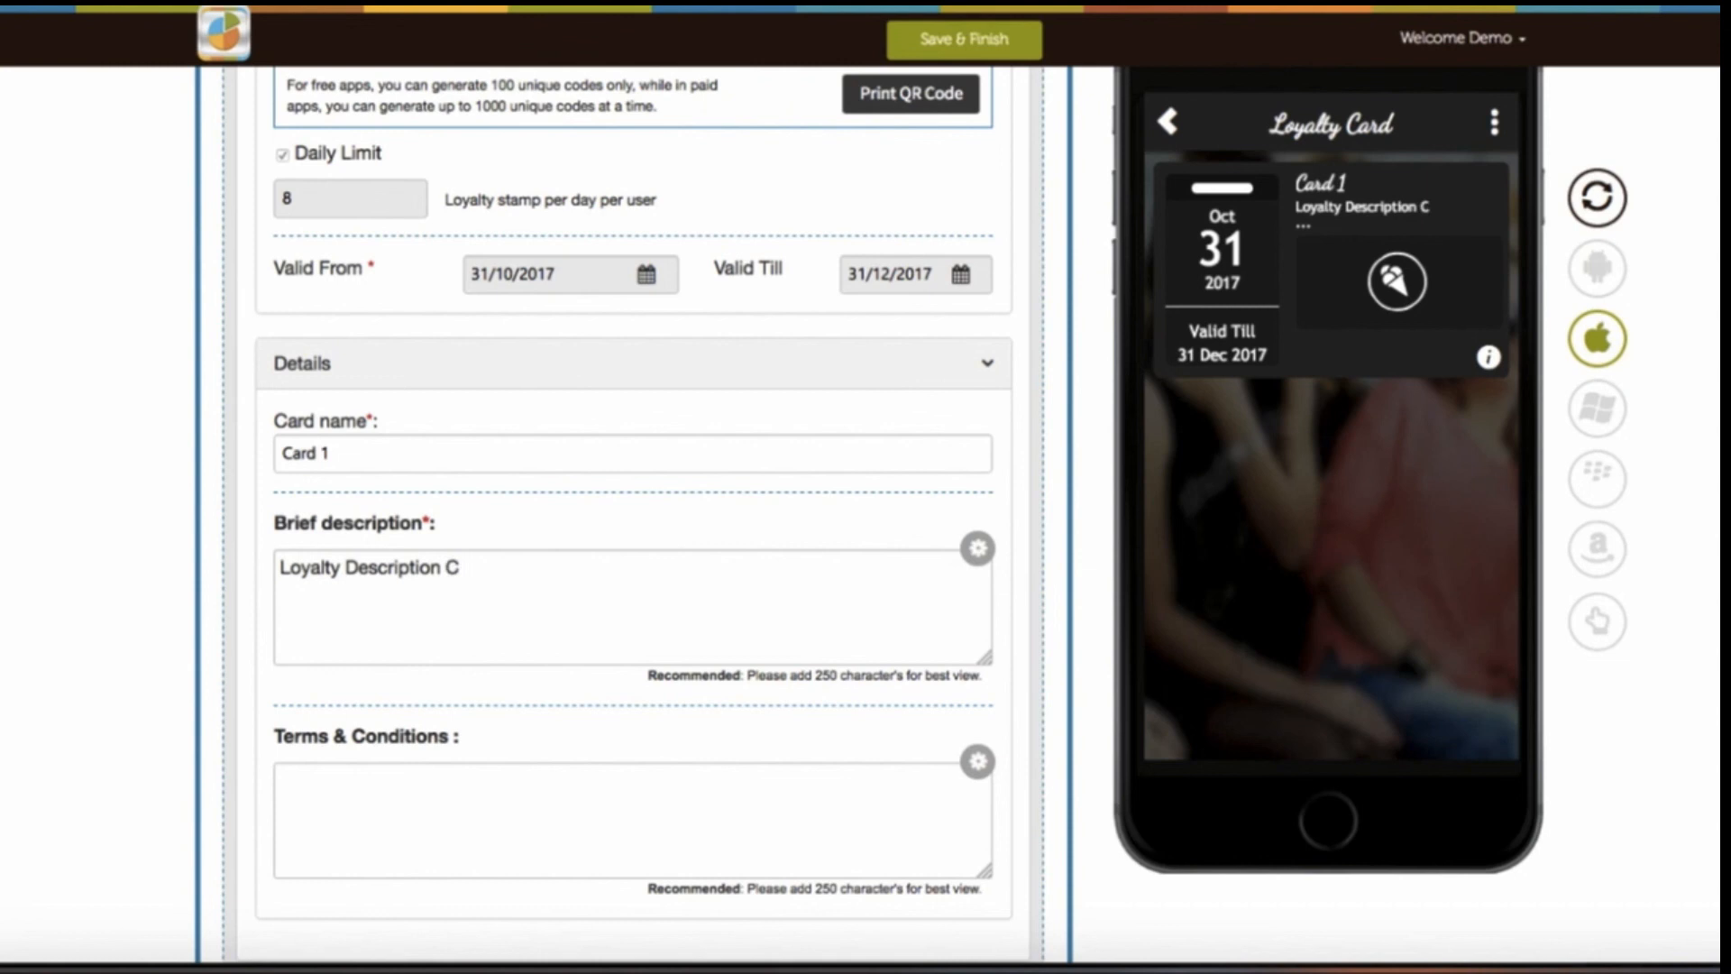
text(Click here)
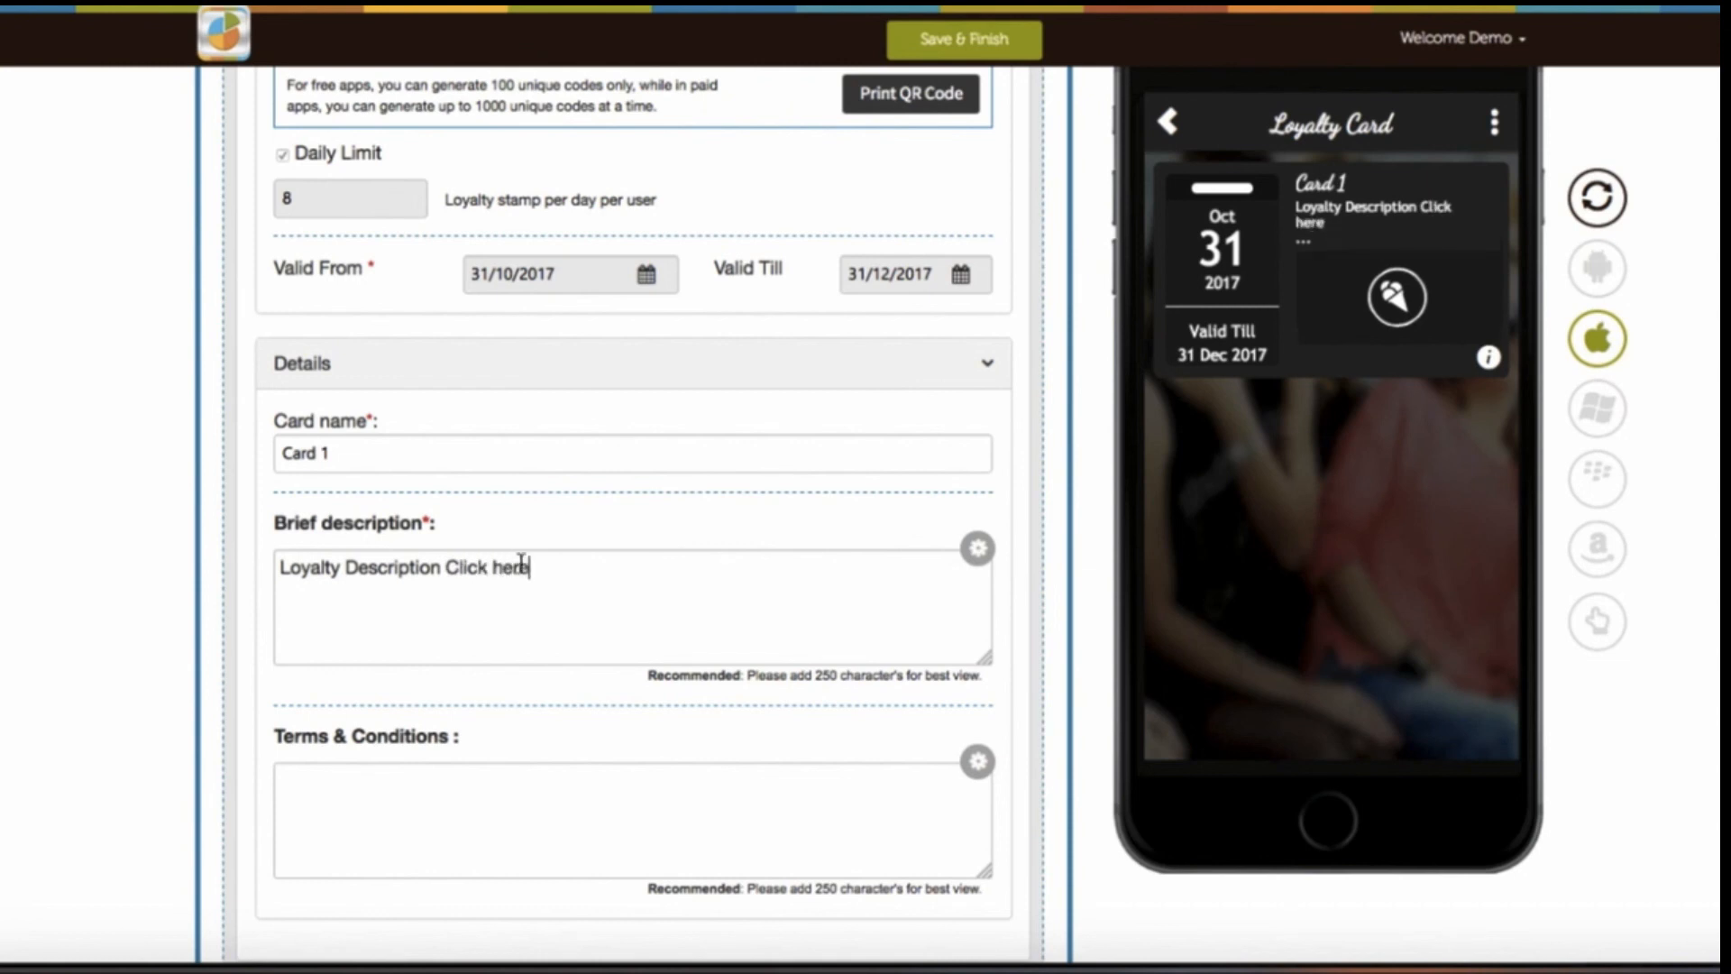
double_click(484, 567)
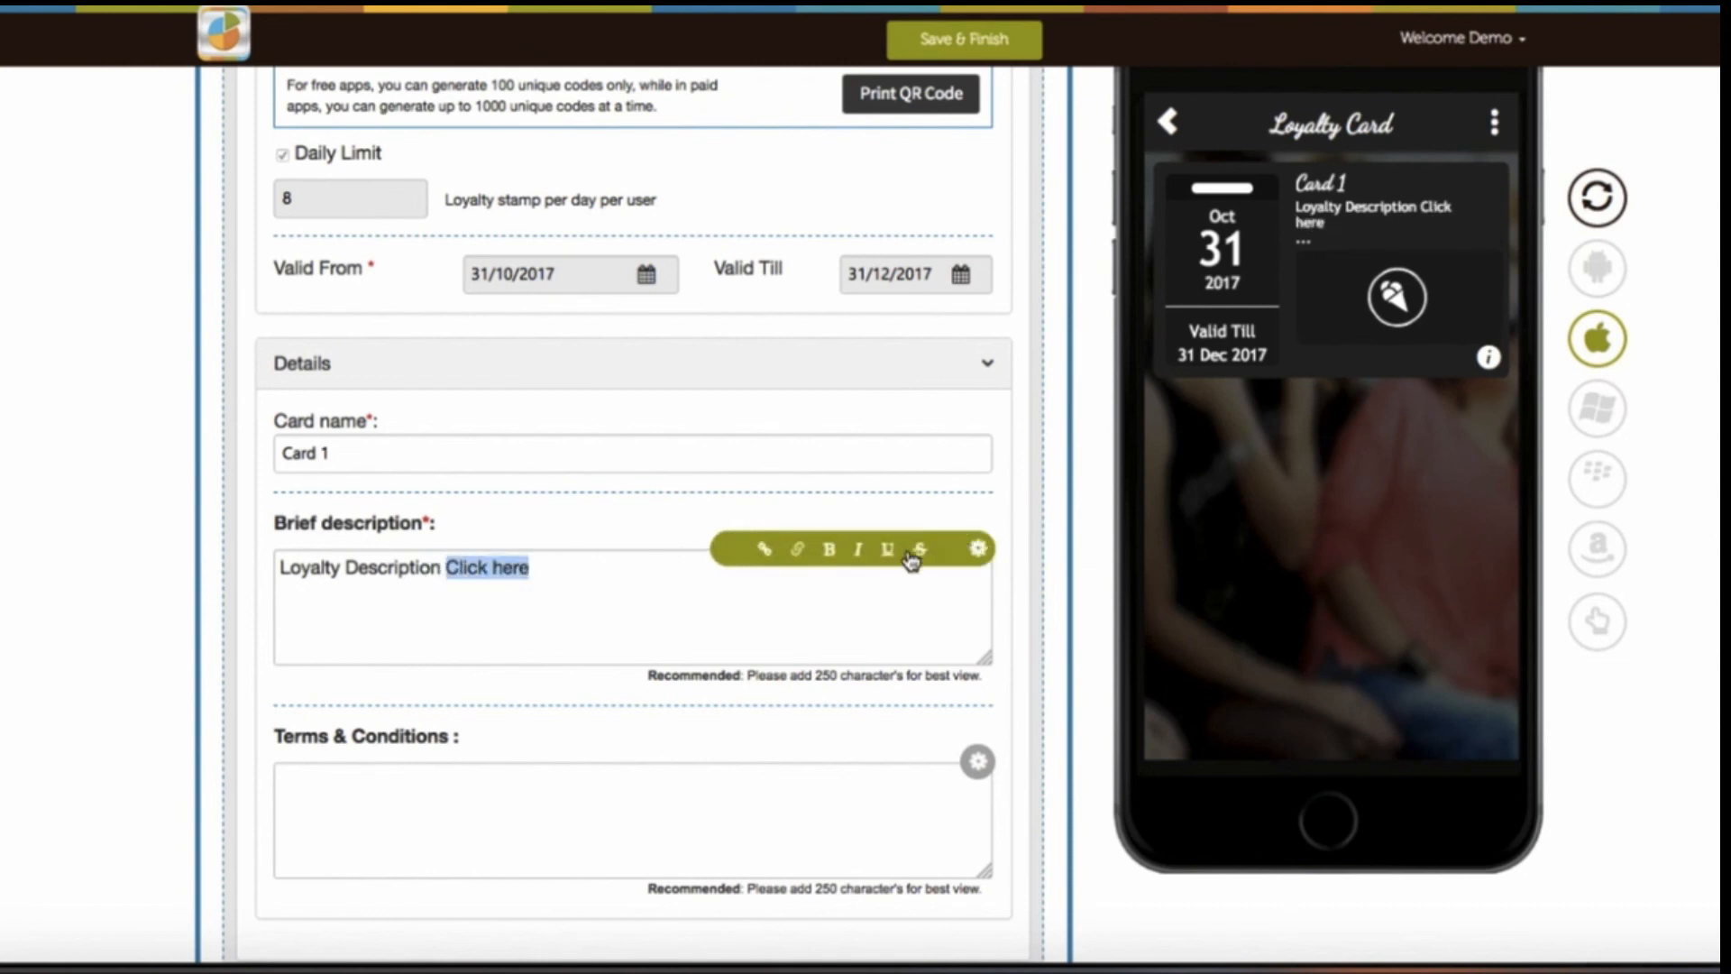
click(763, 549)
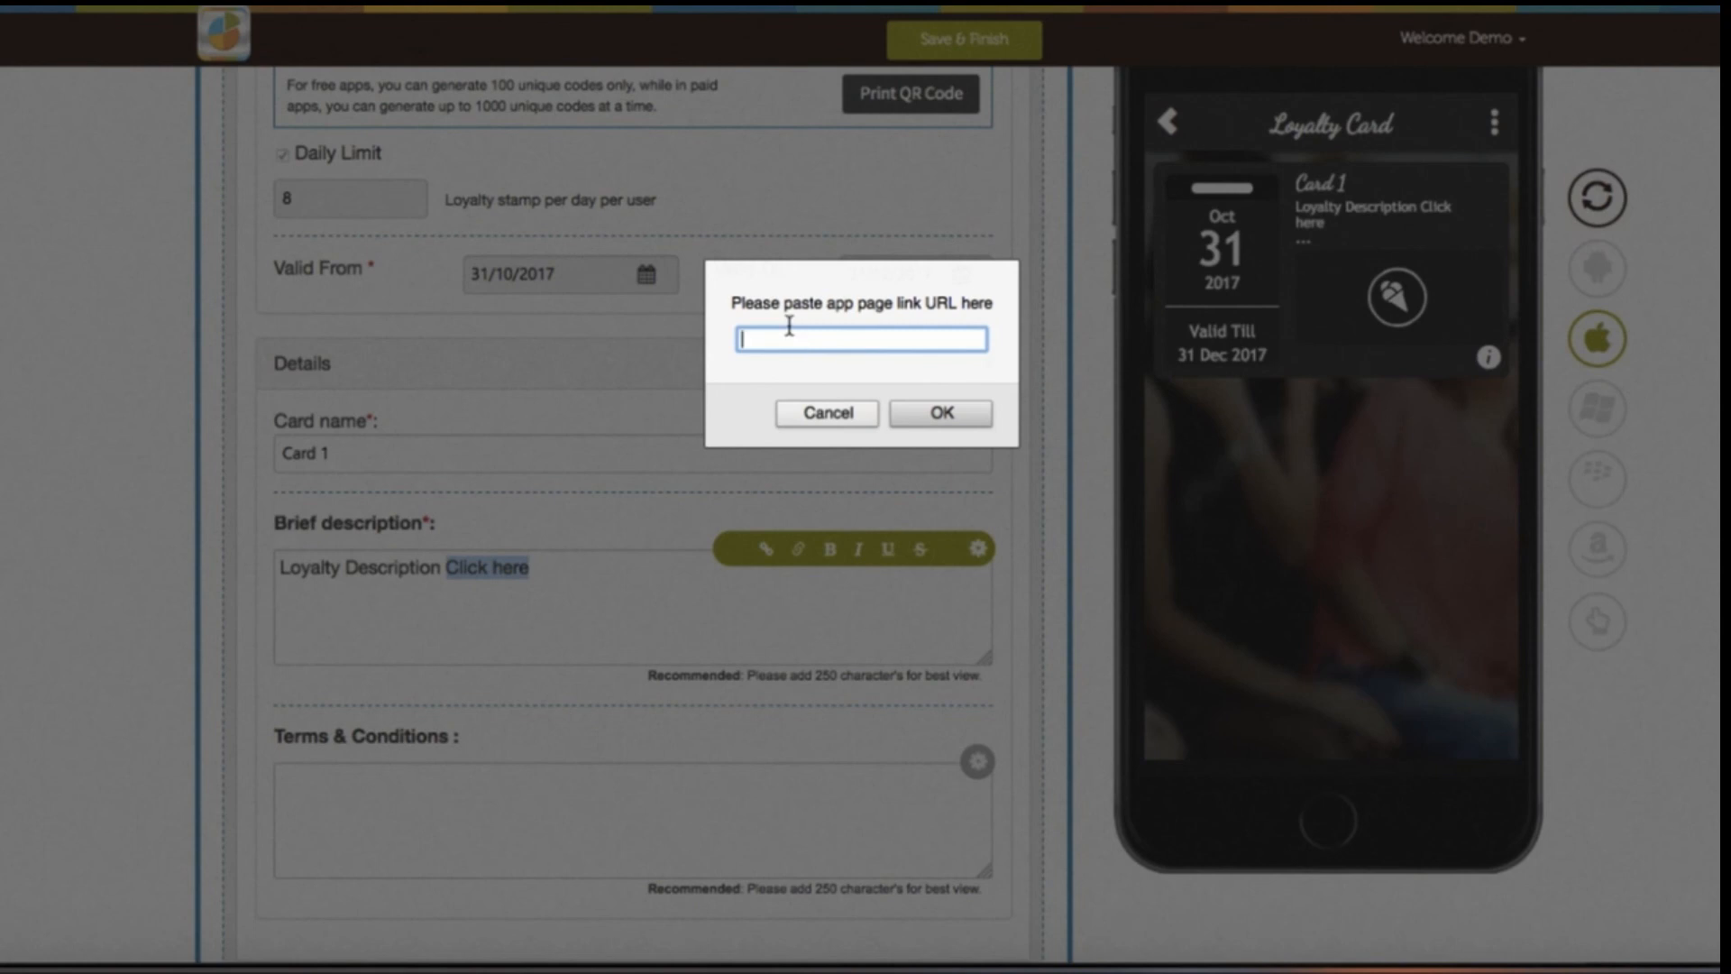
click(826, 412)
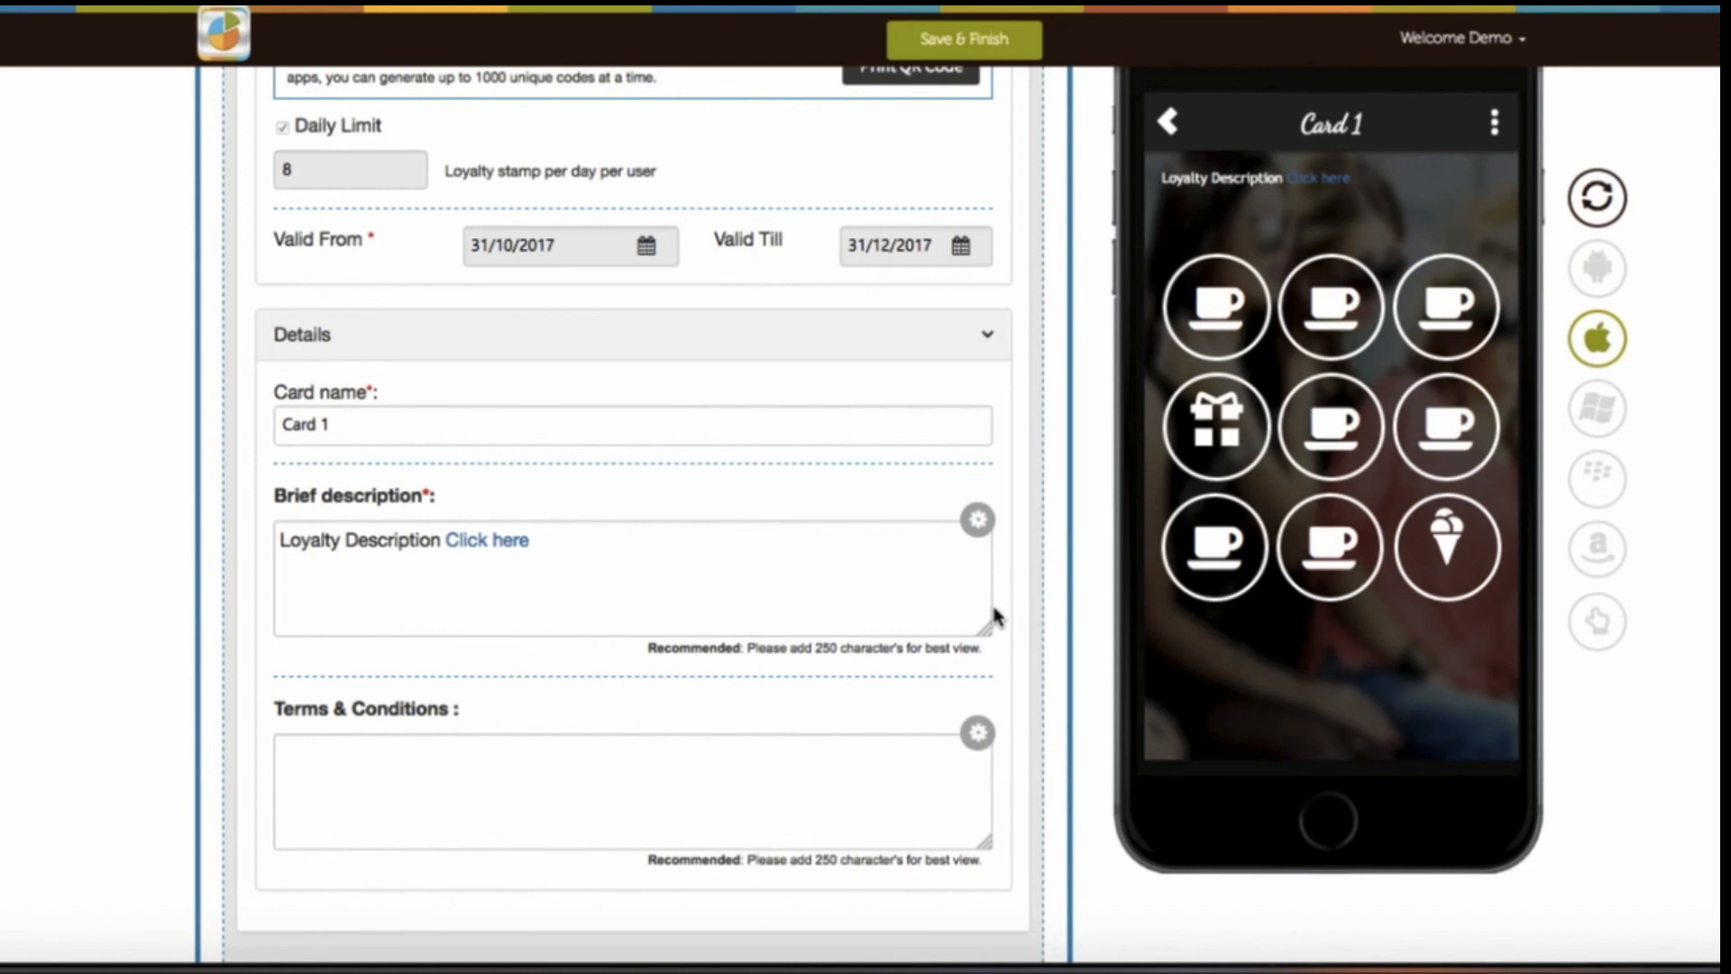
double_click(486, 541)
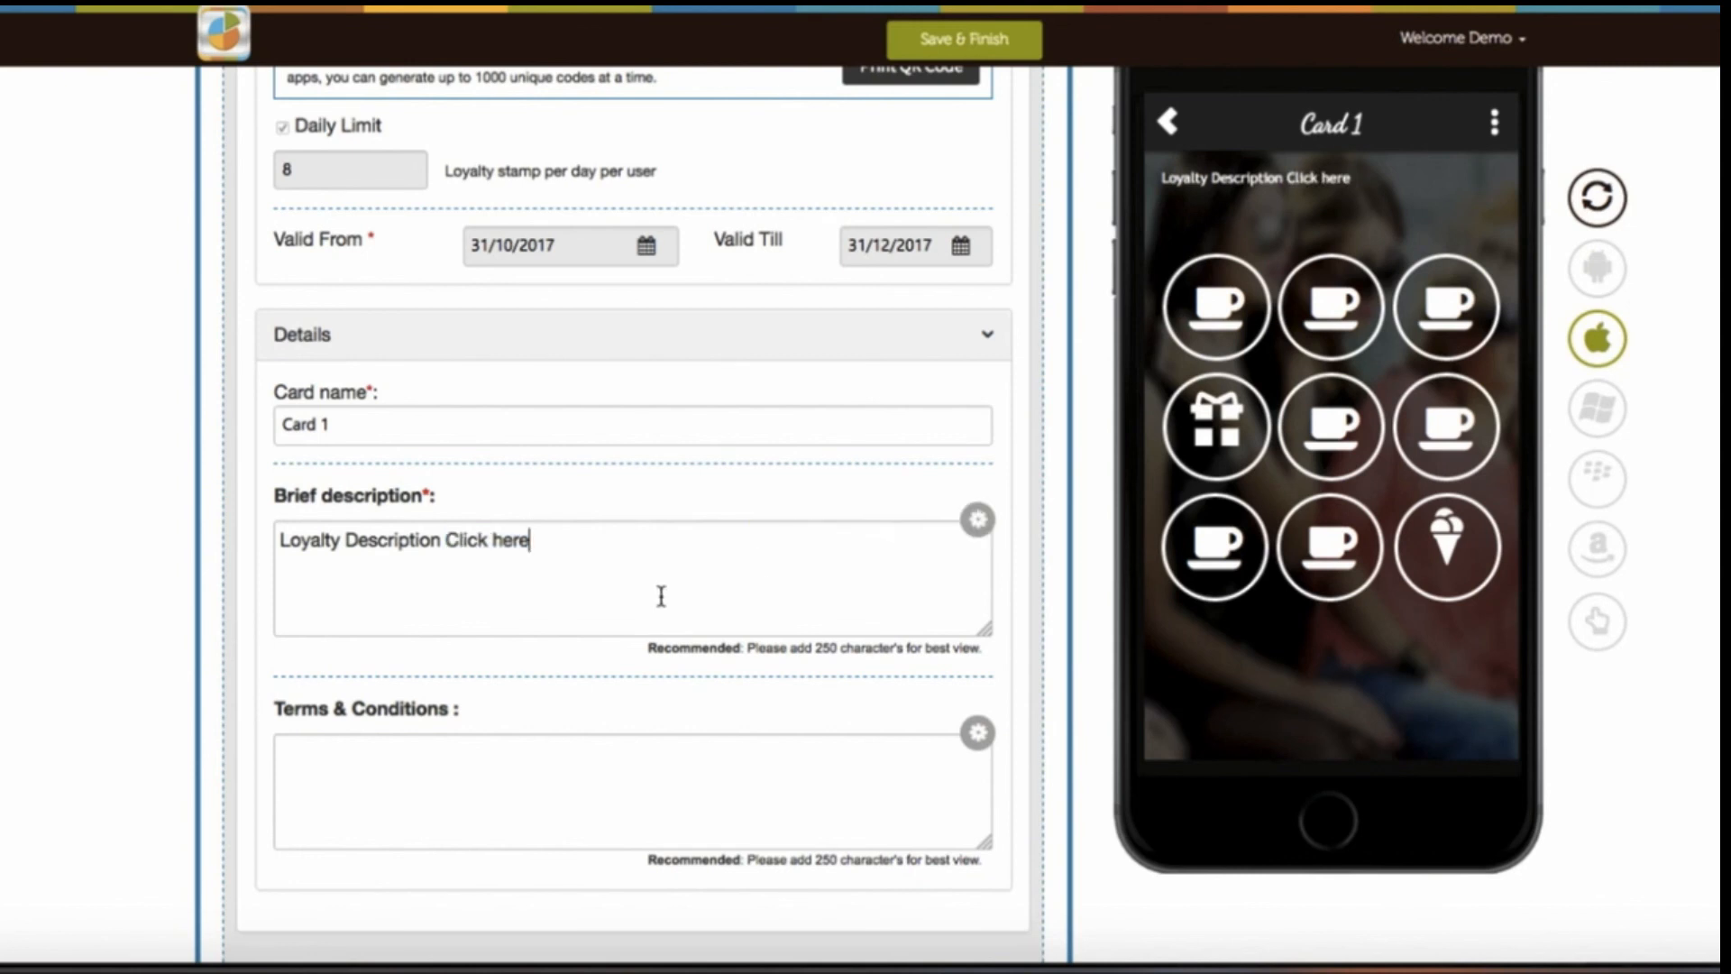
scroll(up, 3)
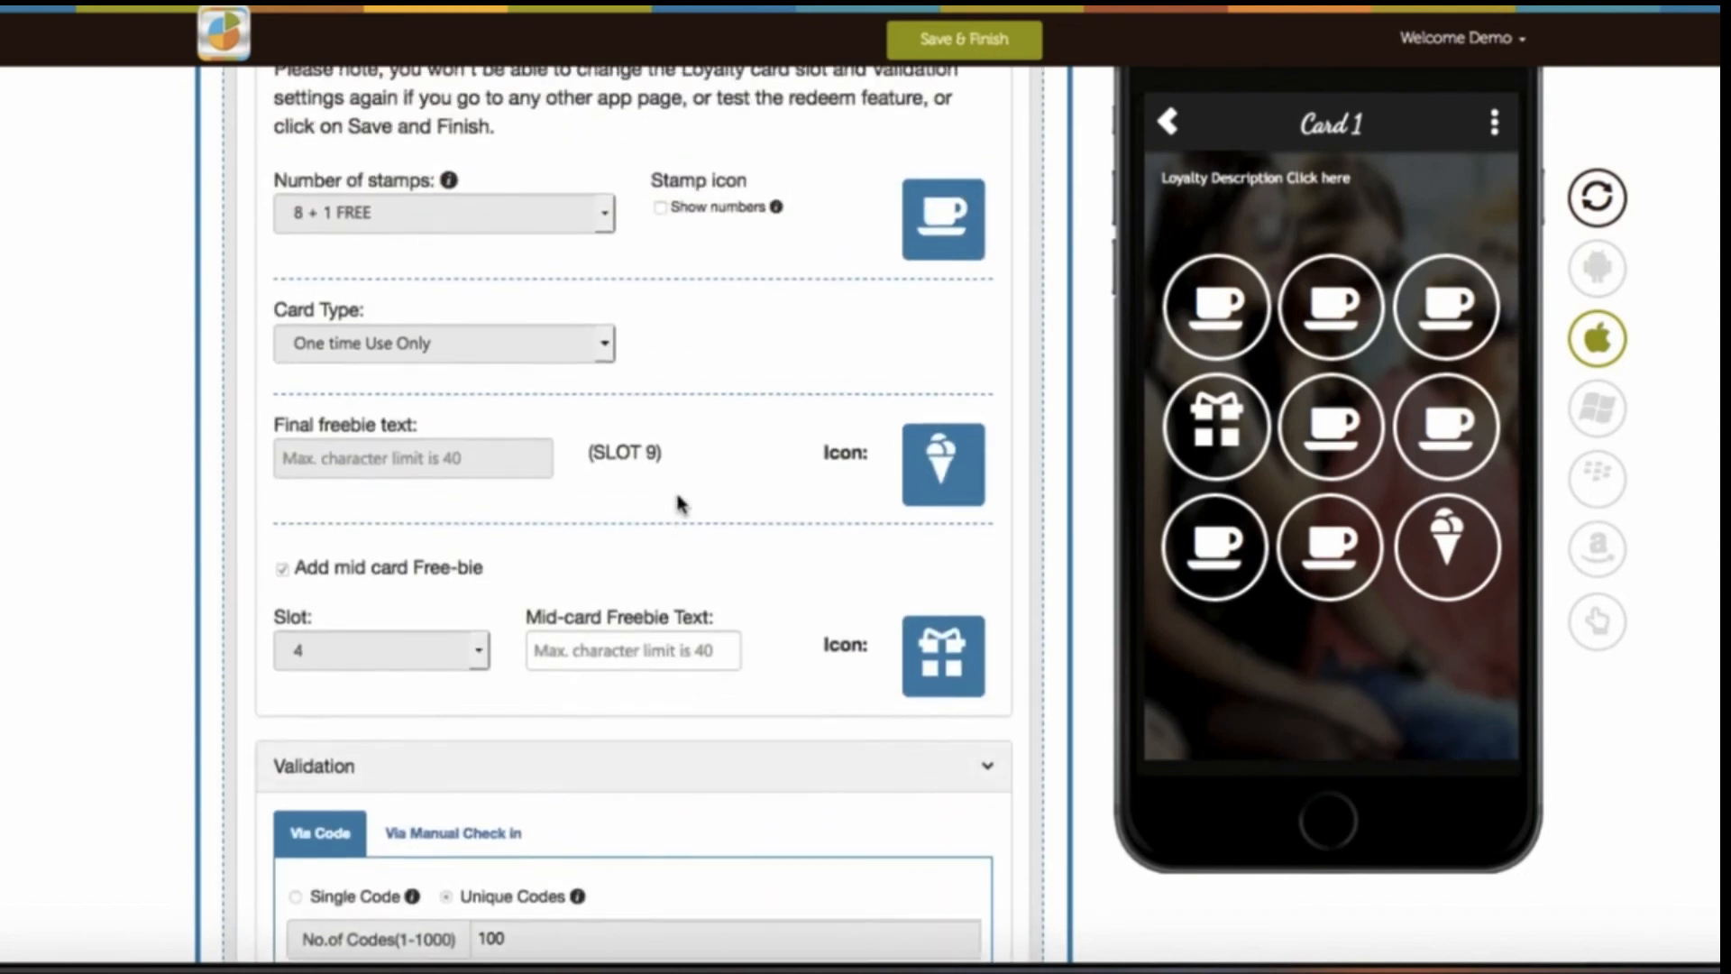
Save the Loyalty Card page with Save & Finish.
scroll(up, 3)
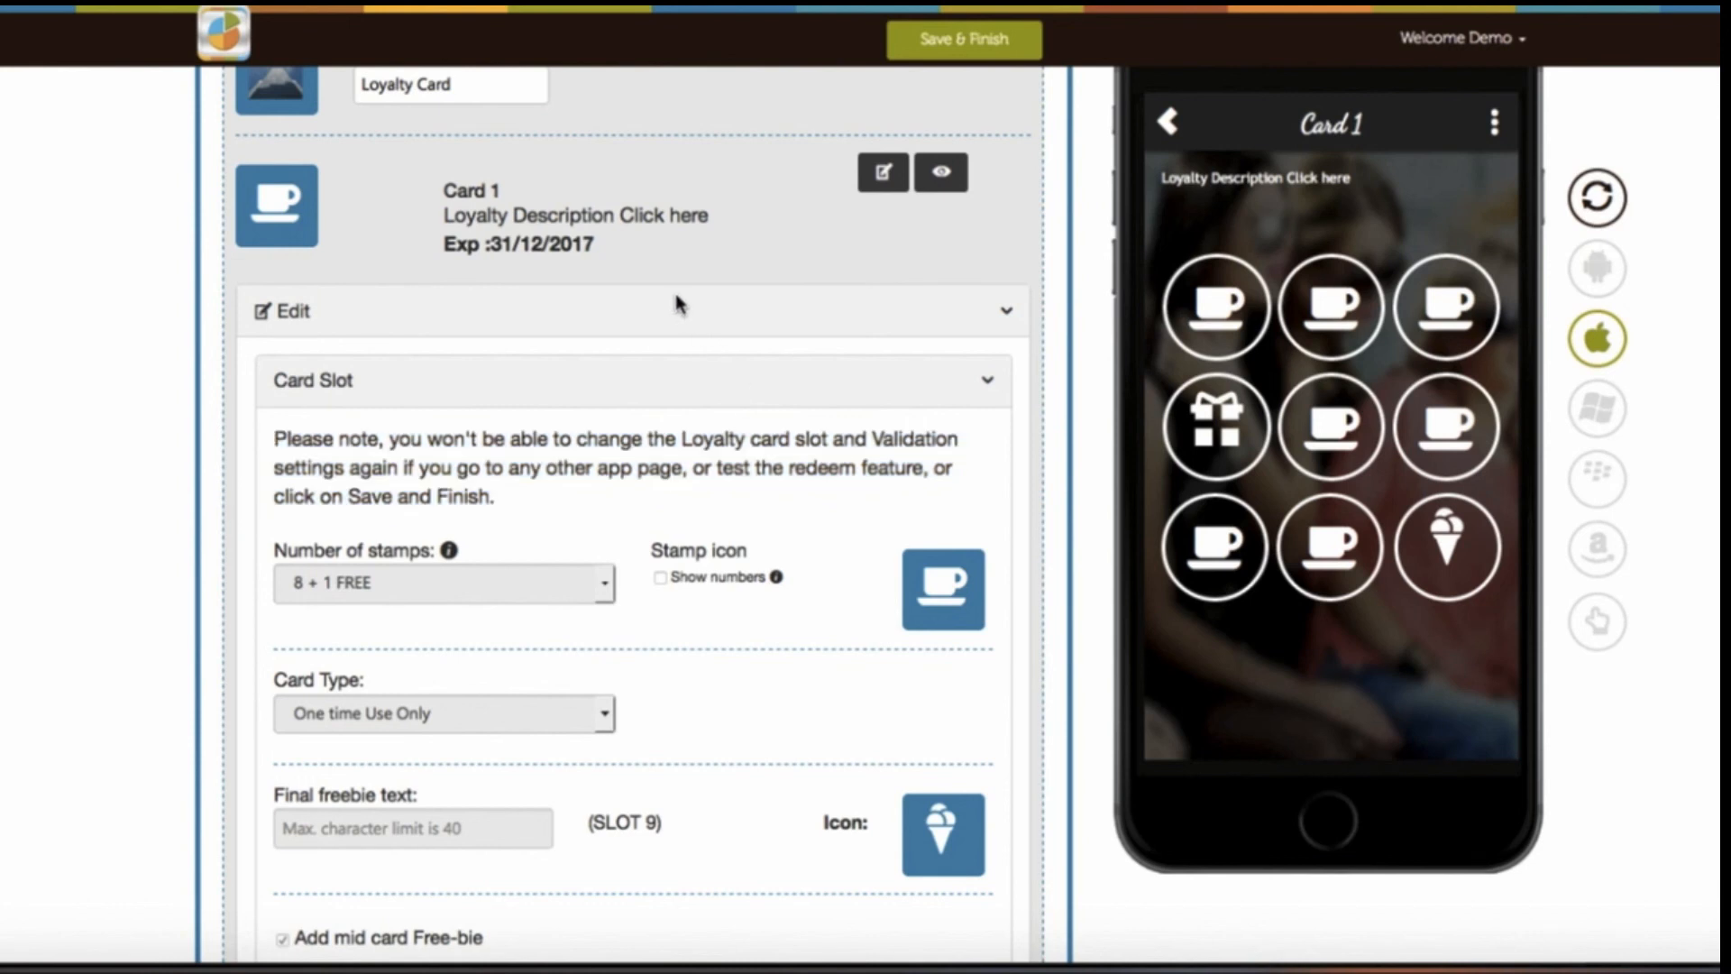
click(963, 39)
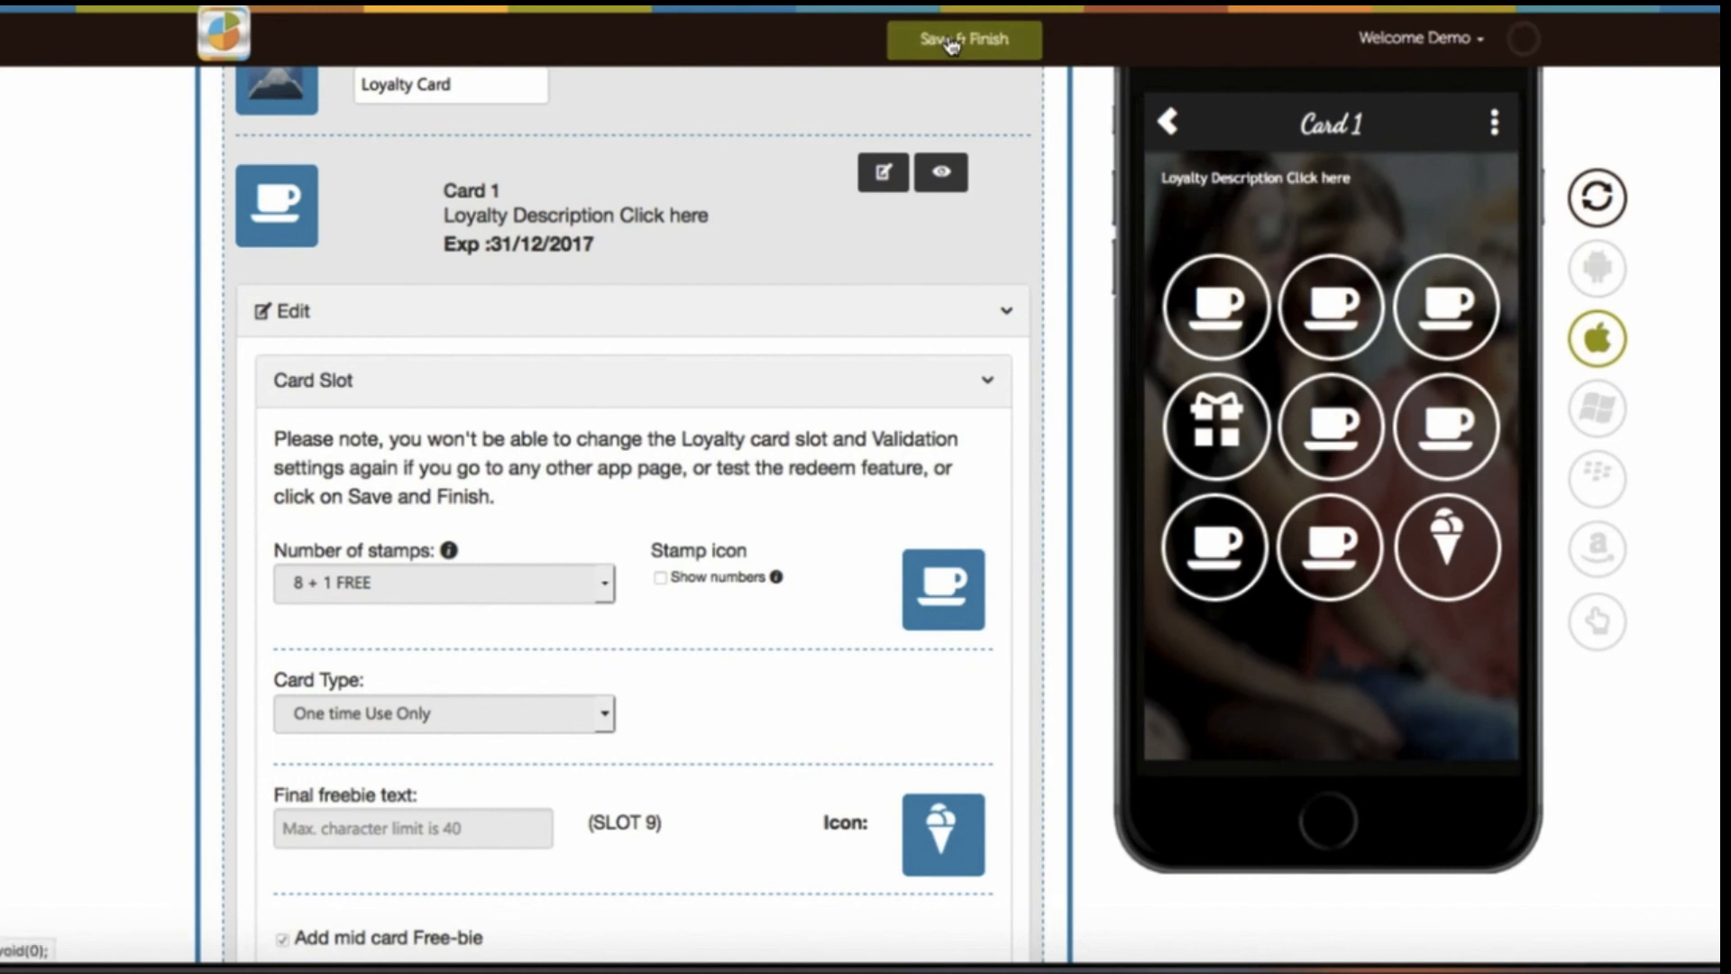